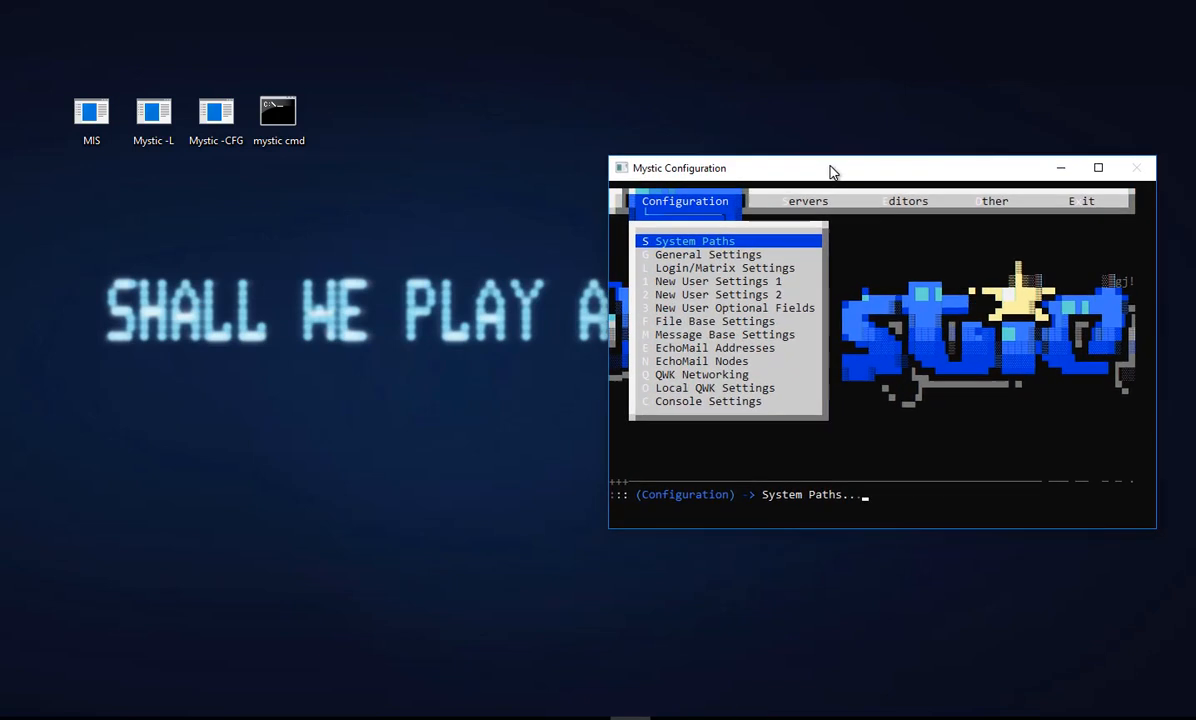
pyautogui.moveTo(880, 324)
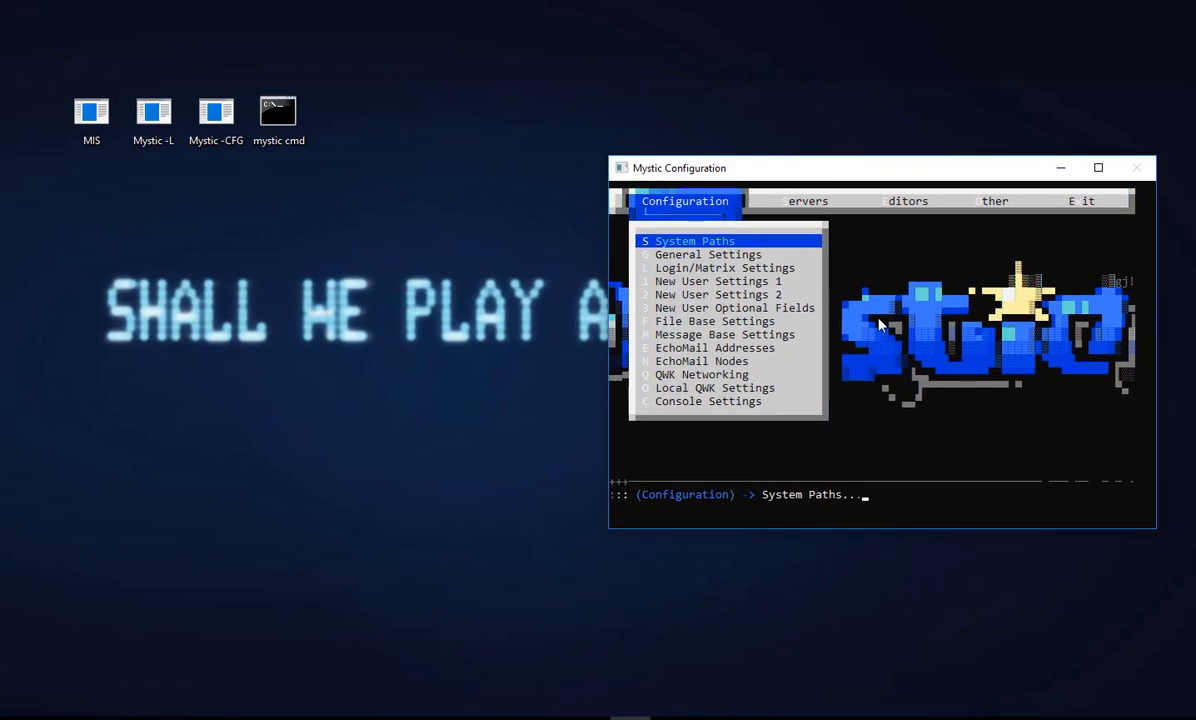
# Step: Launch Mystic-CFG a second time from the mystic shortcut and focus the new configuration window
pyautogui.click(280, 110)
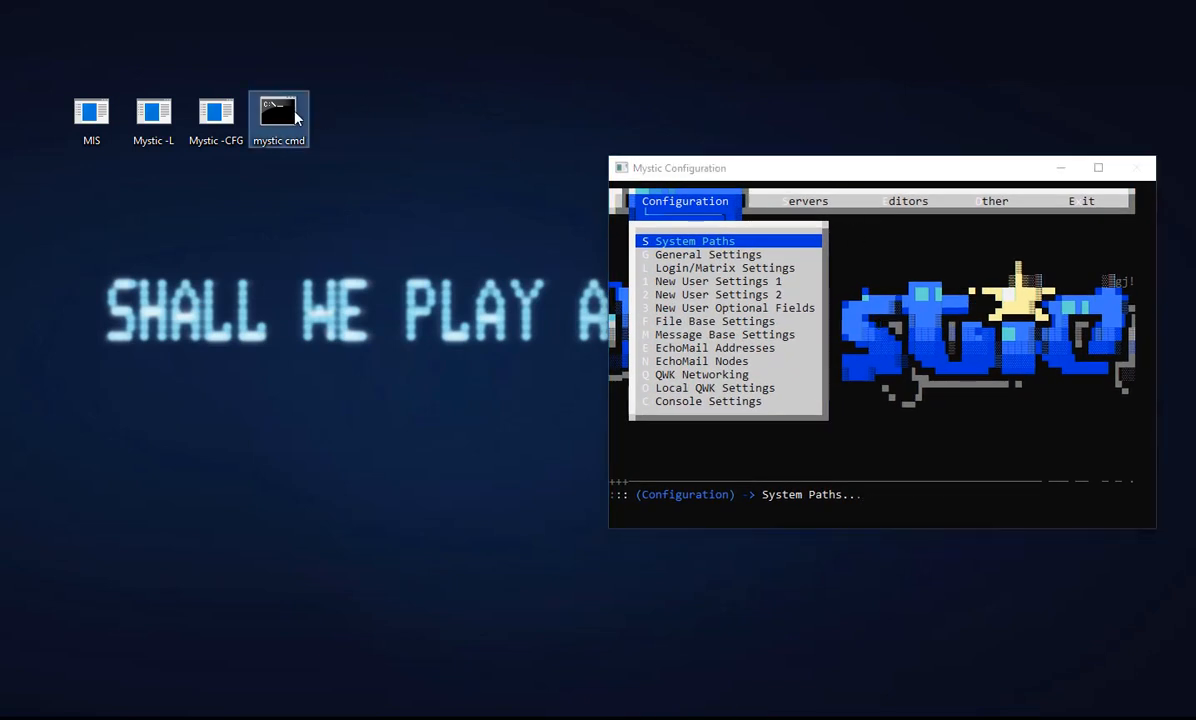
pyautogui.doubleClick(278, 112)
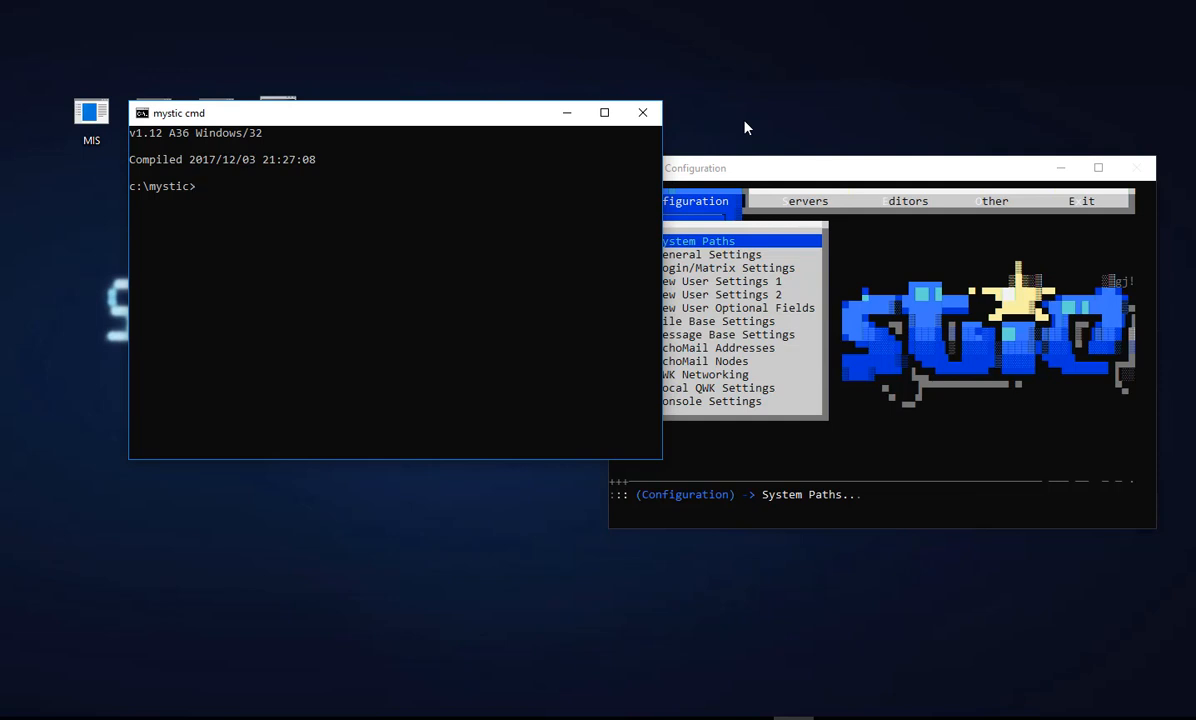
pyautogui.moveTo(664, 262)
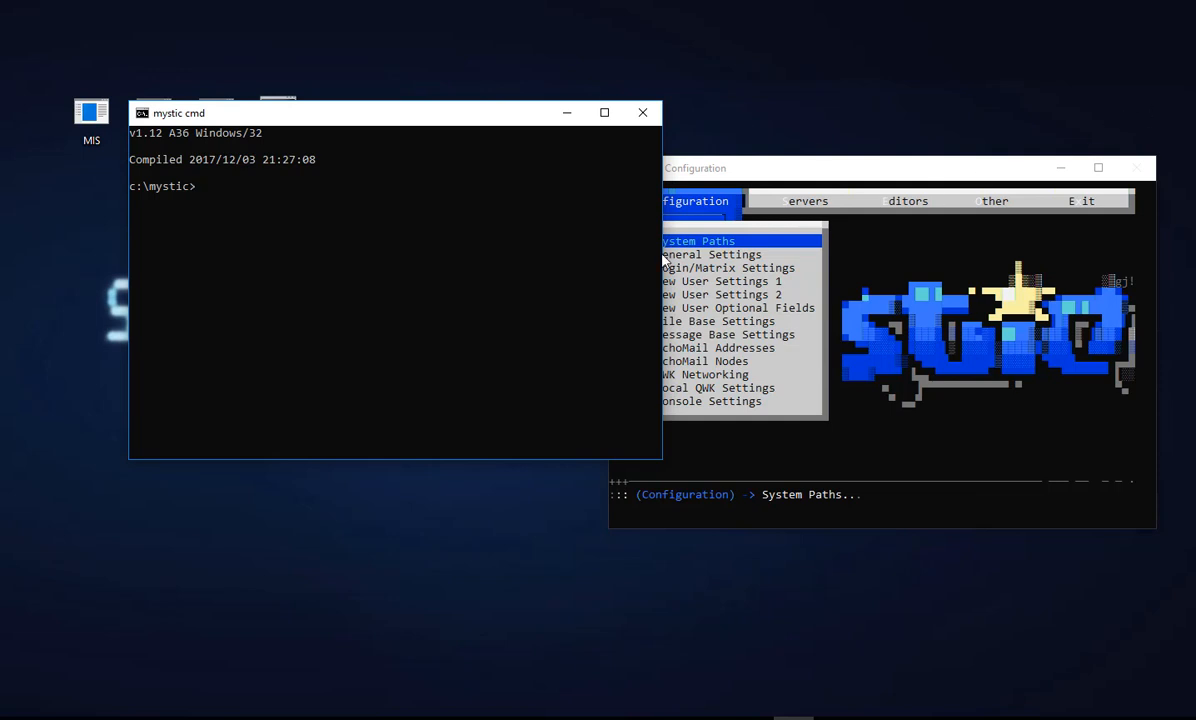
pyautogui.click(642, 112)
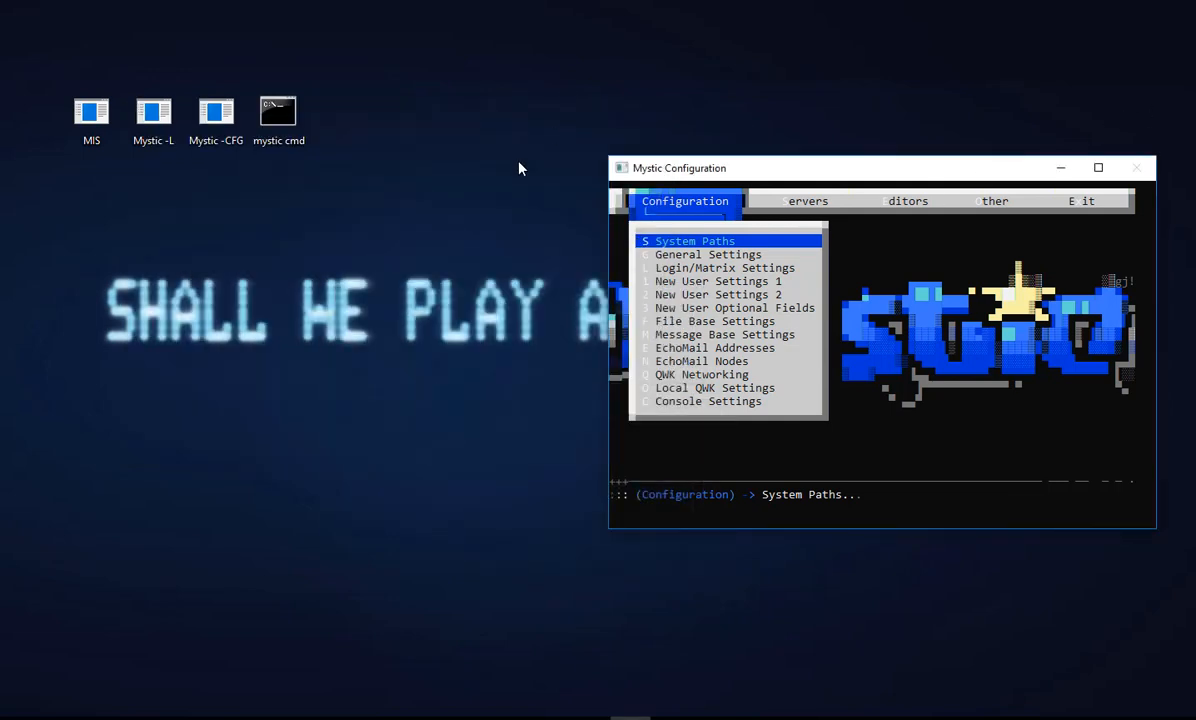
pyautogui.moveTo(72, 254)
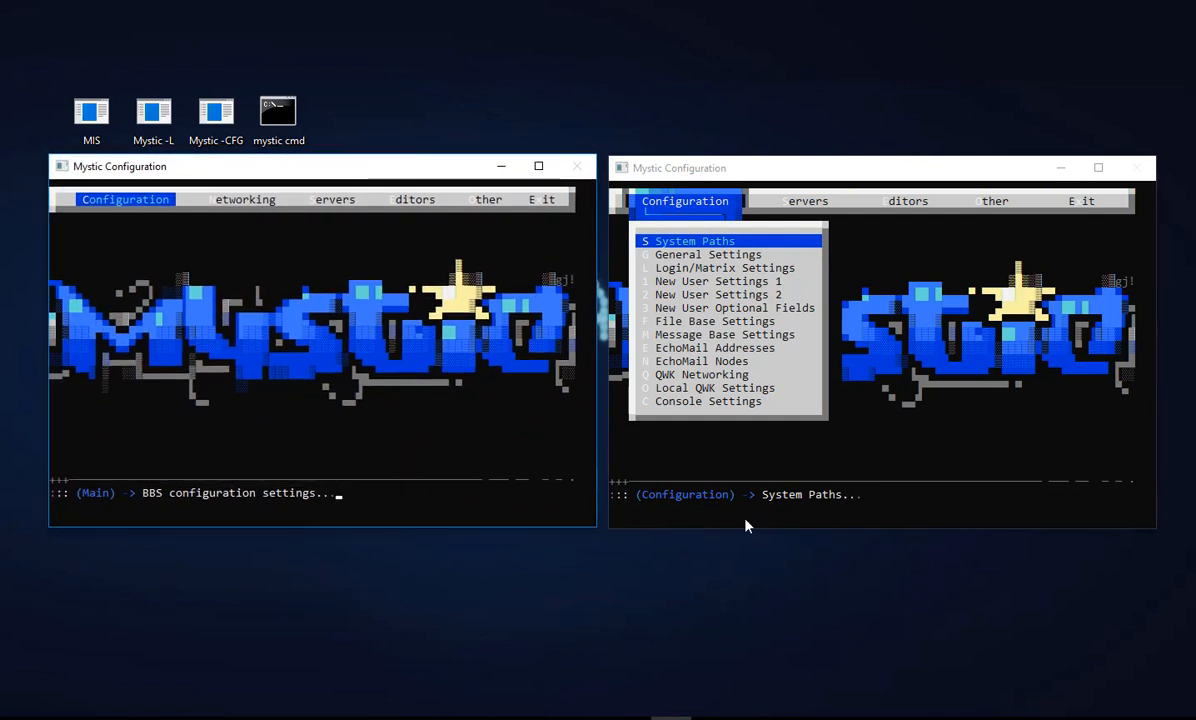
pyautogui.moveTo(516, 446)
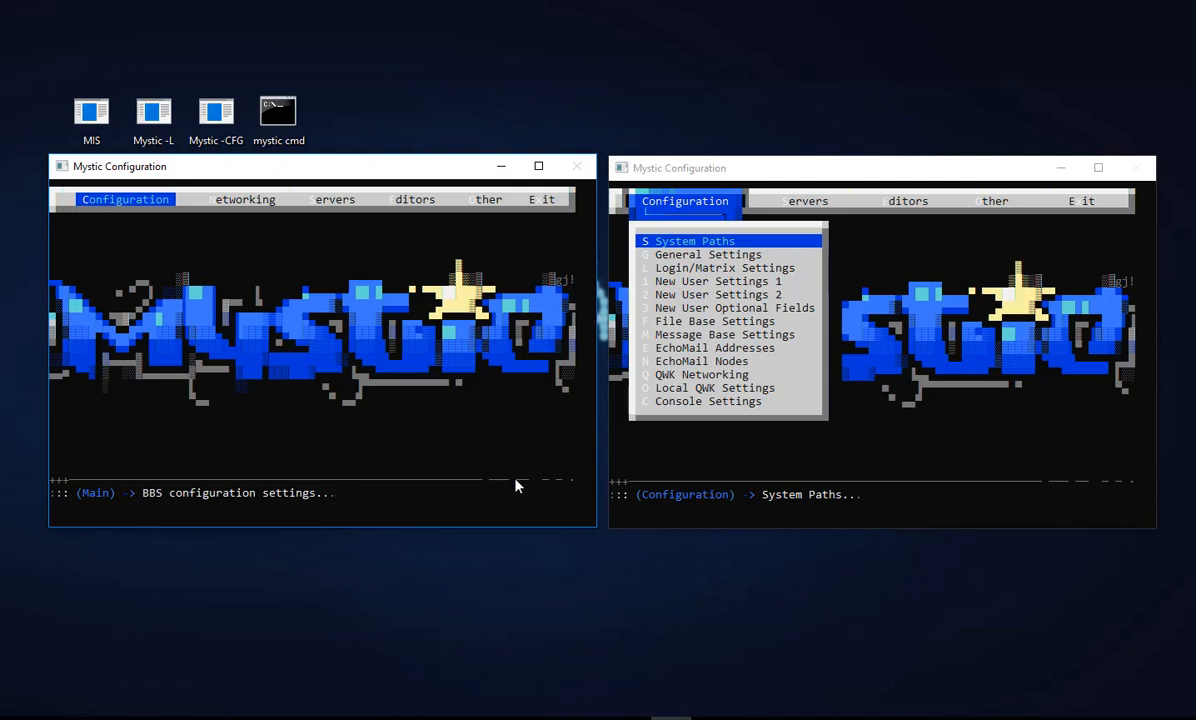
pyautogui.click(124, 200)
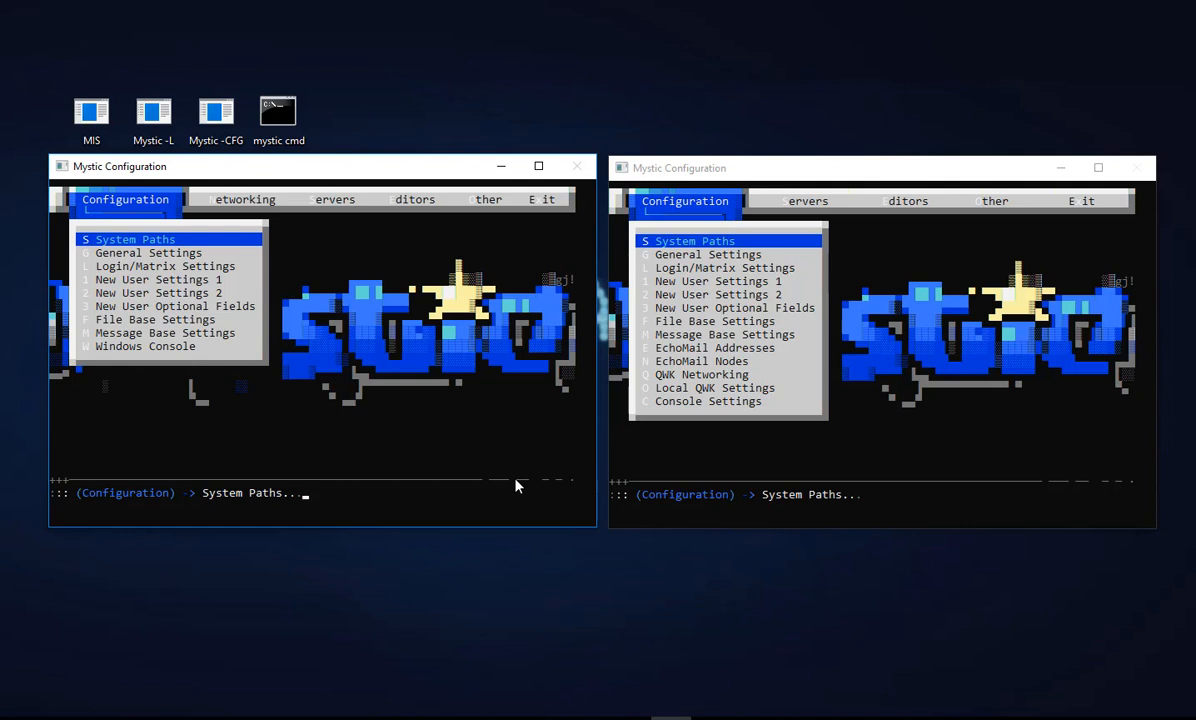
pyautogui.moveTo(764, 364)
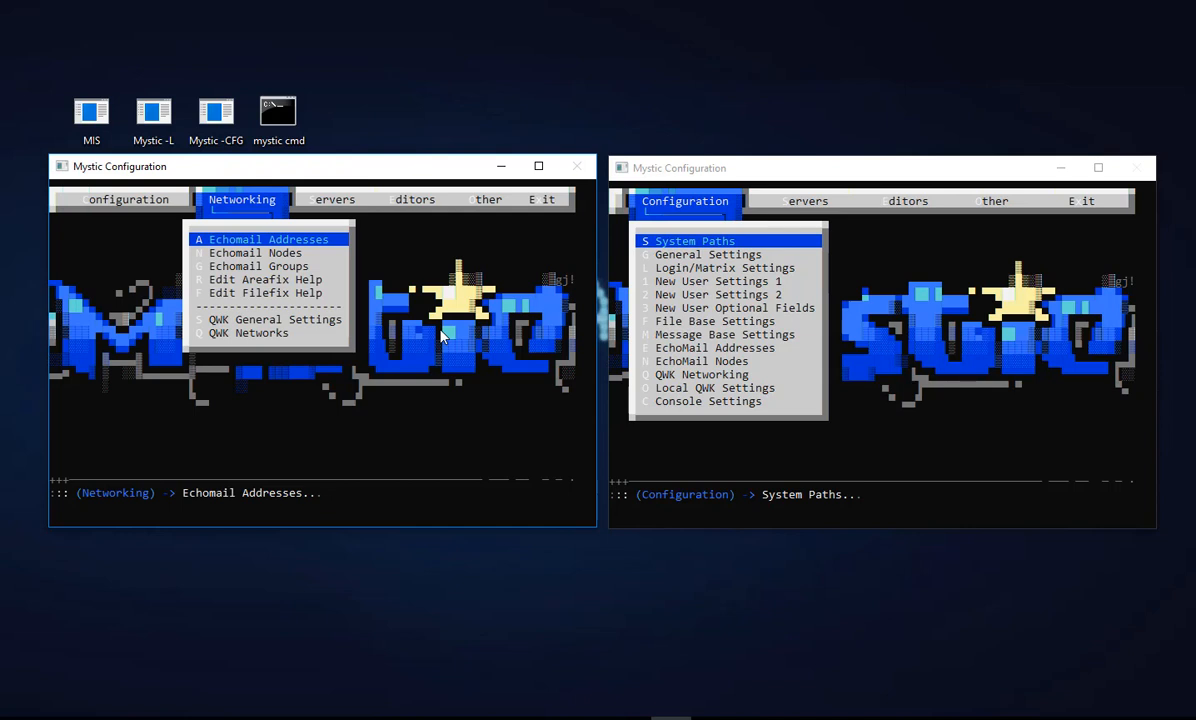
pyautogui.moveTo(704, 360)
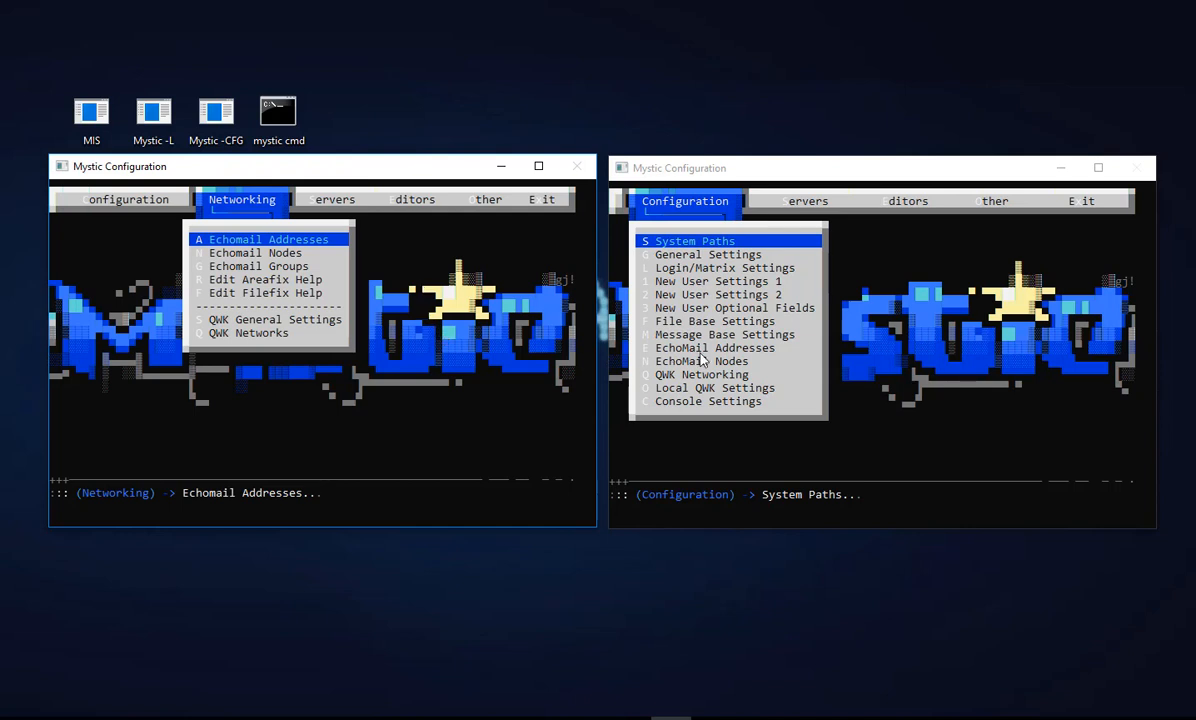
pyautogui.click(728, 308)
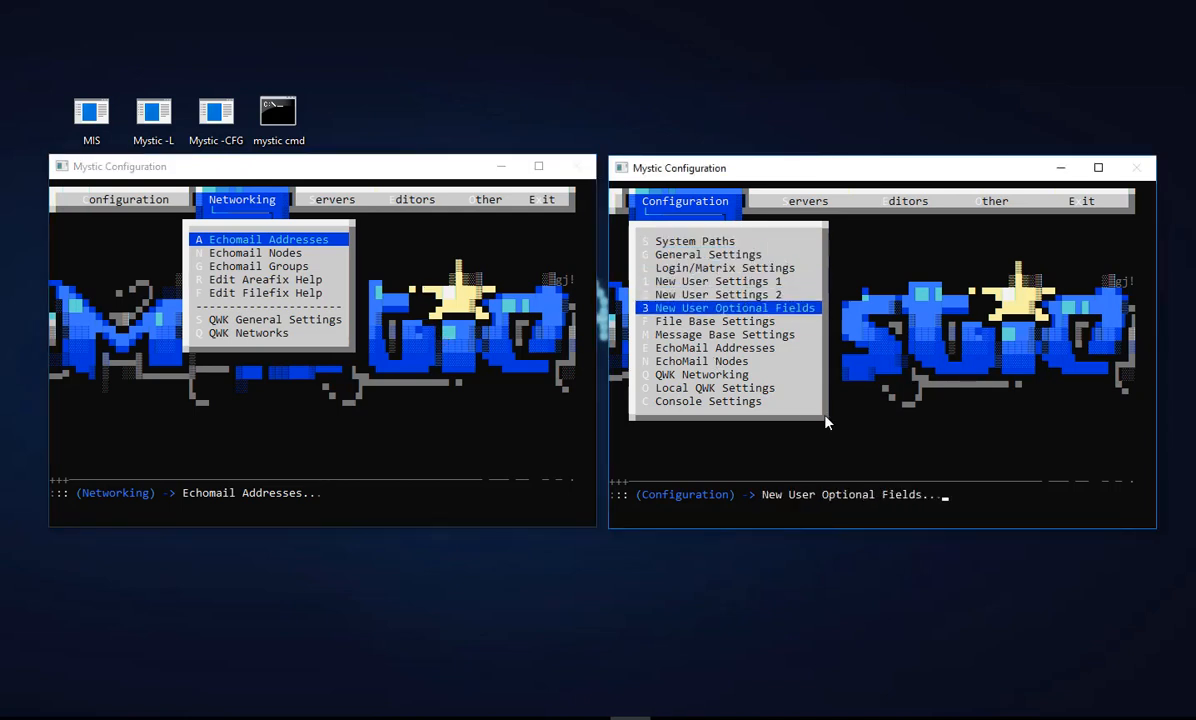
pyautogui.click(714, 348)
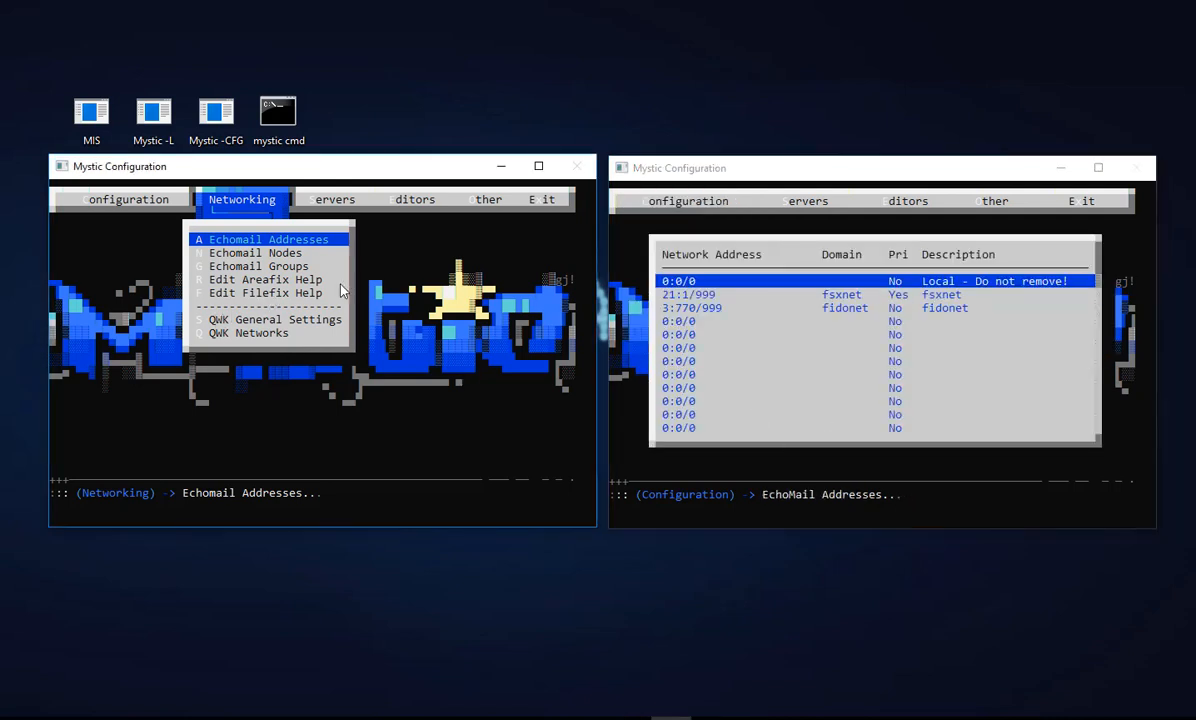
pyautogui.moveTo(362, 284)
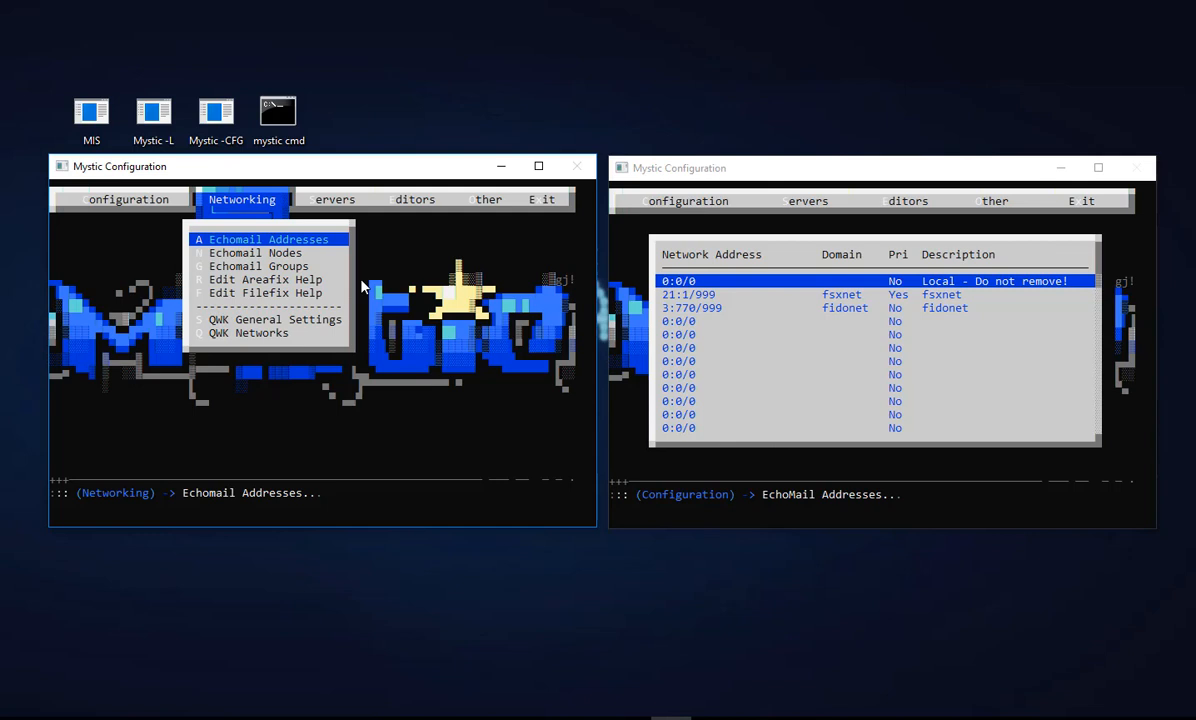
pyautogui.click(268, 240)
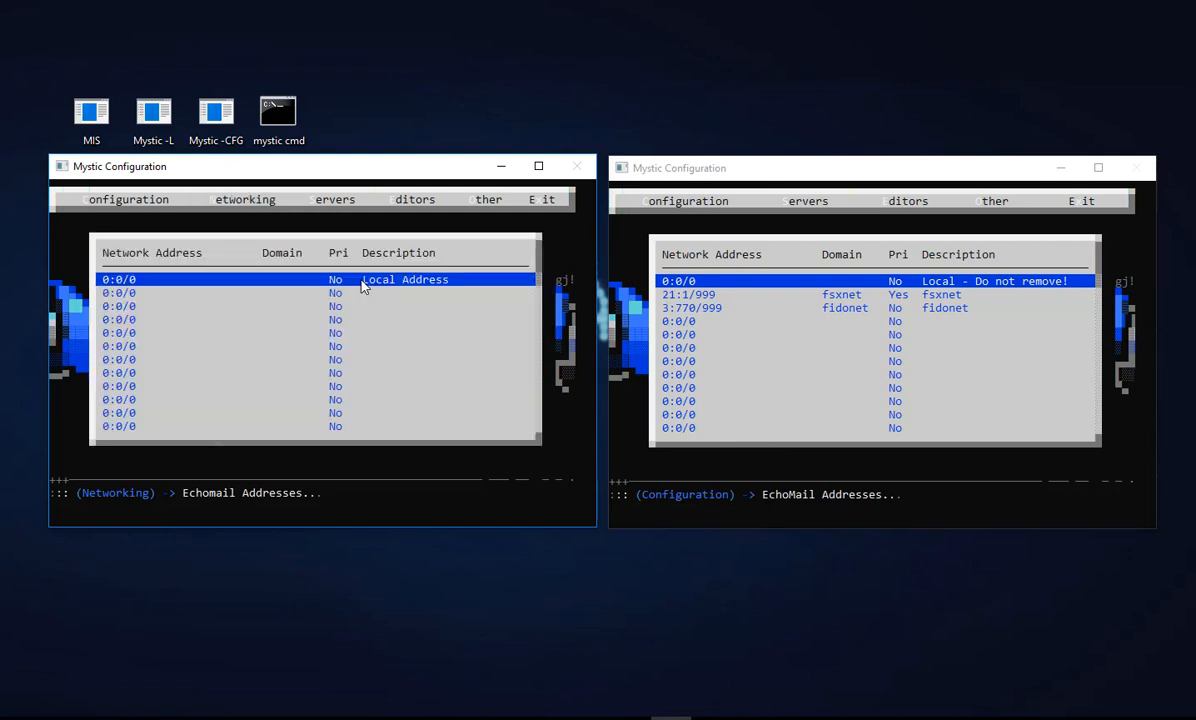
pyautogui.click(242, 200)
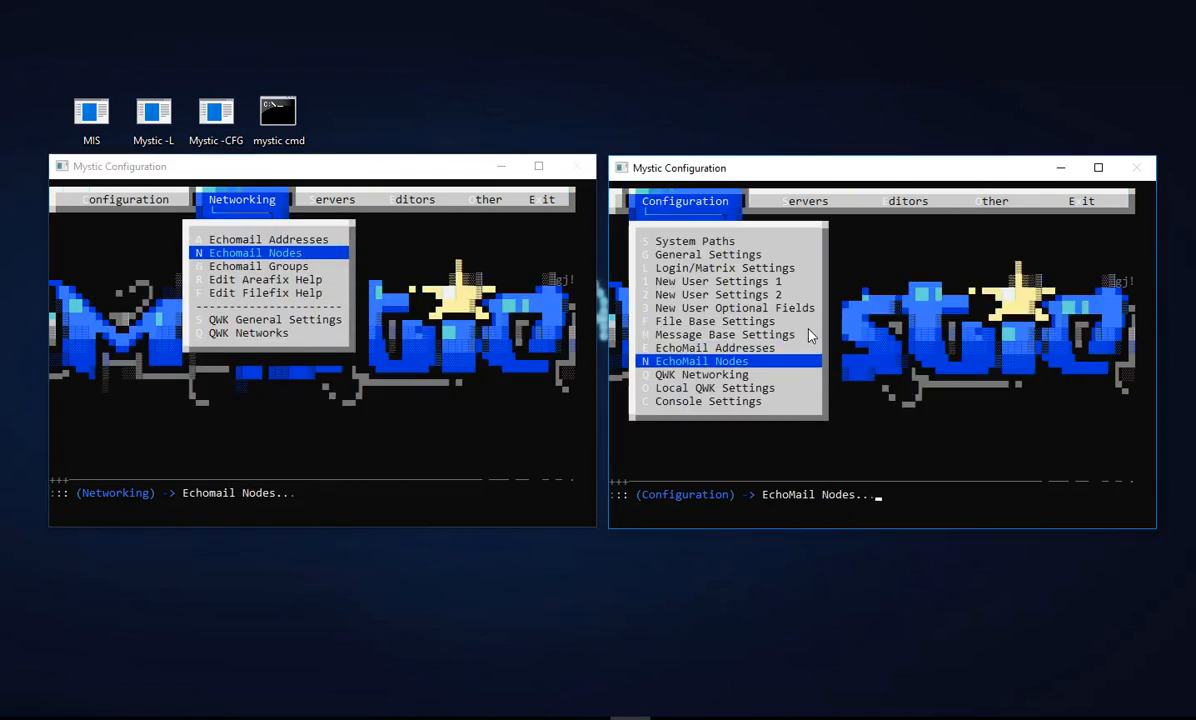
pyautogui.moveTo(392, 284)
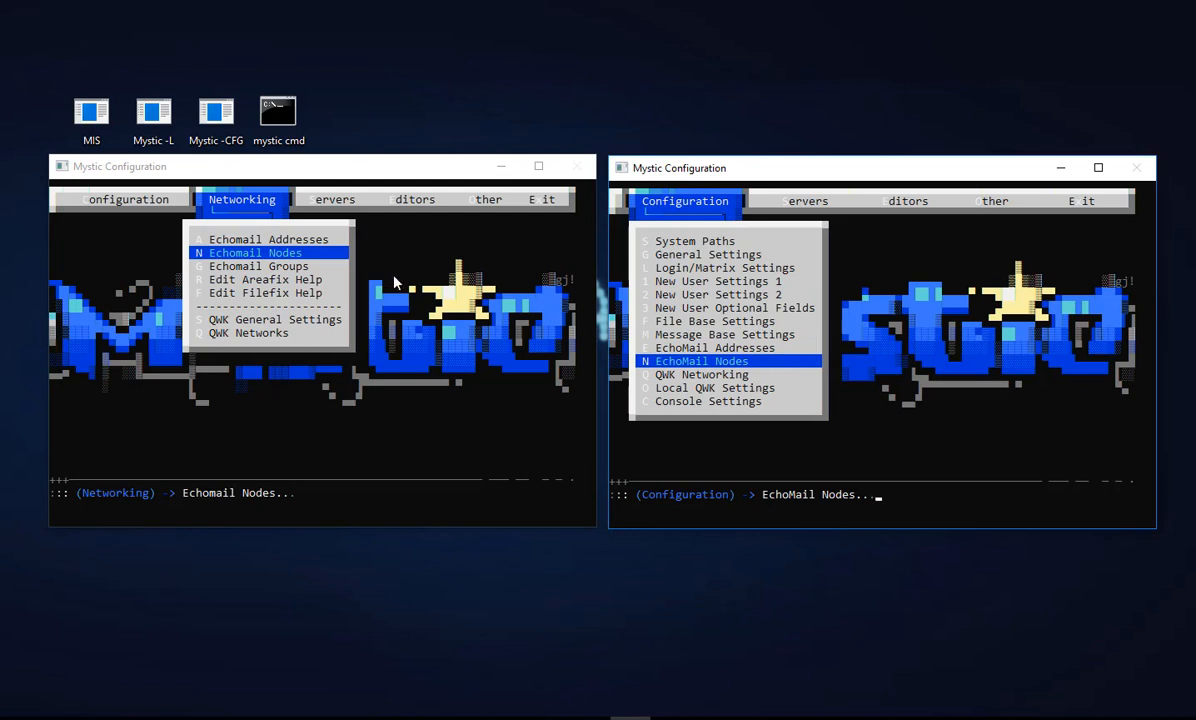
pyautogui.press('Down')
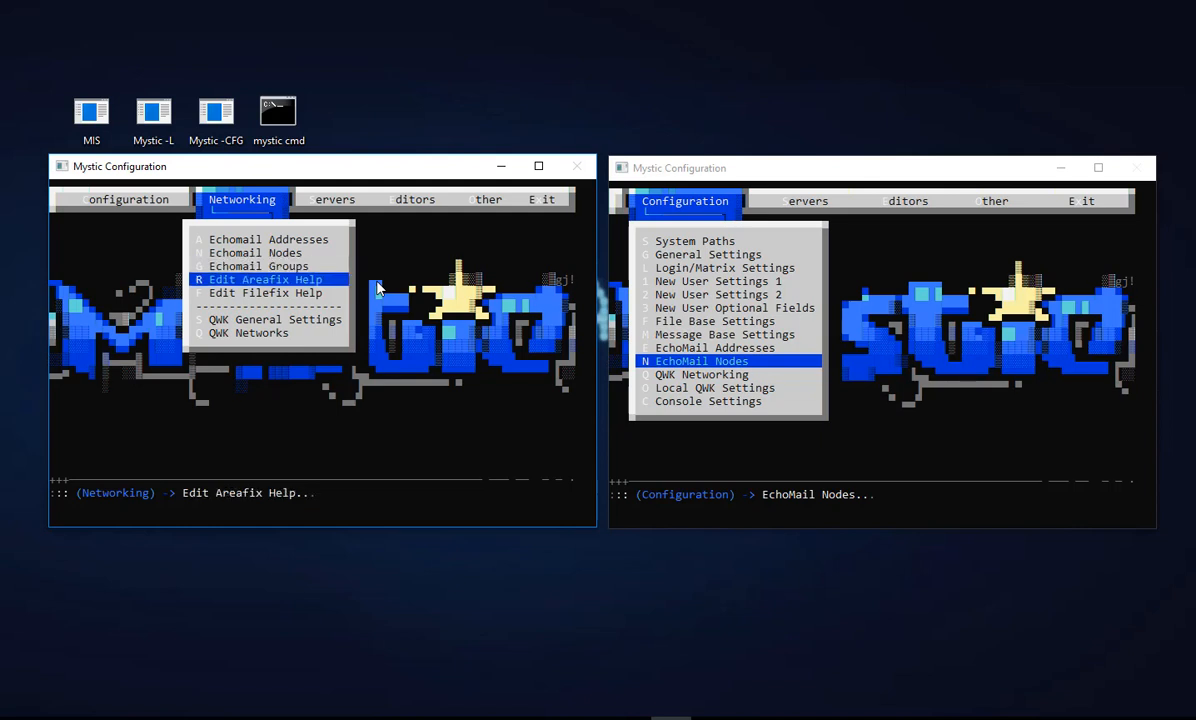
pyautogui.press('down')
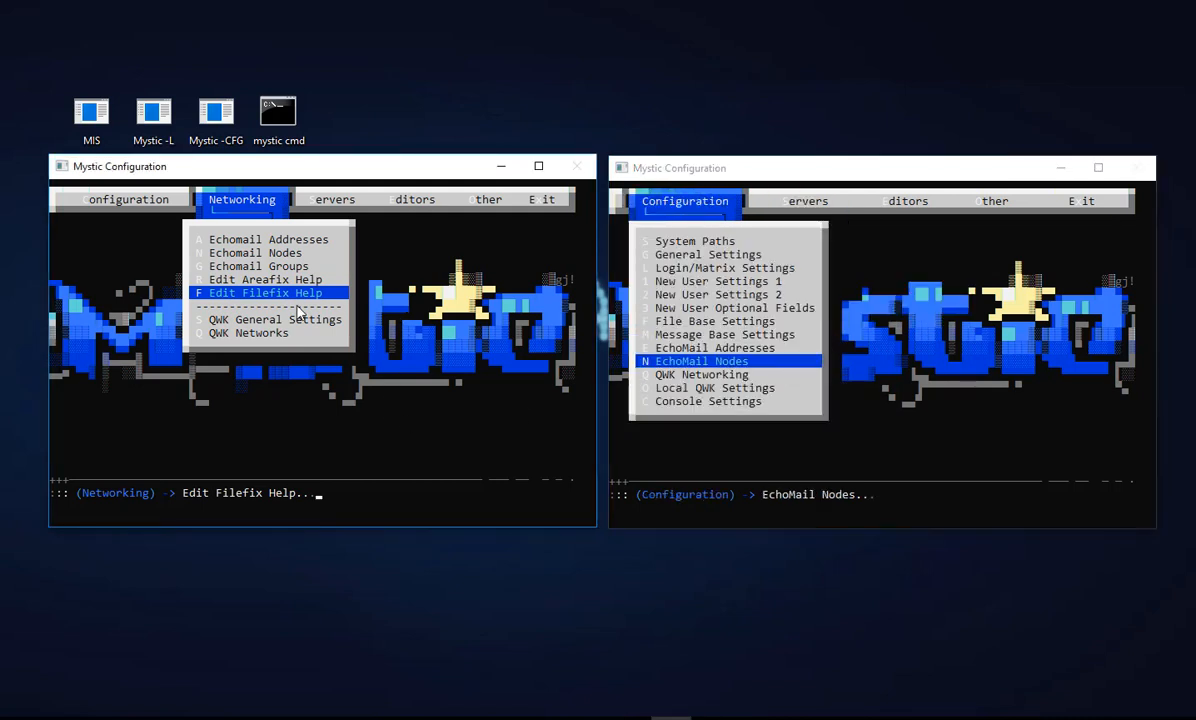
pyautogui.press('up')
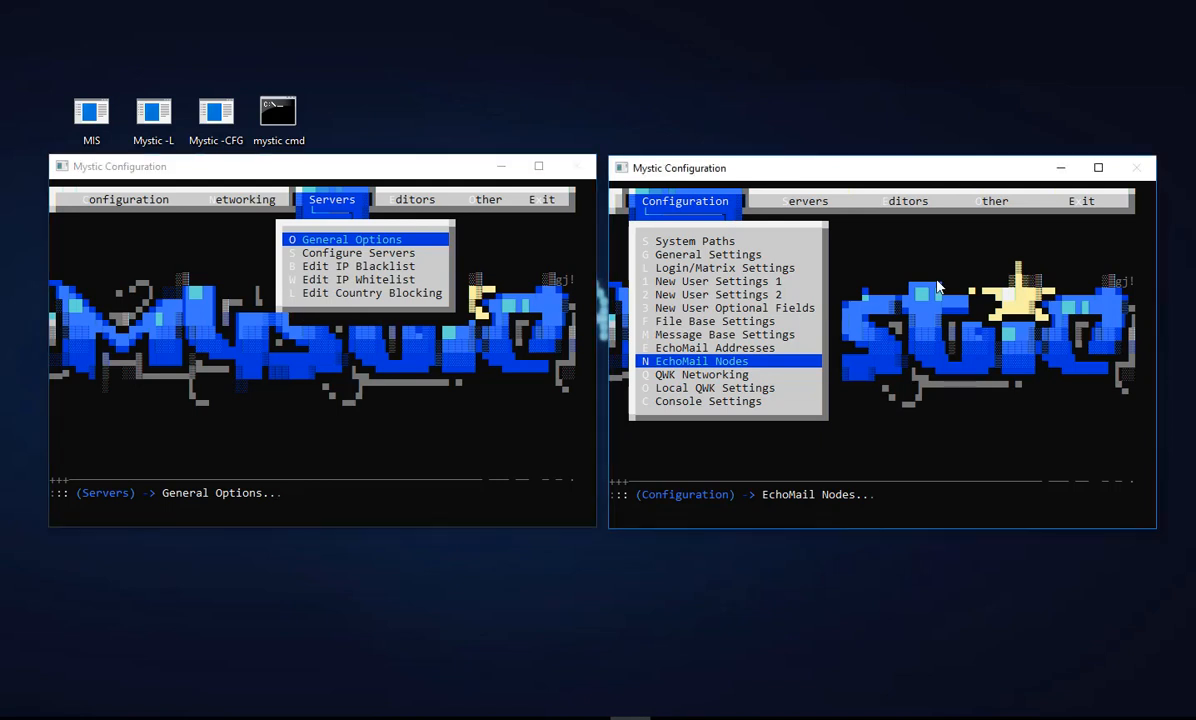
# Step: Step through the Servers and Editors menus in both windows, then show the Other tools list in the first
pyautogui.click(806, 200)
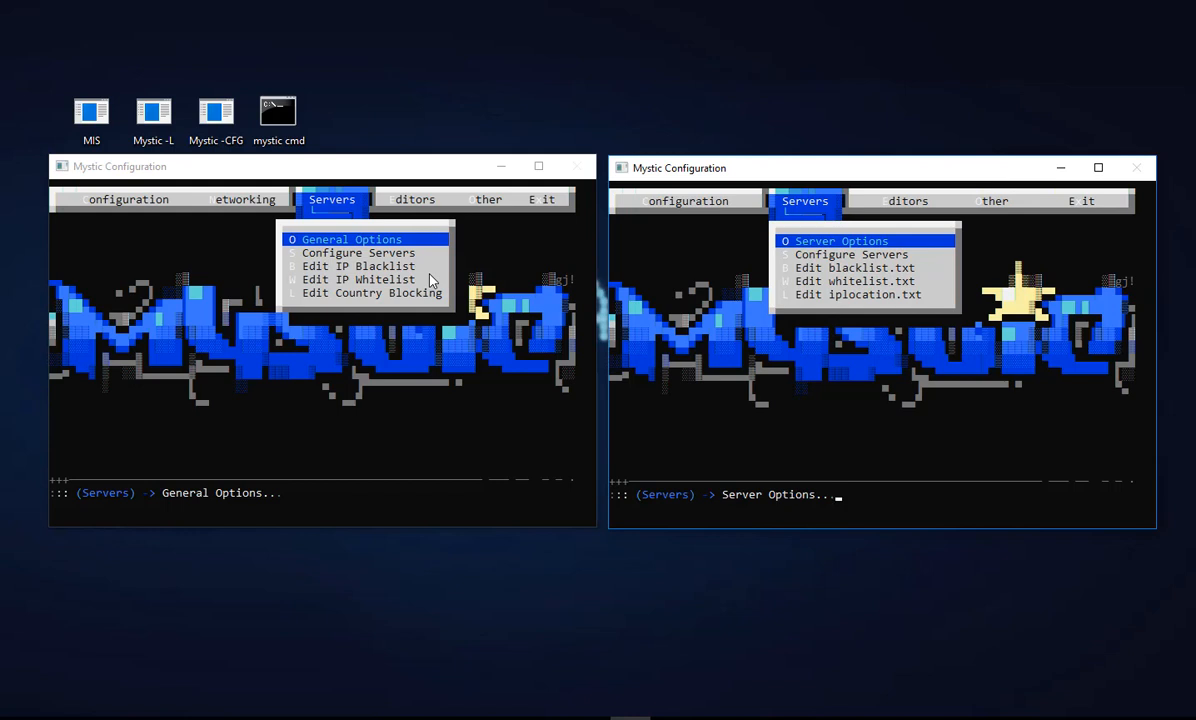
pyautogui.moveTo(418, 290)
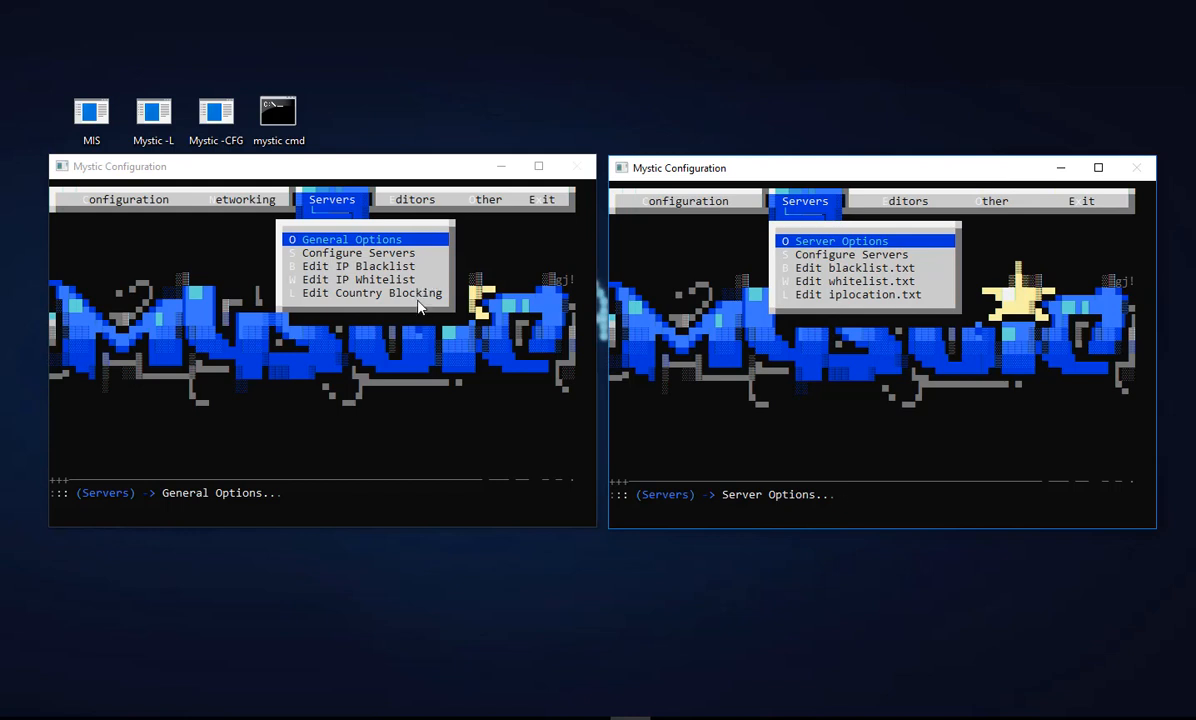
pyautogui.moveTo(856, 302)
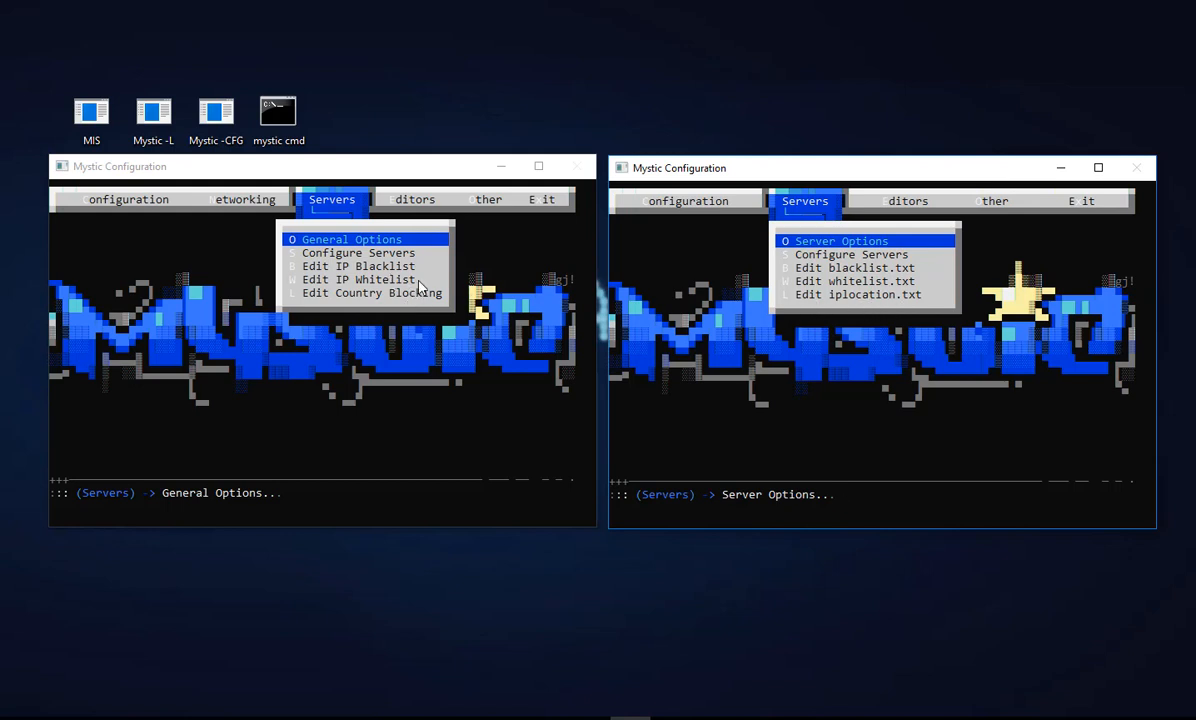
pyautogui.click(904, 200)
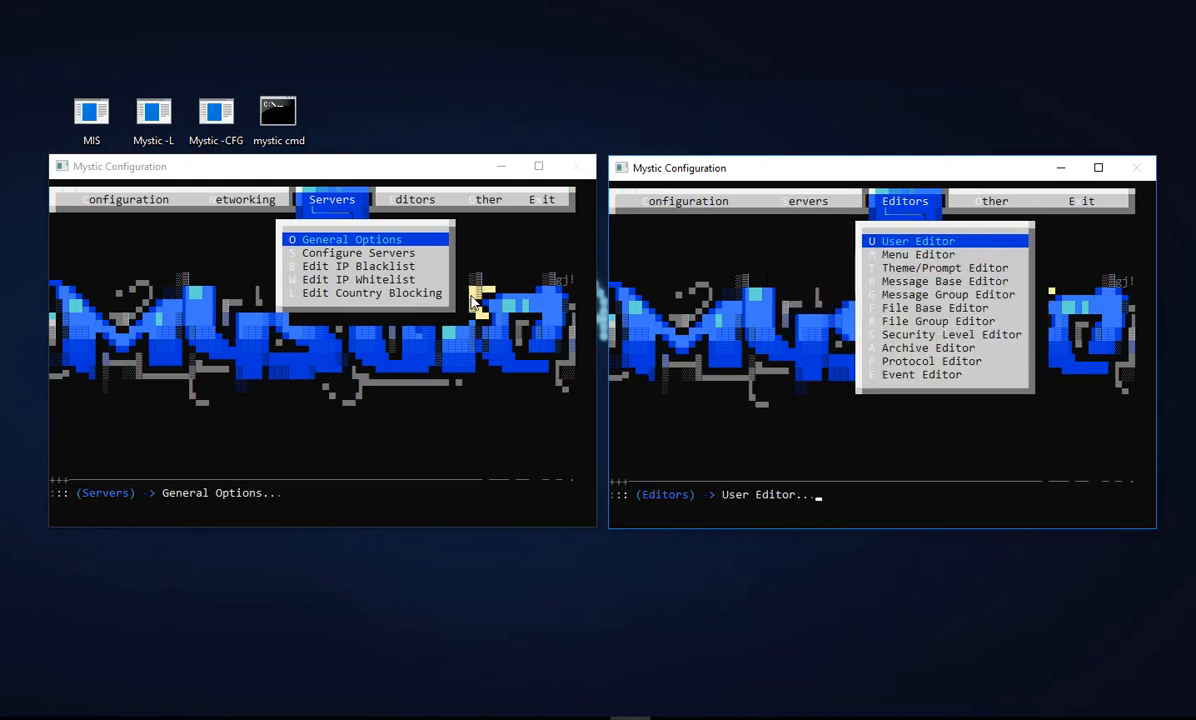
pyautogui.click(412, 200)
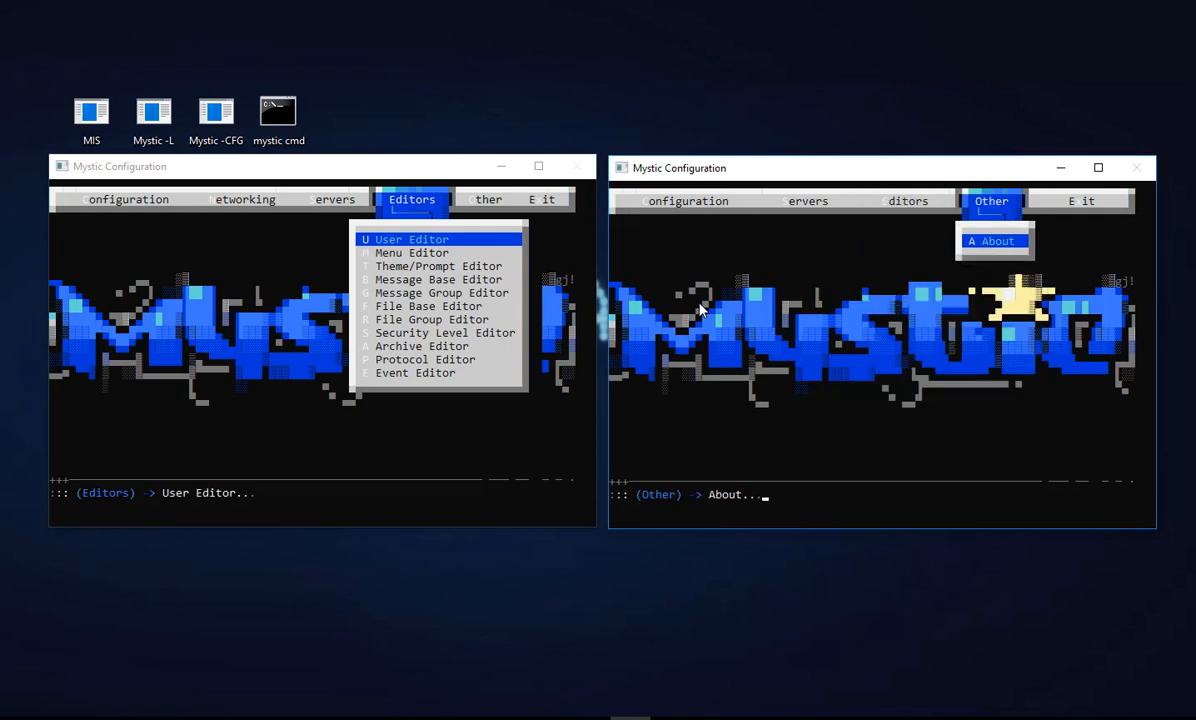
pyautogui.moveTo(120, 368)
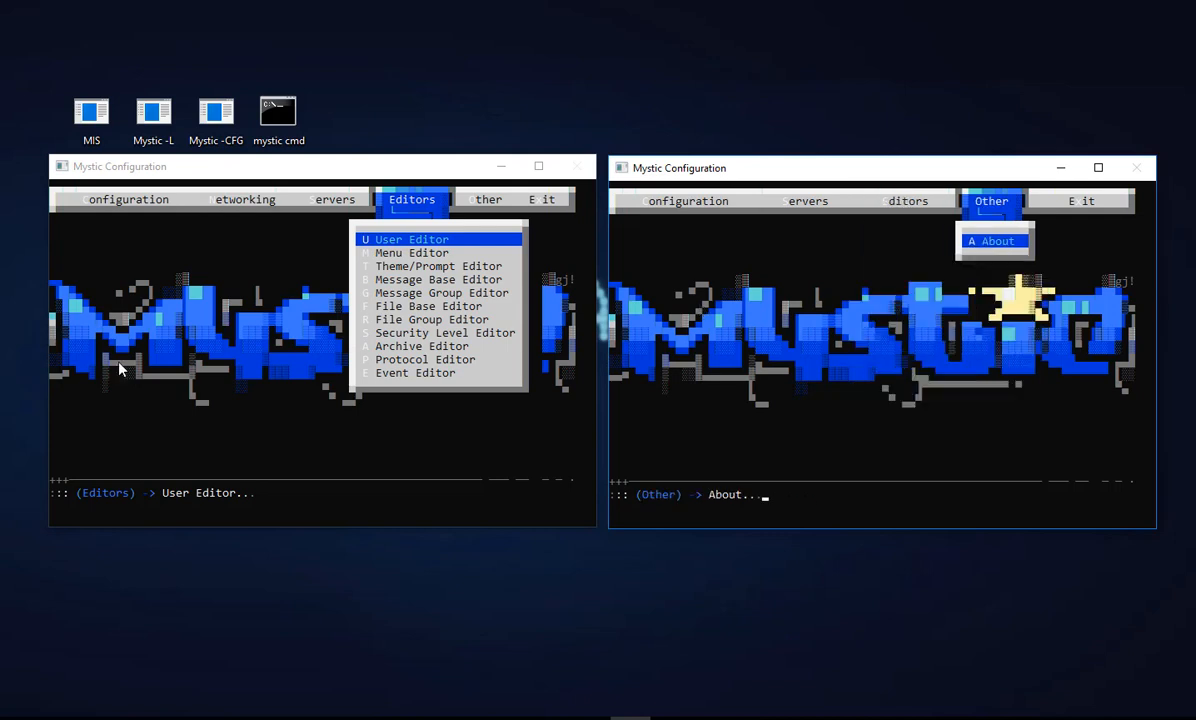
pyautogui.click(484, 200)
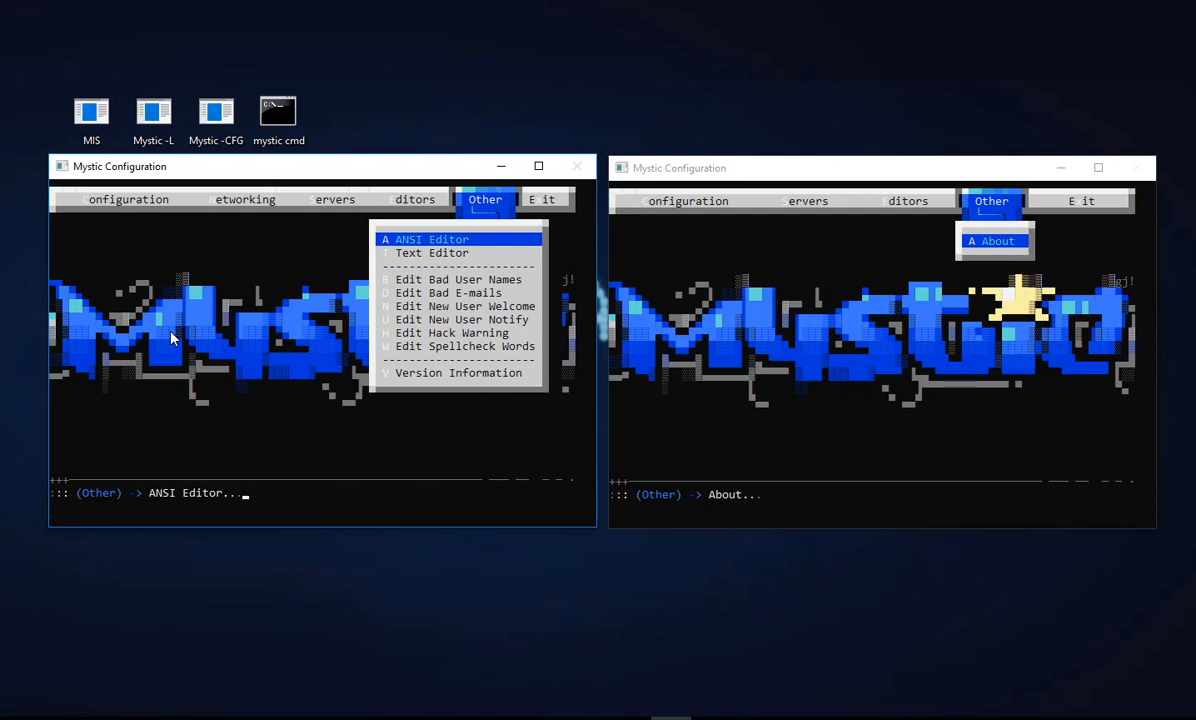
# Step: Show Version Information for Mystic BBS v1.12 A38 compiled 2018/01/01
pyautogui.click(458, 372)
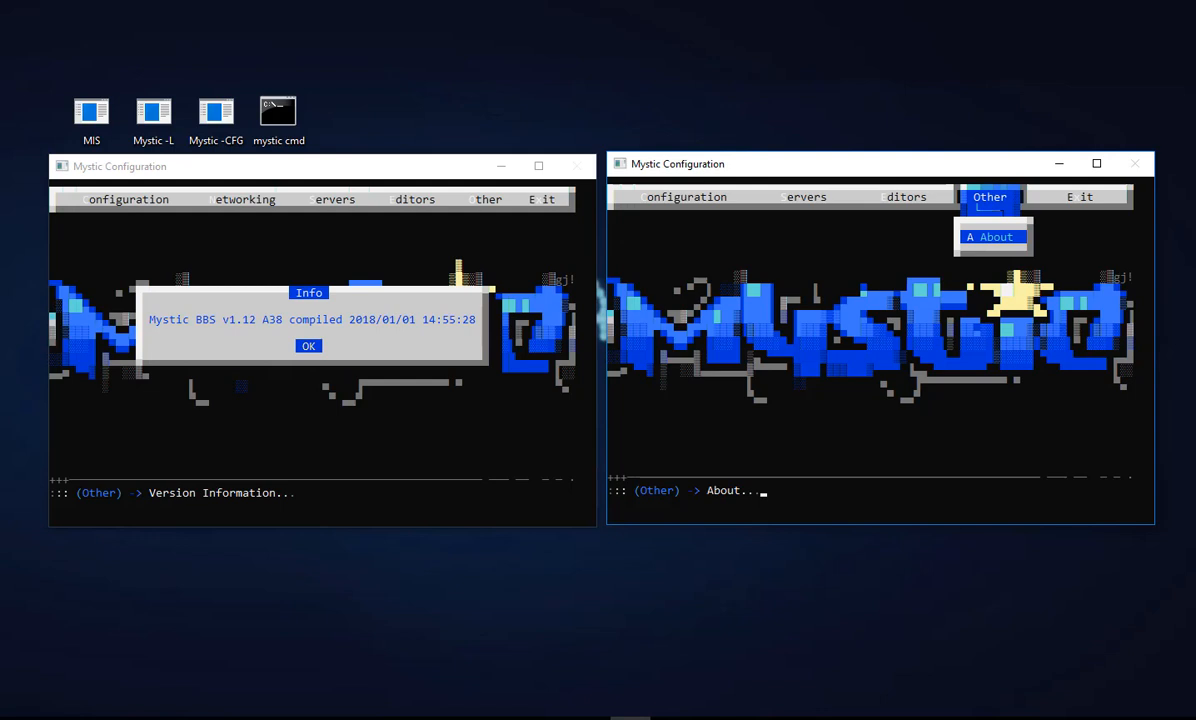
pyautogui.moveTo(84, 420)
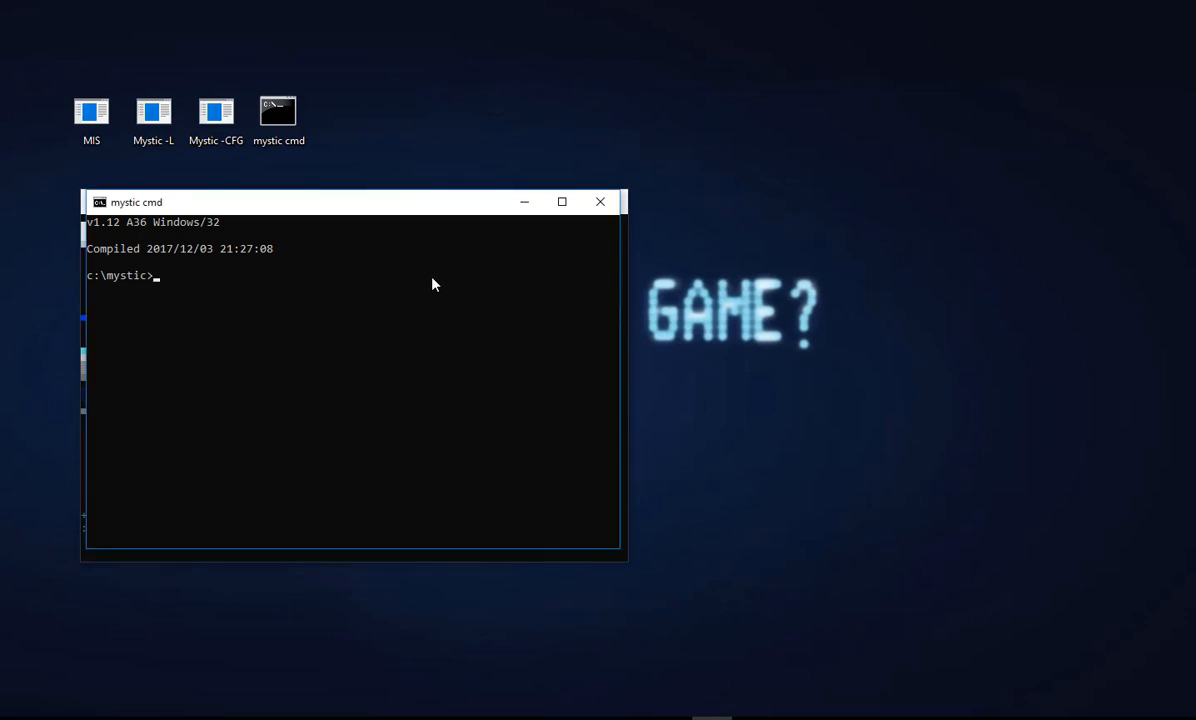
# Step: Run MYSTIC -VER to report v1.12 A38 Windows/32 compiled 2018/01/01
pyautogui.write('MYSTIC -VER')
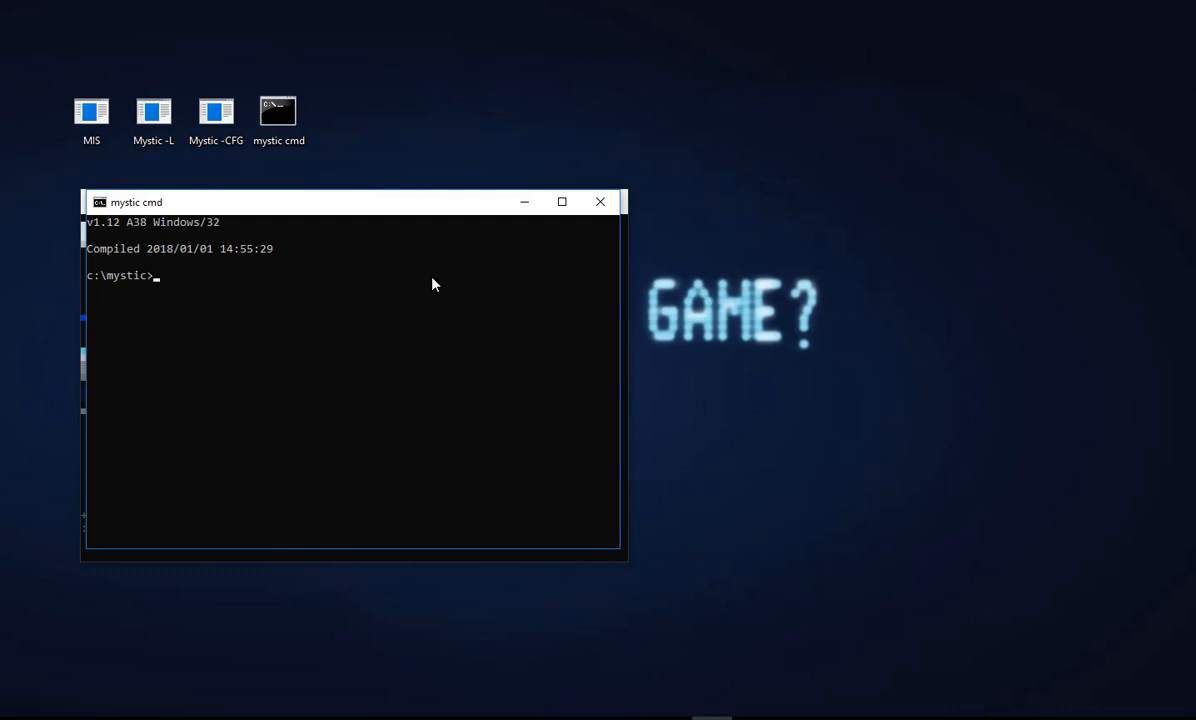
pyautogui.moveTo(524, 200)
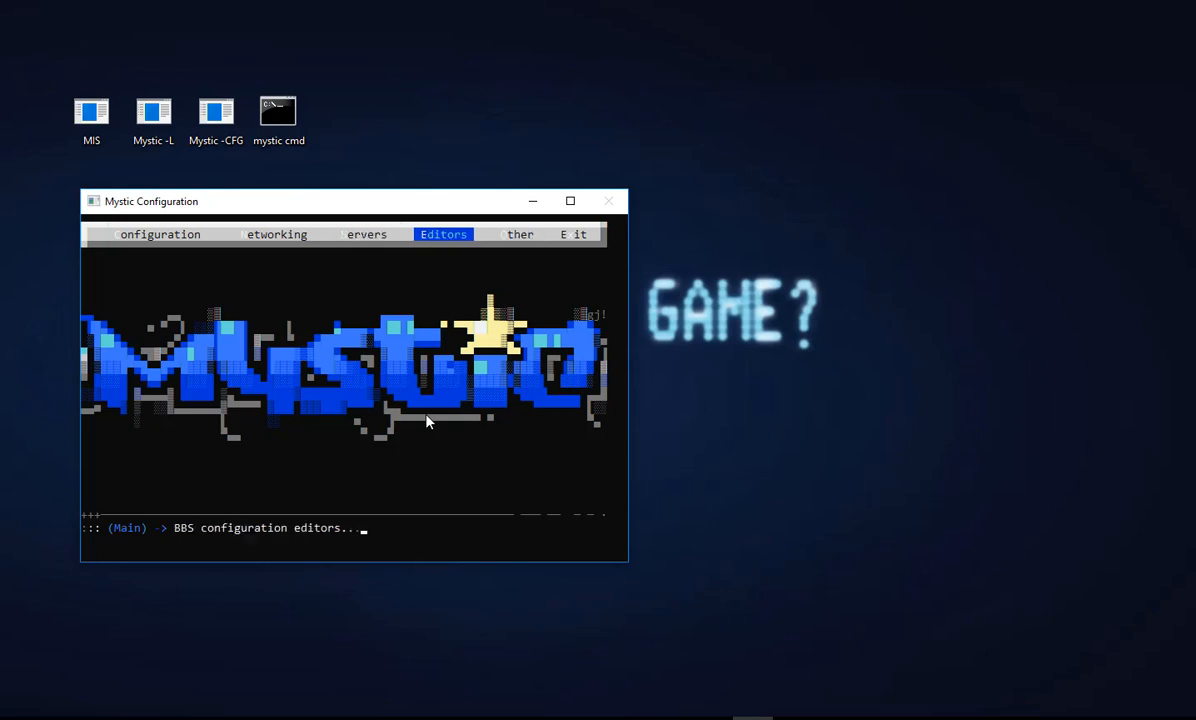
# Step: Review the Echomail Addresses list, moving to the fsxnet entry, then return to the Networking menu
pyautogui.click(274, 234)
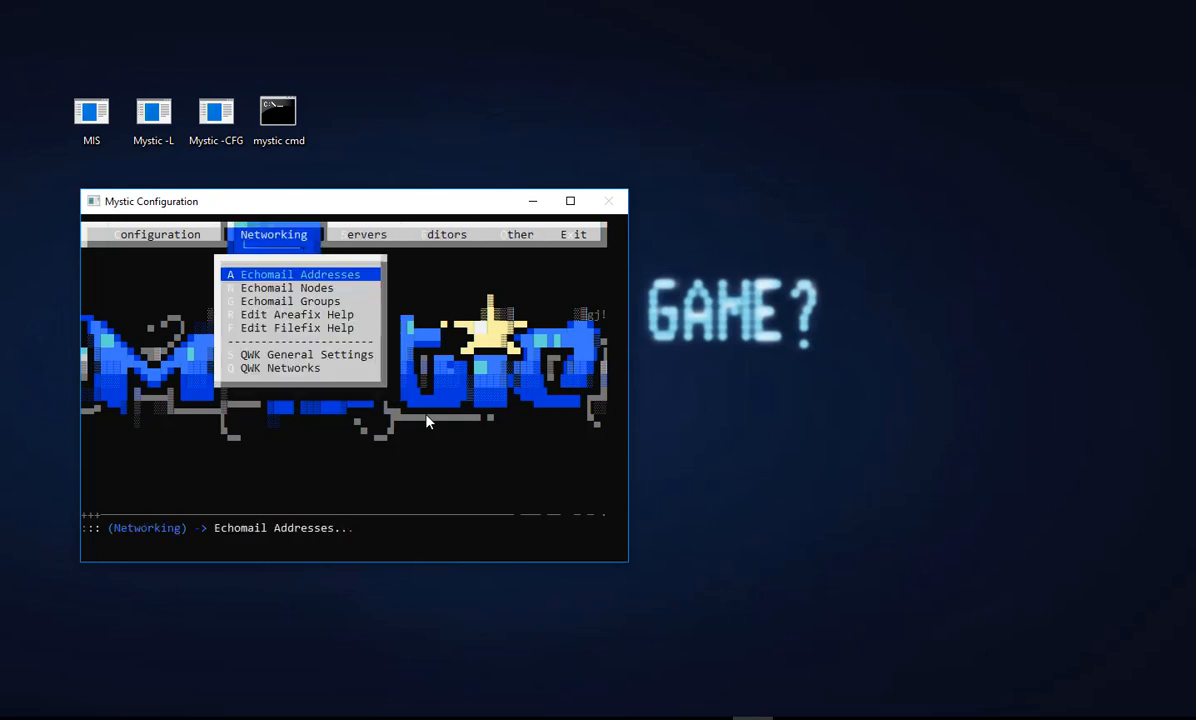
pyautogui.click(300, 274)
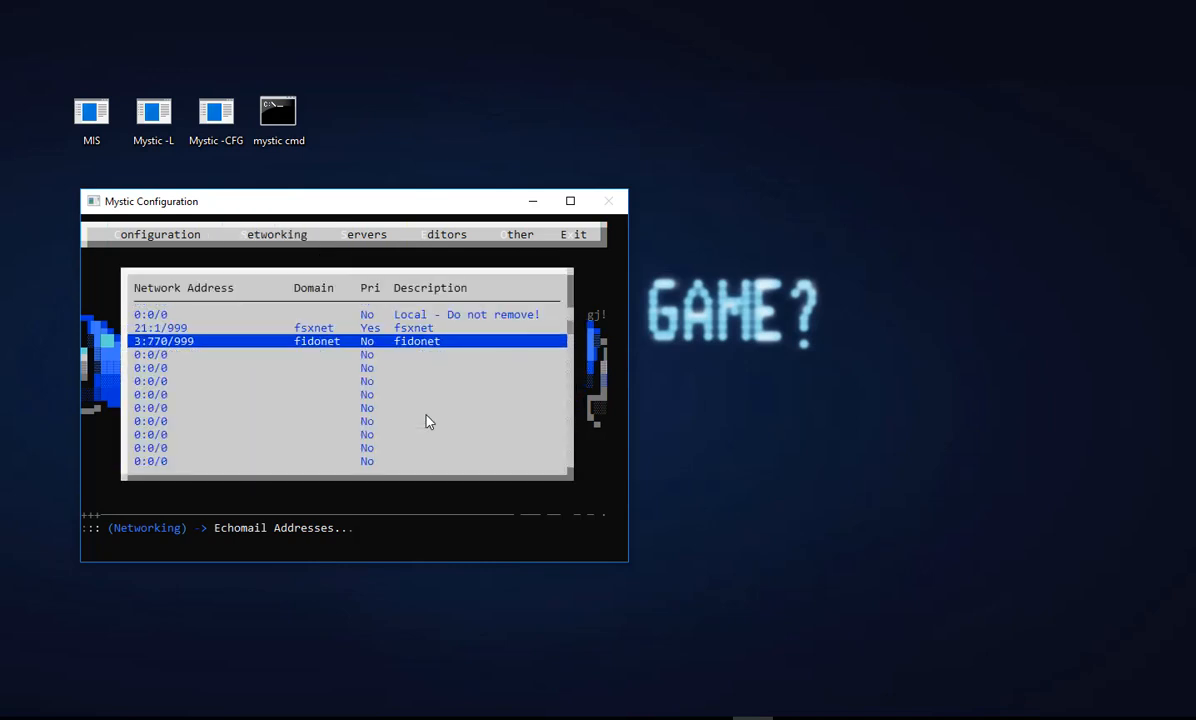
pyautogui.press('up')
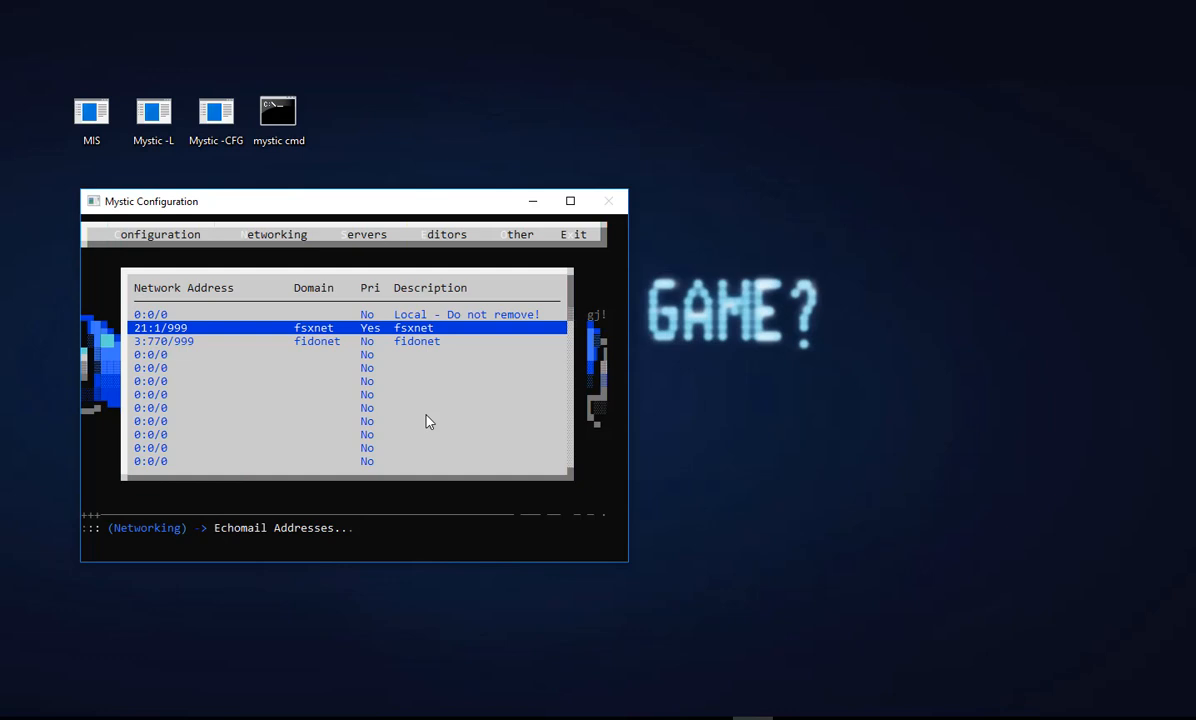
pyautogui.click(274, 234)
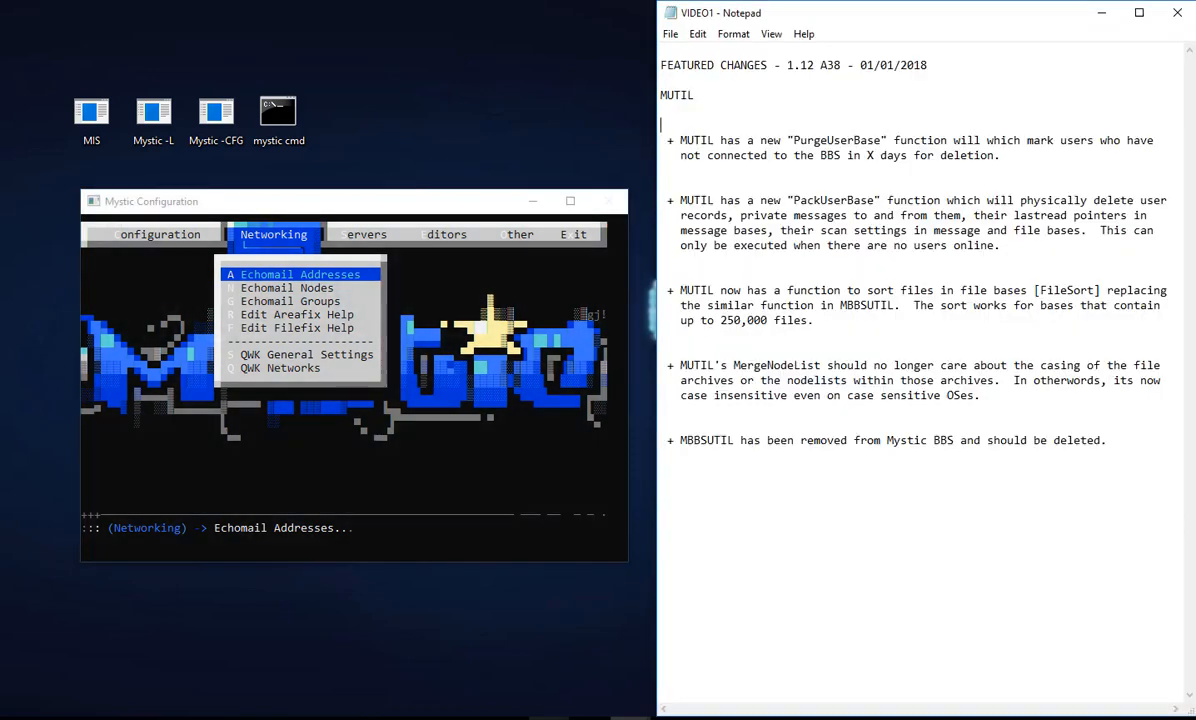
pyautogui.moveTo(976, 544)
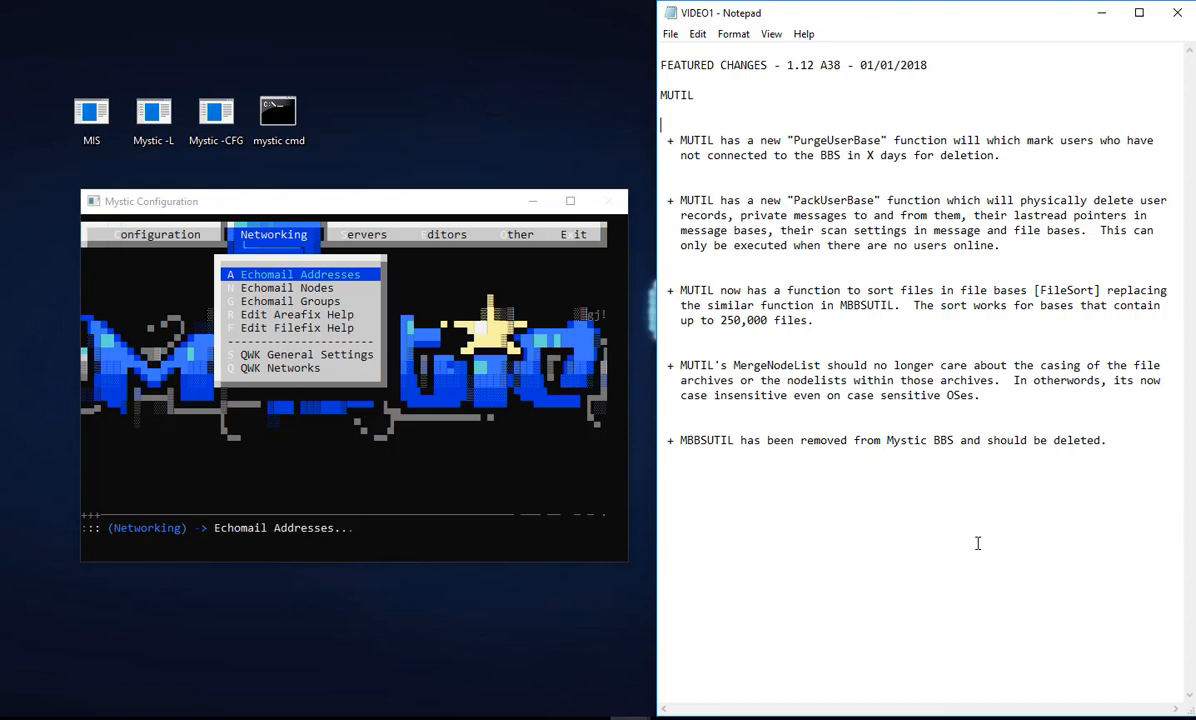
pyautogui.moveTo(776, 694)
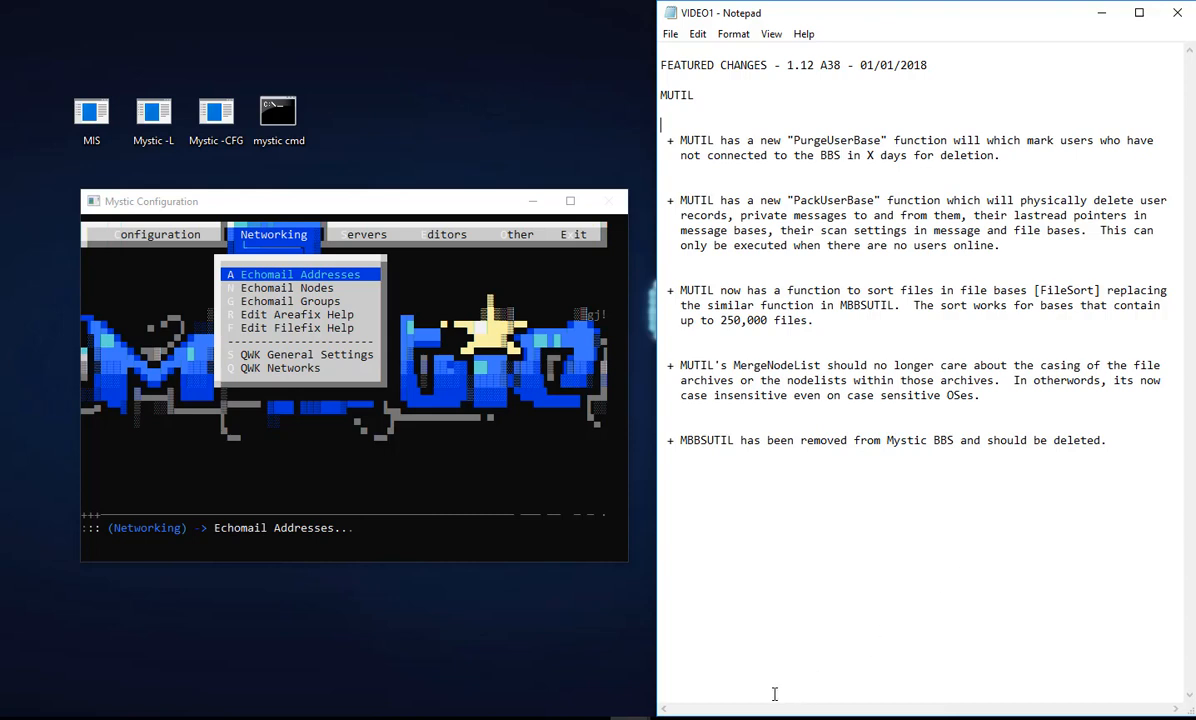
pyautogui.moveTo(776, 628)
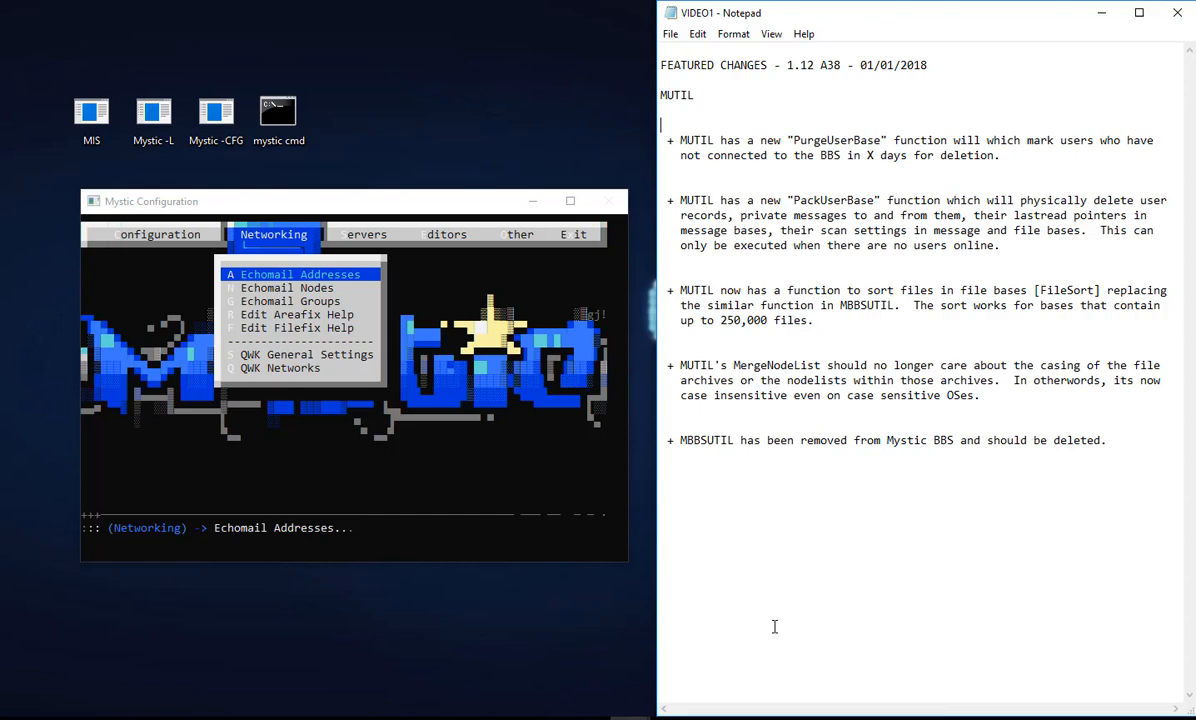
pyautogui.moveTo(32, 500)
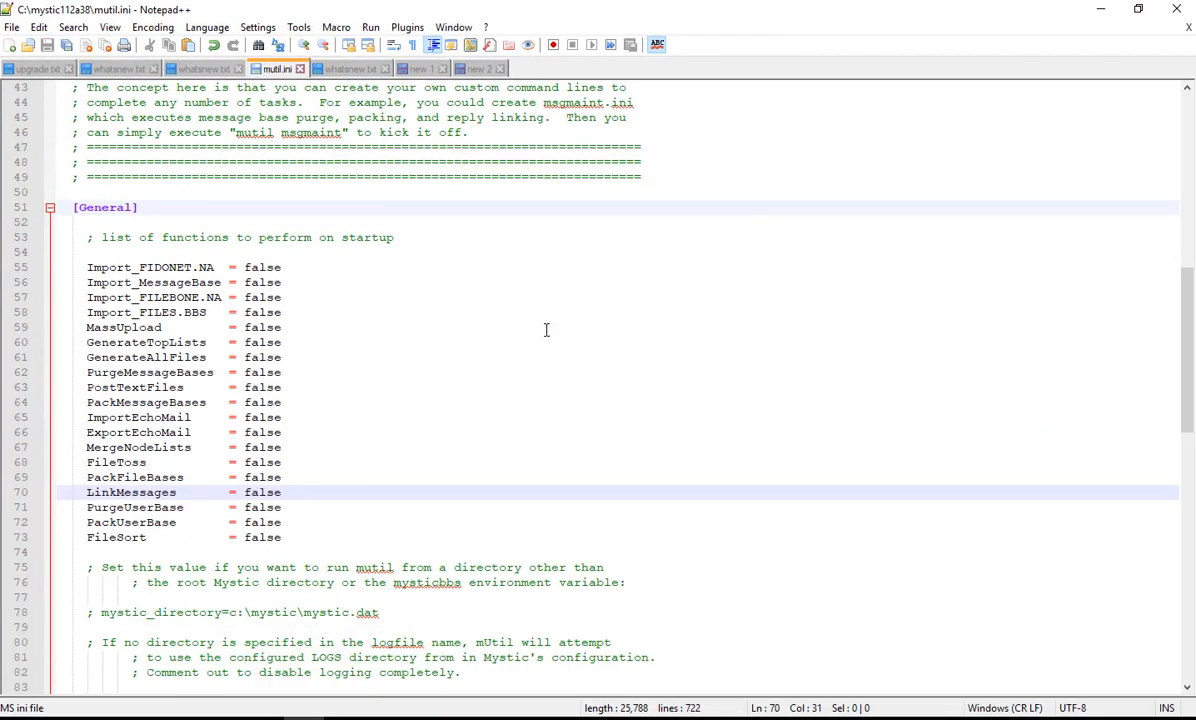
# Step: Bring mutil.ini's PurgeUserBase section into view and mark its inactive-user and 7-day-minimum comments
pyautogui.scroll(-3)
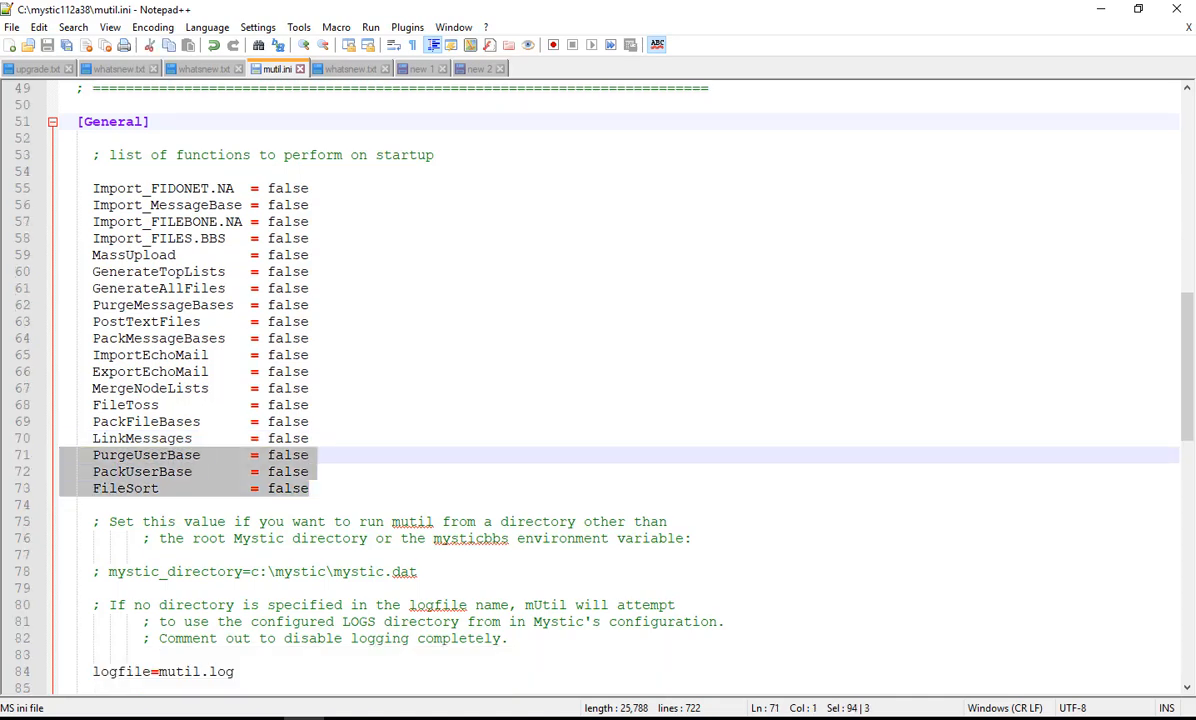
pyautogui.moveTo(1128, 370)
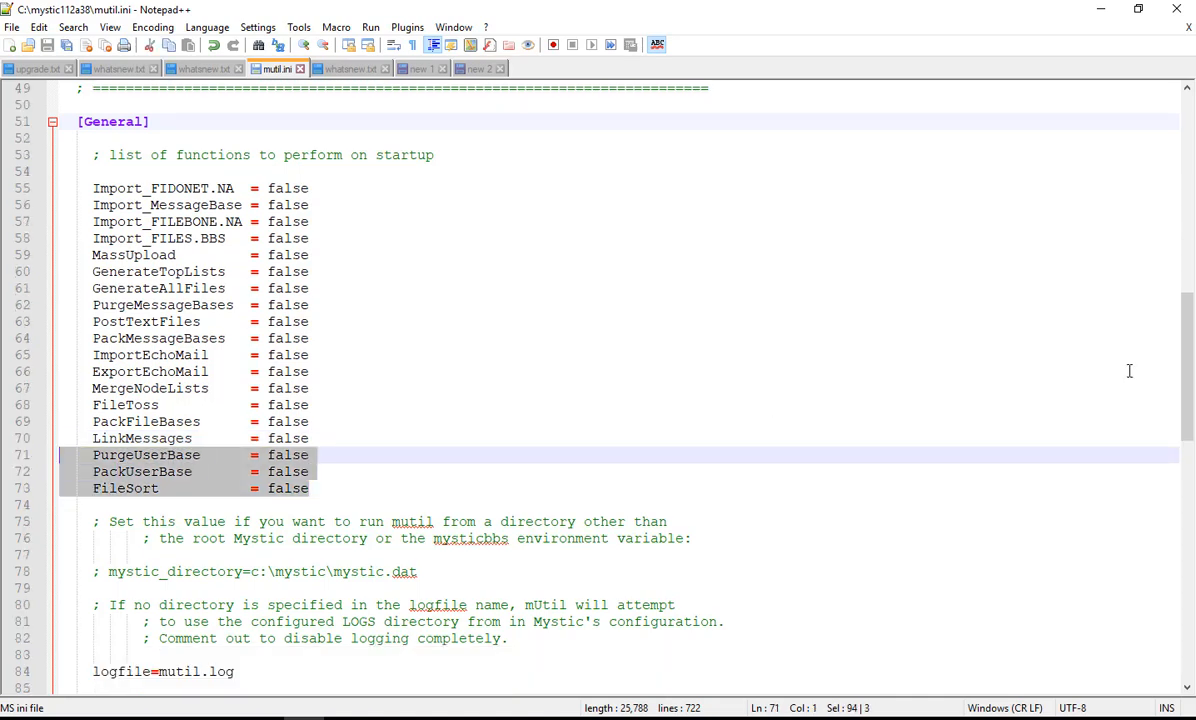
pyautogui.moveTo(292, 476)
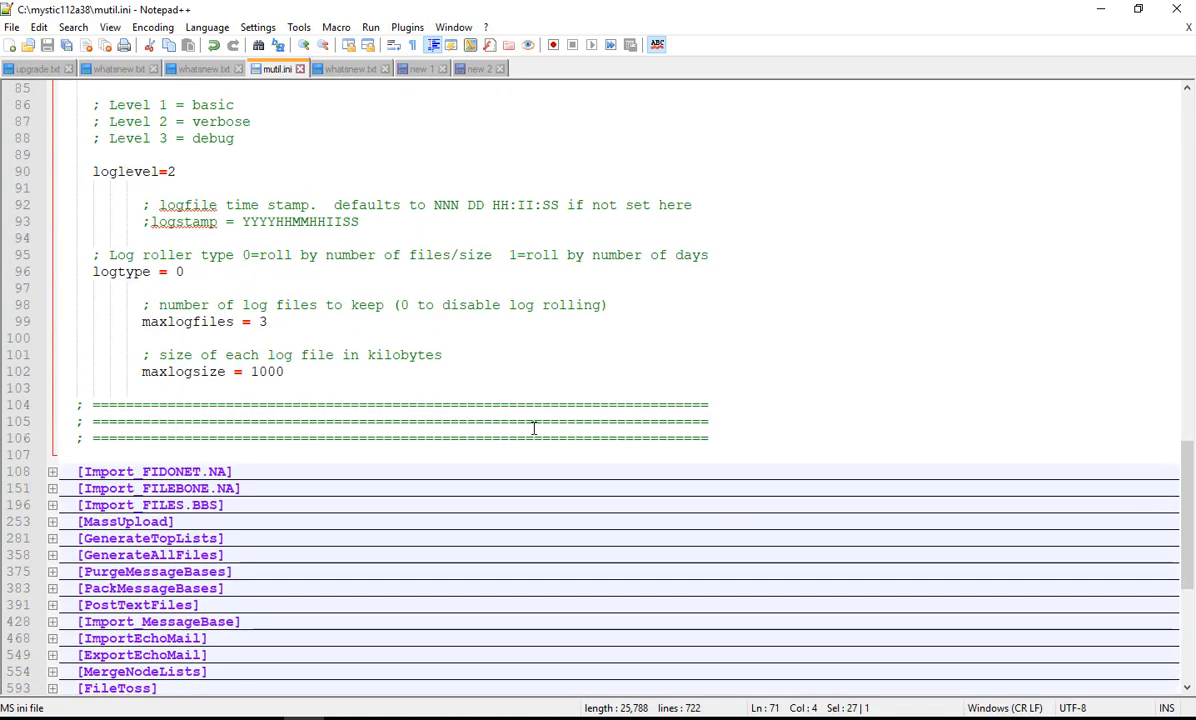
pyautogui.scroll(-3)
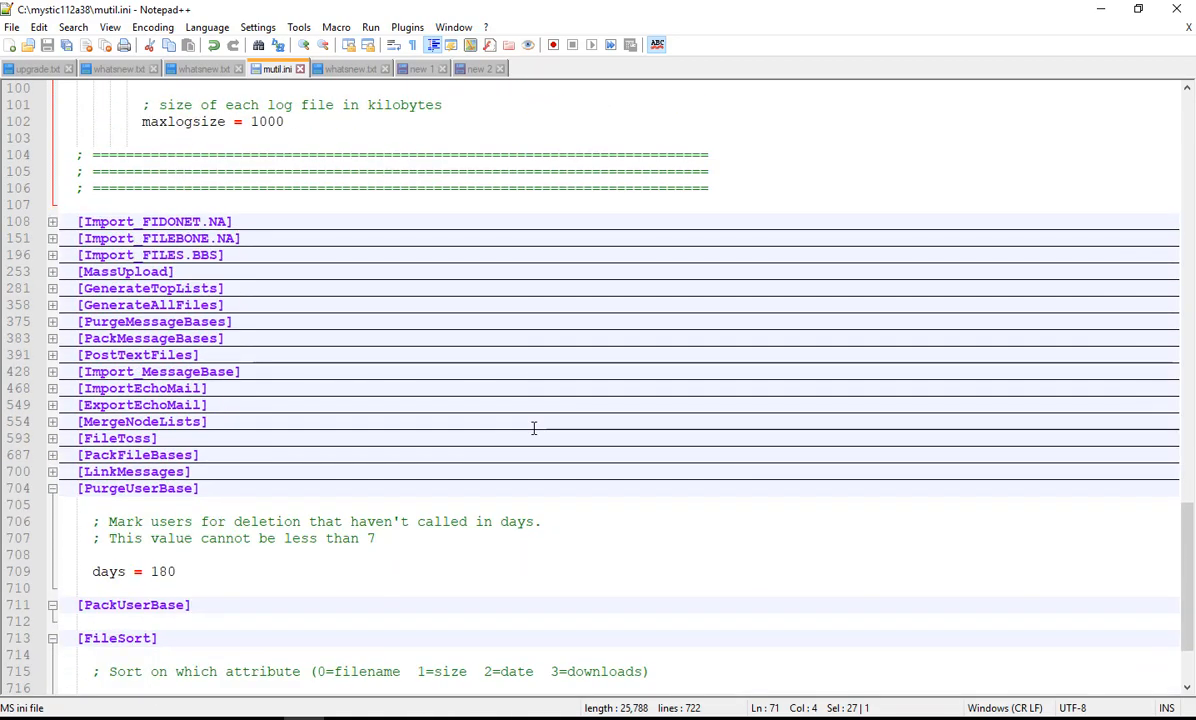
pyautogui.scroll(-3)
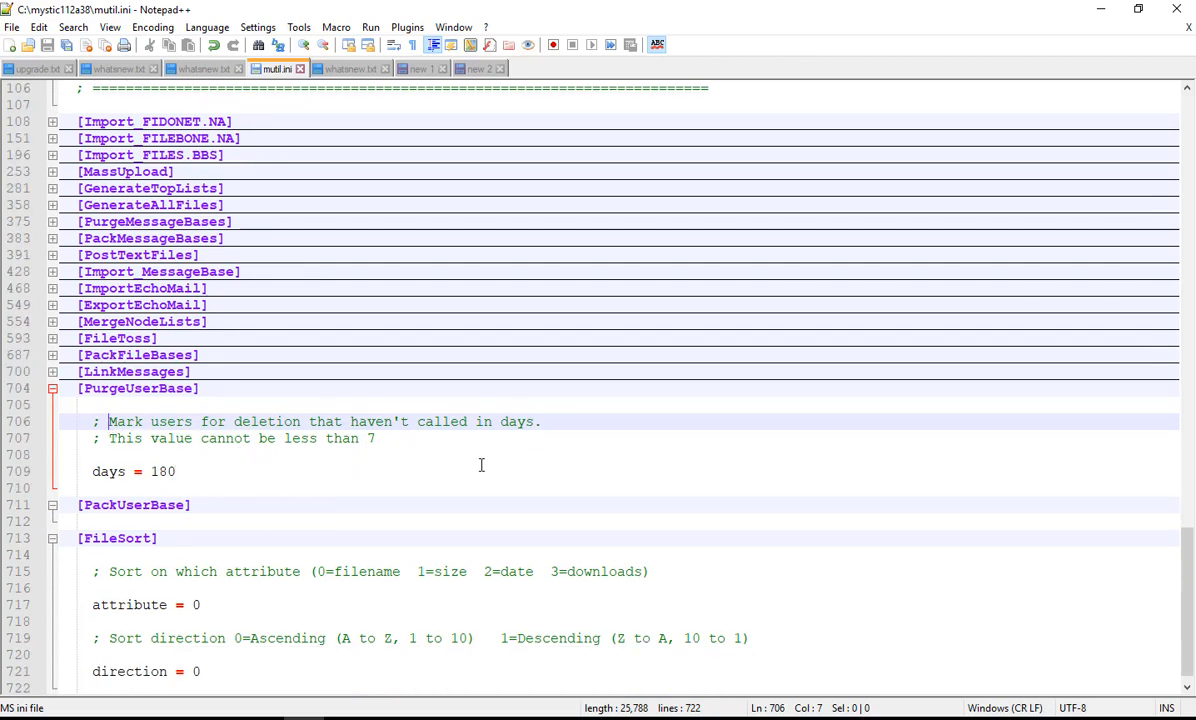
pyautogui.click(290, 472)
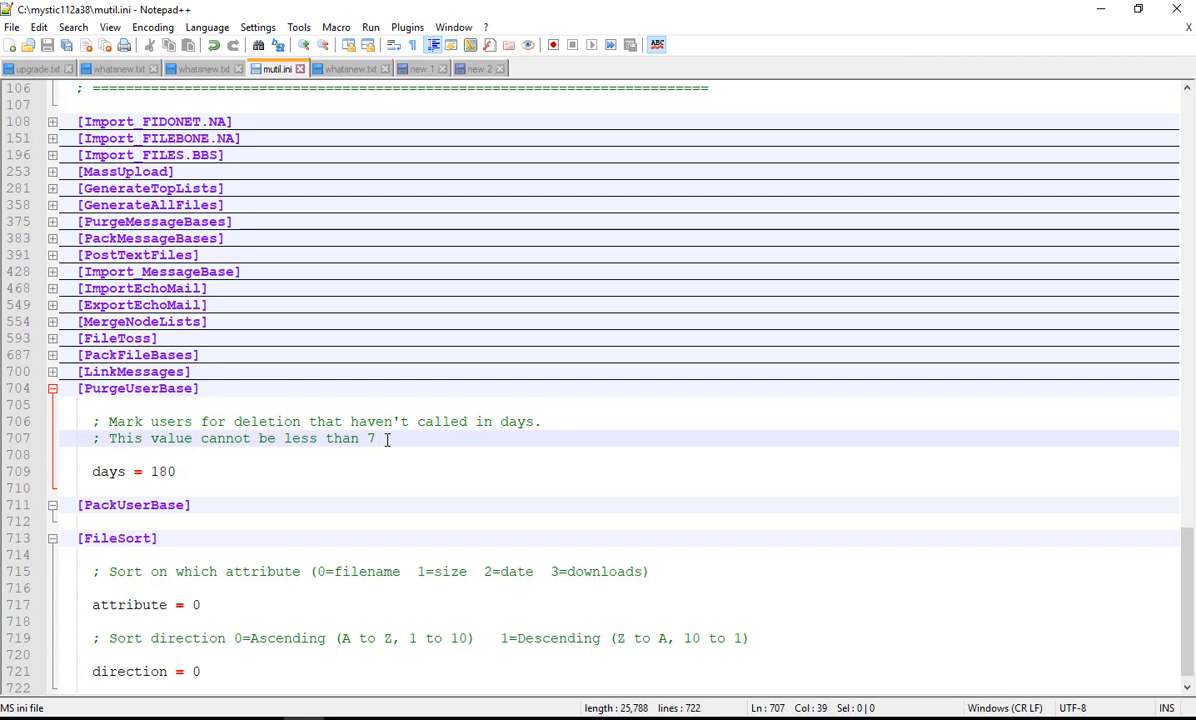
pyautogui.click(376, 438)
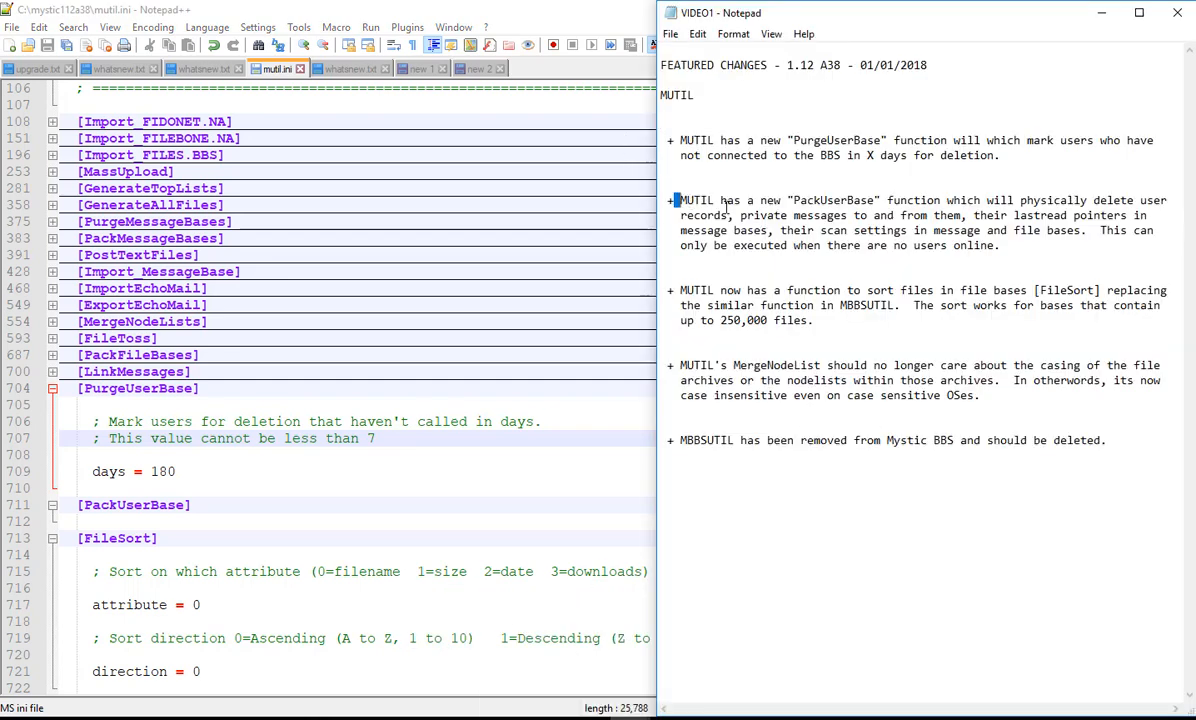
# Step: Compare with the PackUserBase description and MBBSUTIL note in the release notes, then return to mutil.ini
pyautogui.moveTo(680, 200); pyautogui.dragTo(1008, 244)
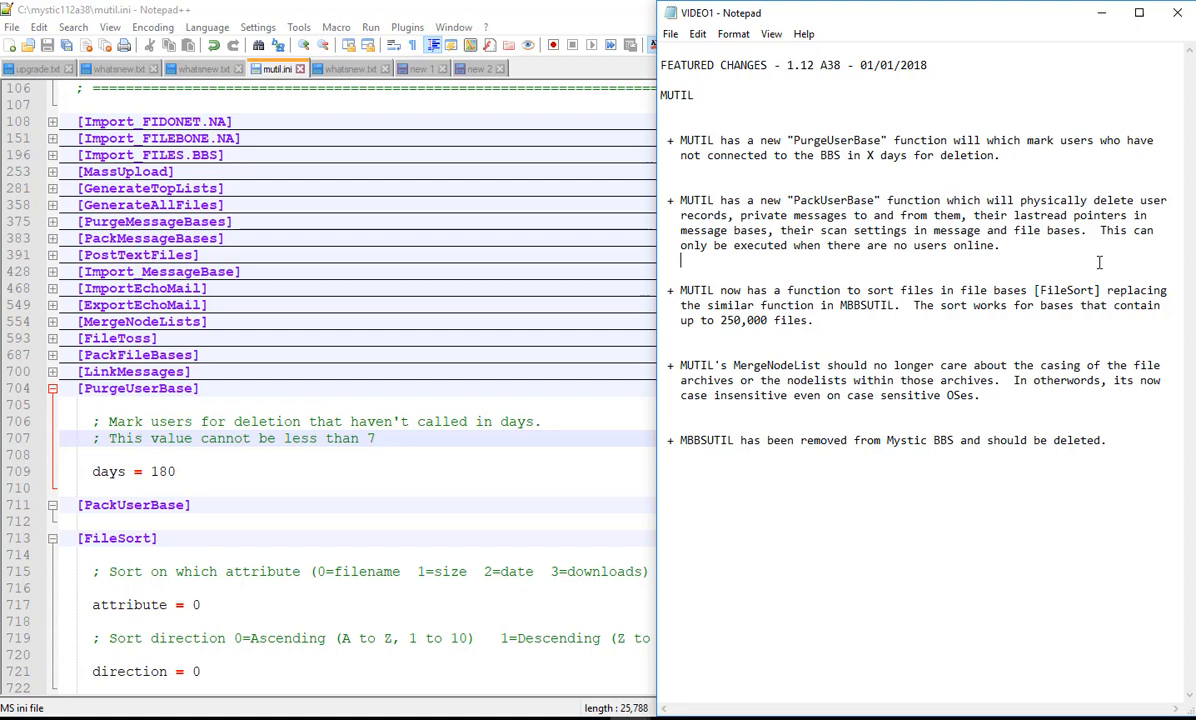
pyautogui.moveTo(1016, 390)
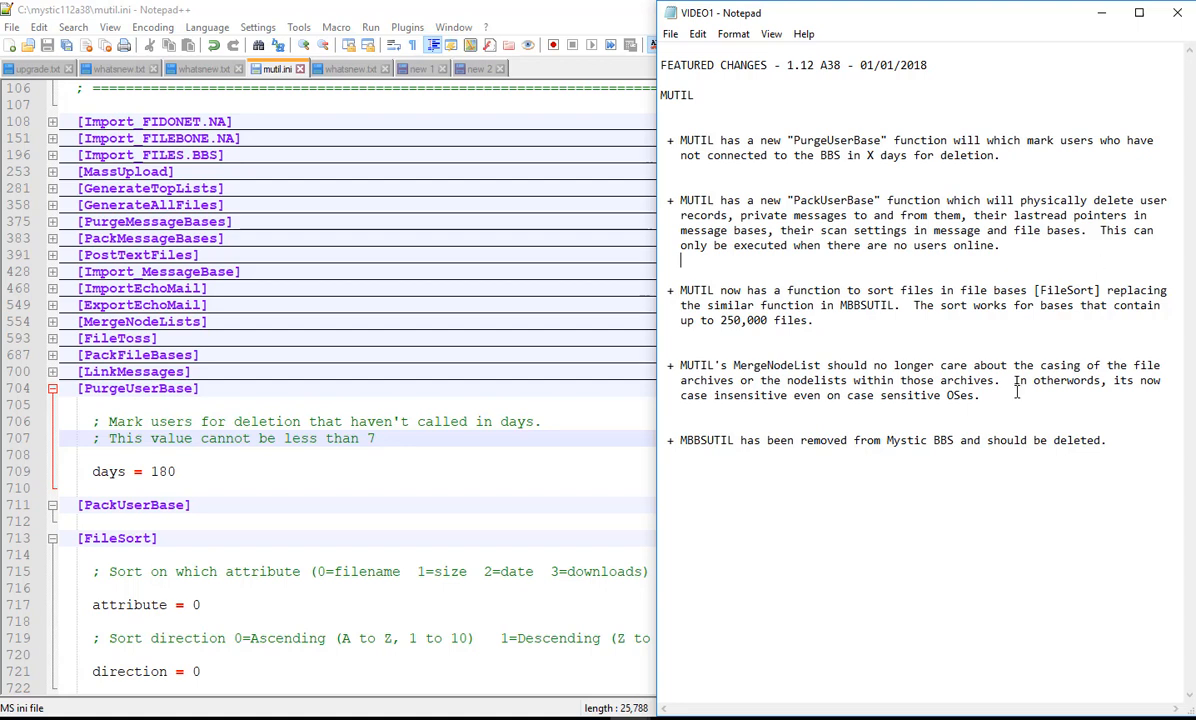
pyautogui.doubleClick(704, 440)
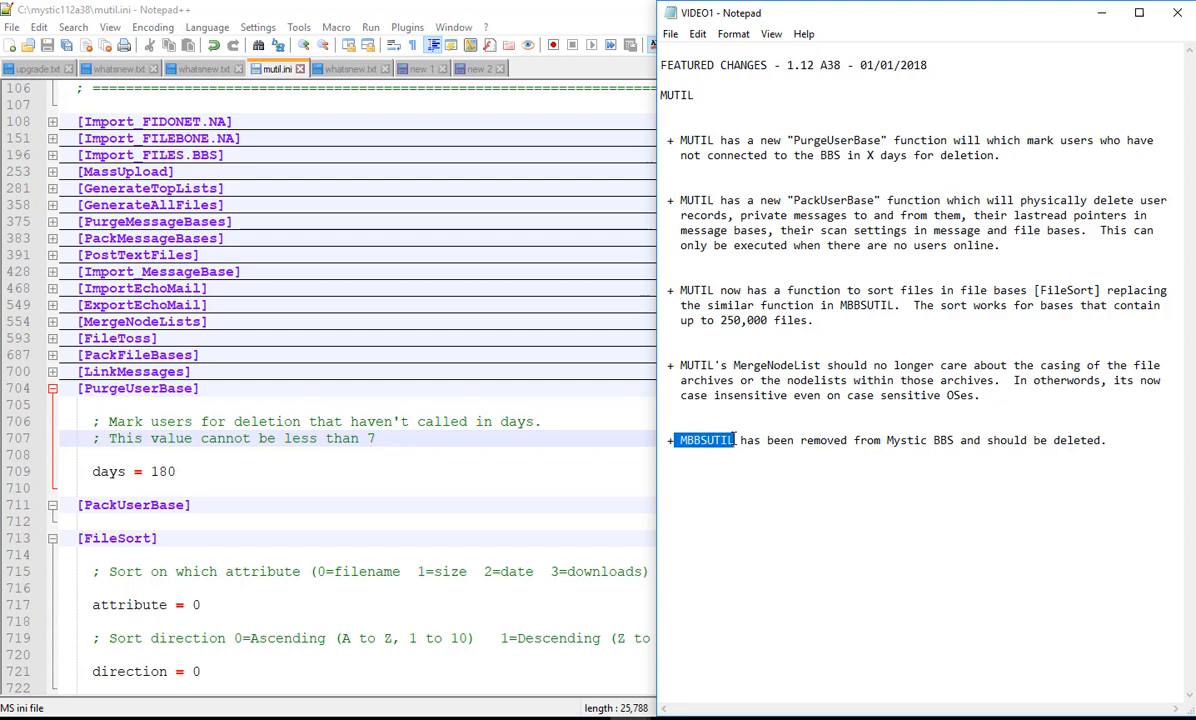
pyautogui.click(762, 440)
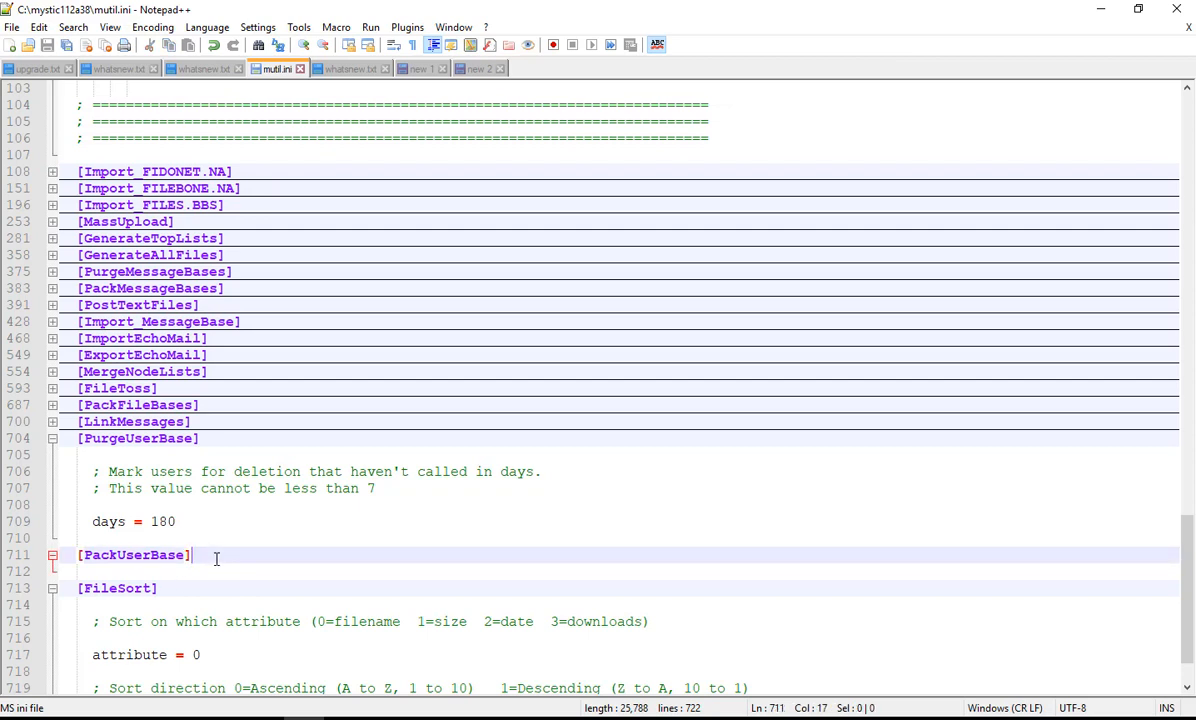
pyautogui.moveTo(438, 530)
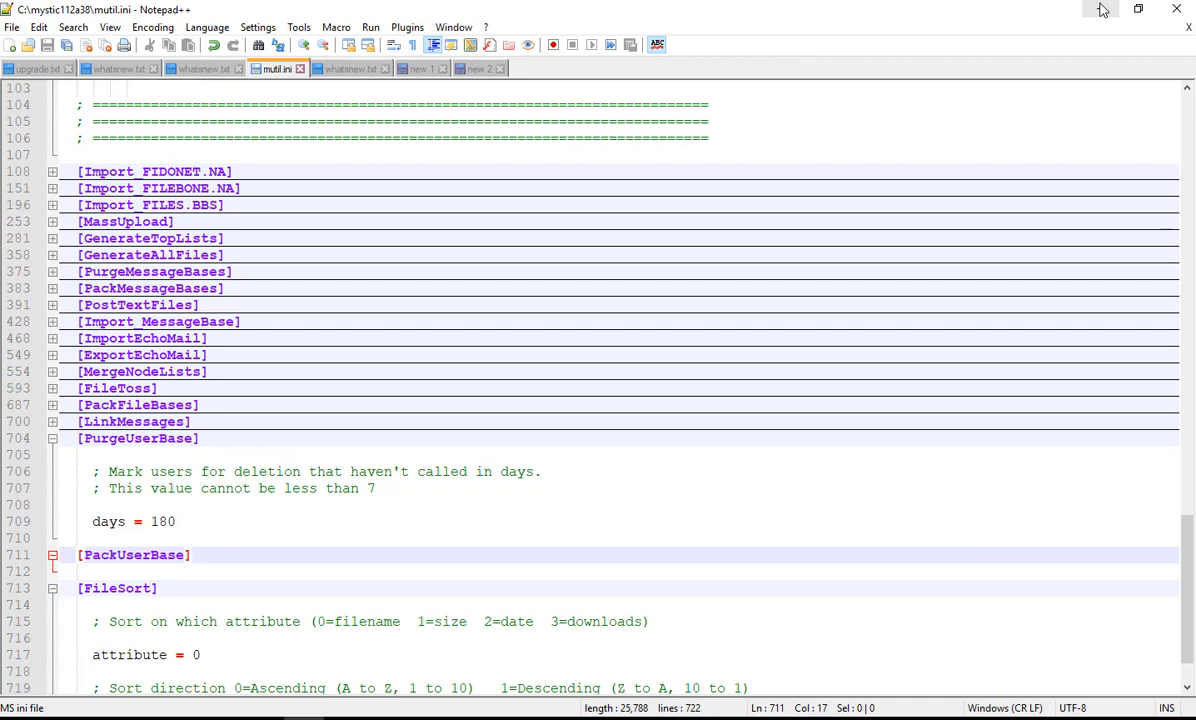
# Step: Set mutil.ini aside, recheck its [General] function list, and leave the MUTIL change notes showing
pyautogui.click(192, 556)
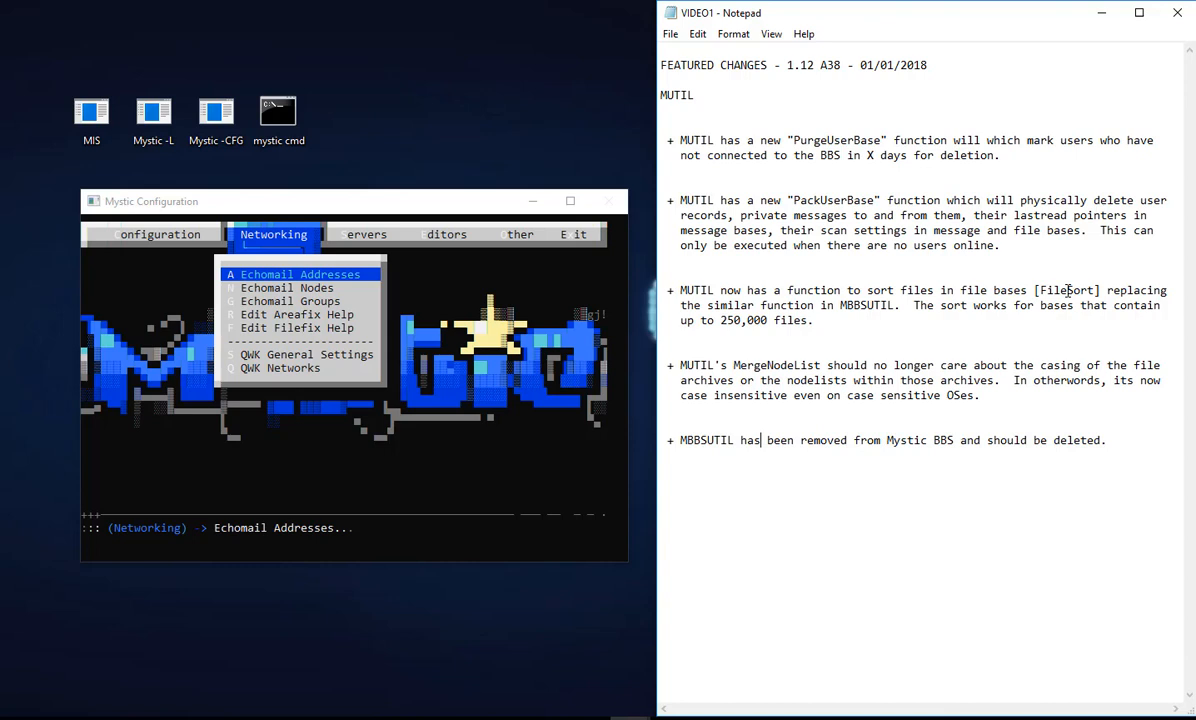
pyautogui.moveTo(916, 332)
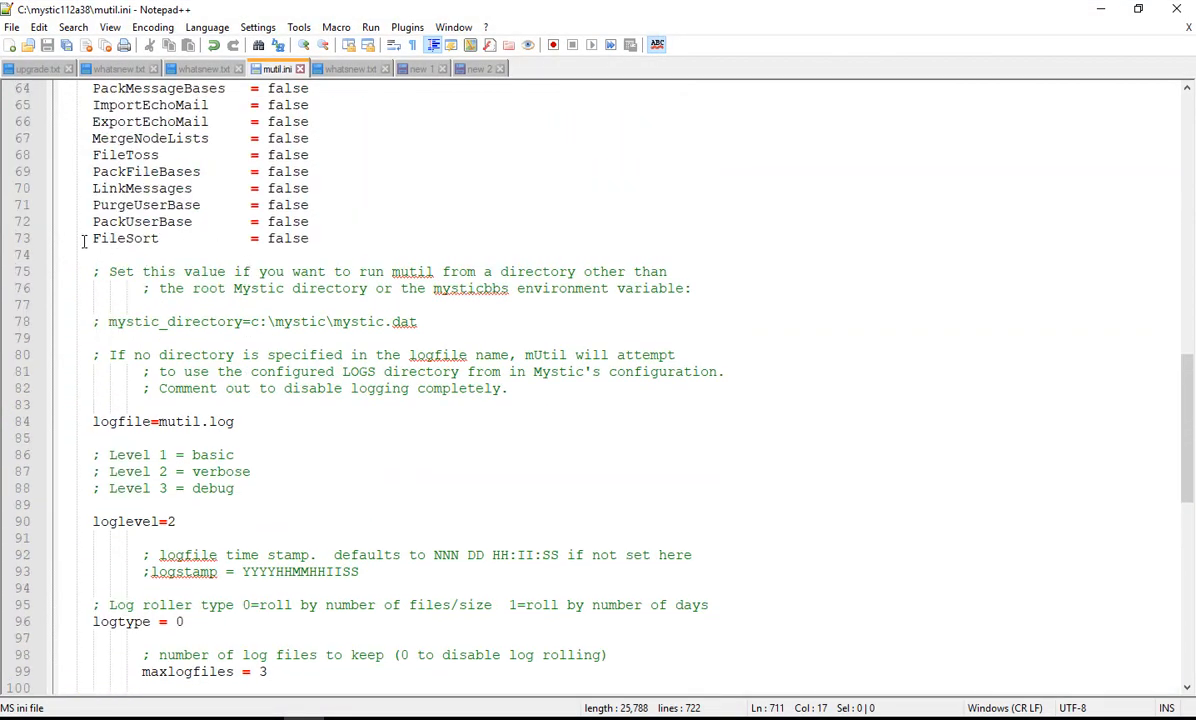
pyautogui.click(310, 238)
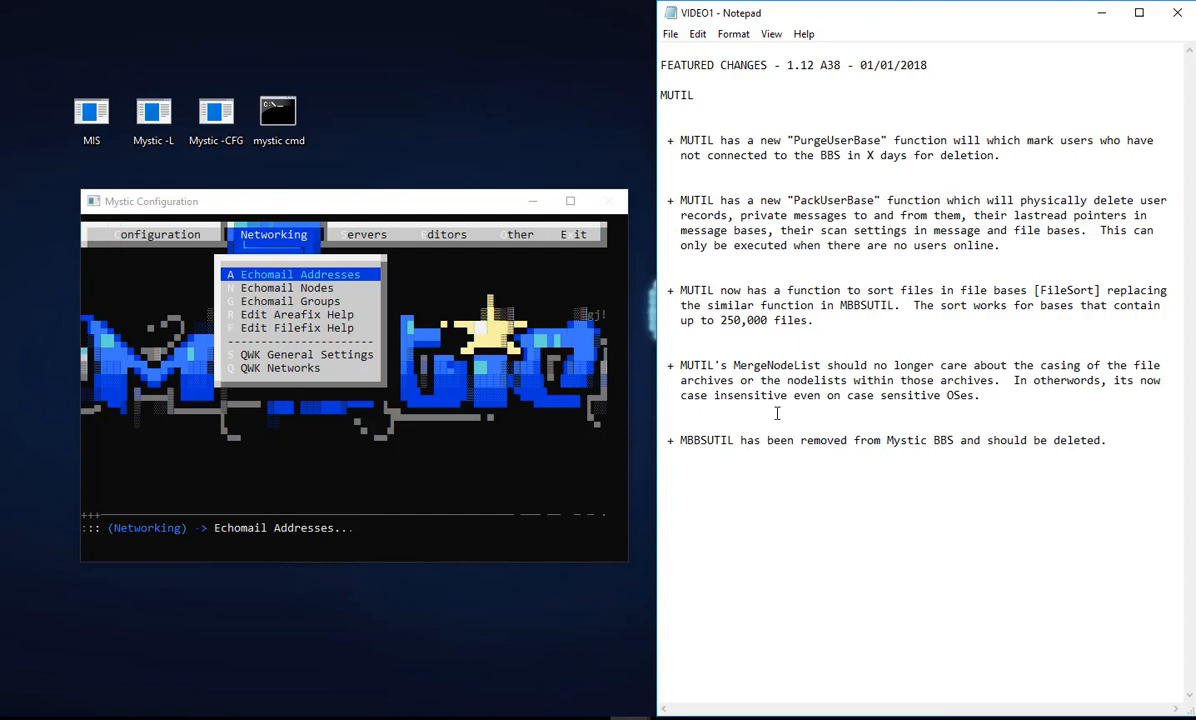
# Step: Highlight the VIDEO02.txt notes about the built-in text editor creating an empty buffer
pyautogui.moveTo(680, 440); pyautogui.dragTo(1048, 440)
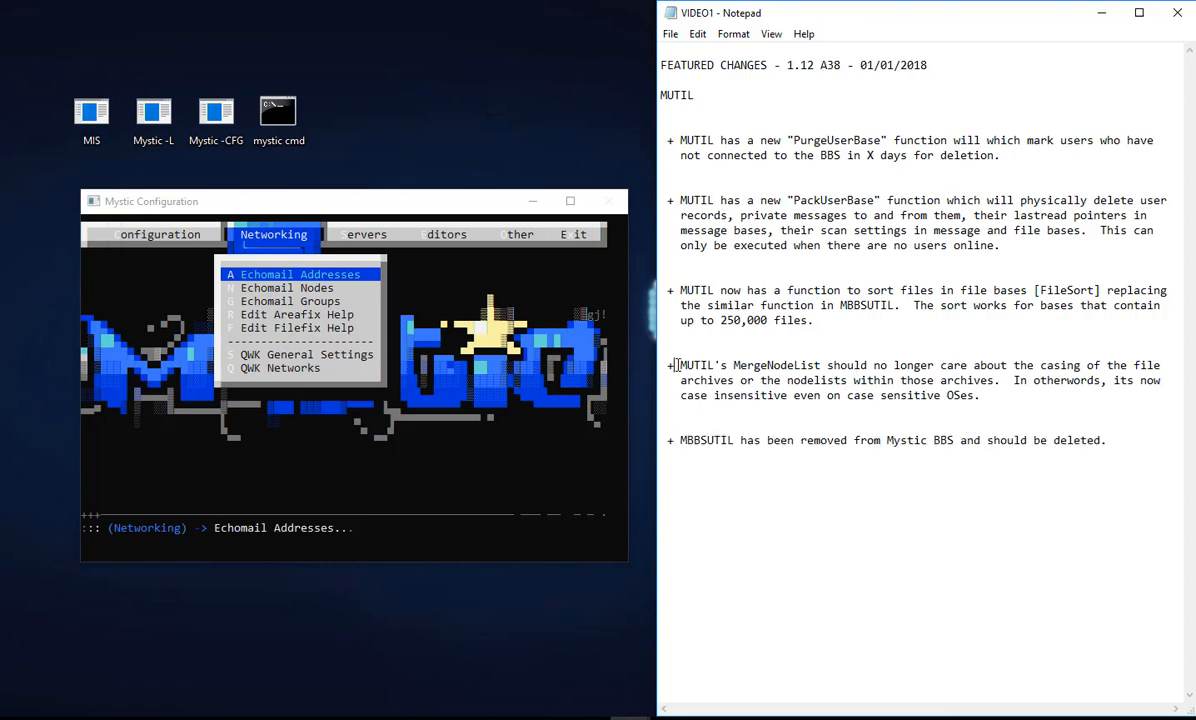
pyautogui.moveTo(678, 364); pyautogui.dragTo(836, 364)
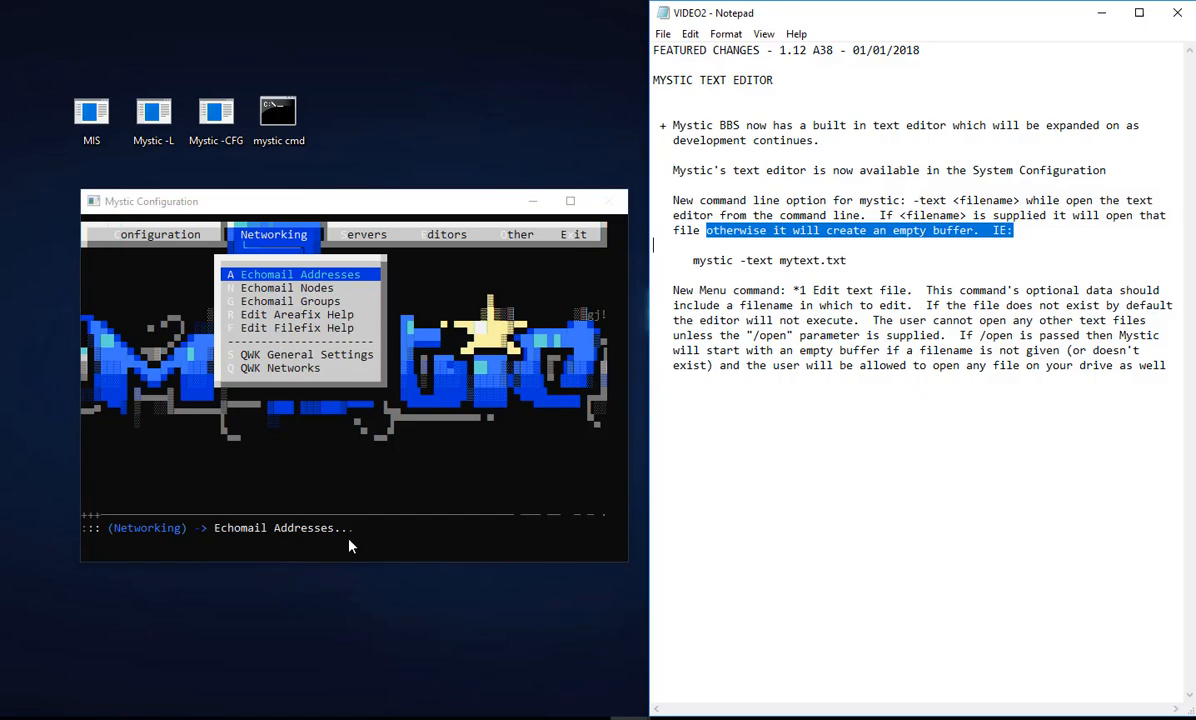
pyautogui.moveTo(1052, 588)
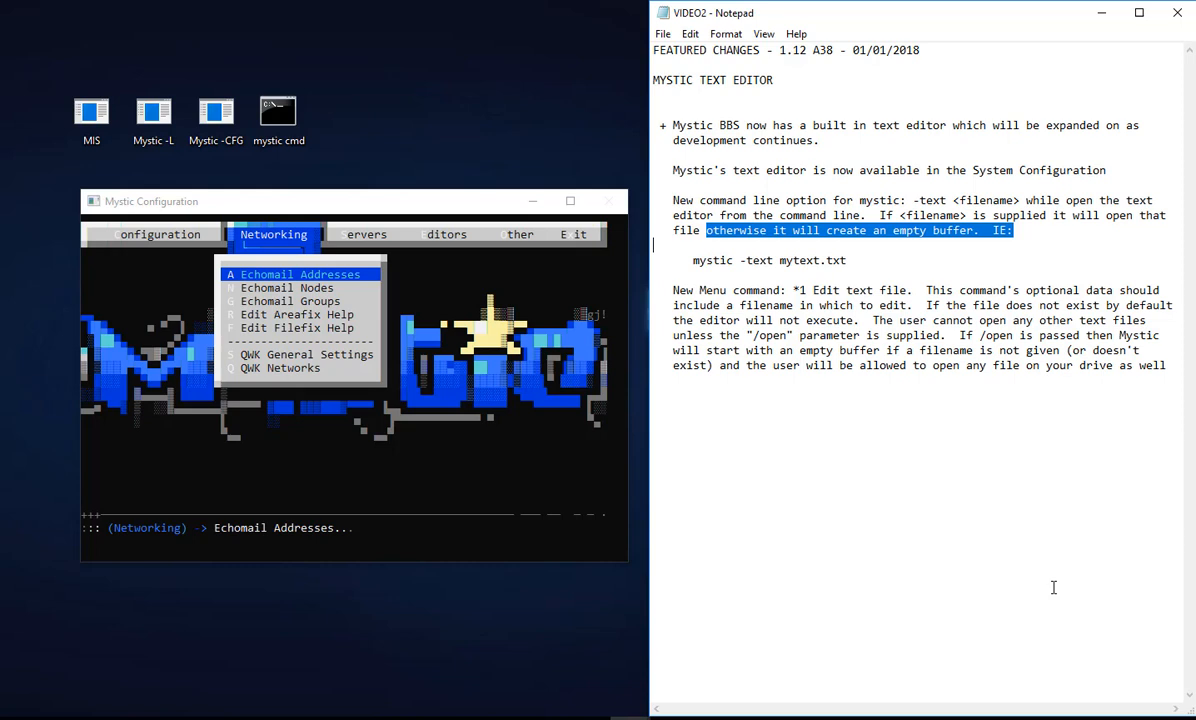
# Step: Start the built-in Text Editor from the Other menu on a new empty buffer
pyautogui.click(364, 234)
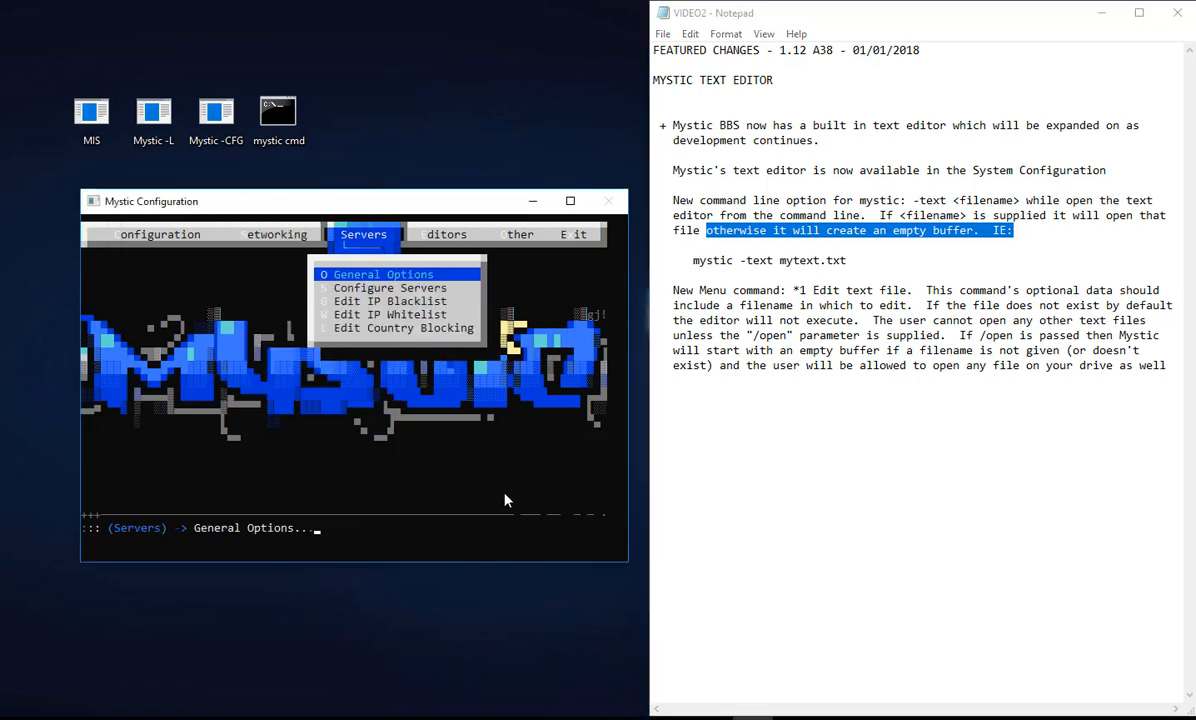
pyautogui.click(516, 234)
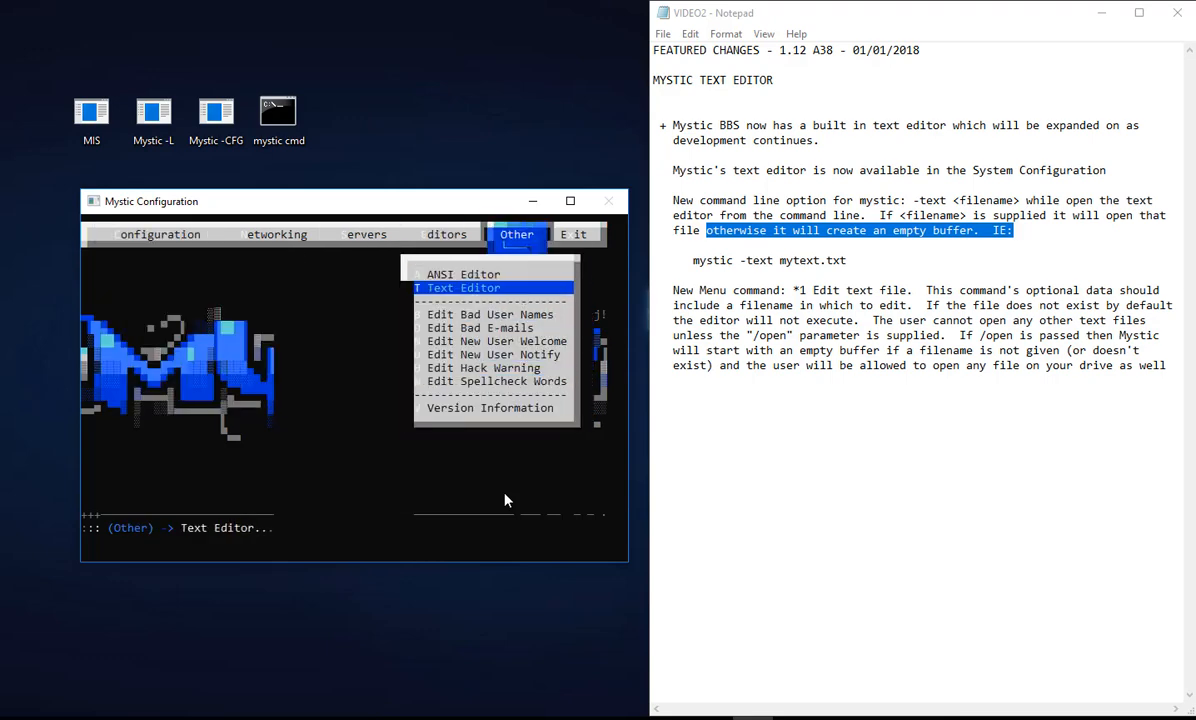
pyautogui.click(464, 288)
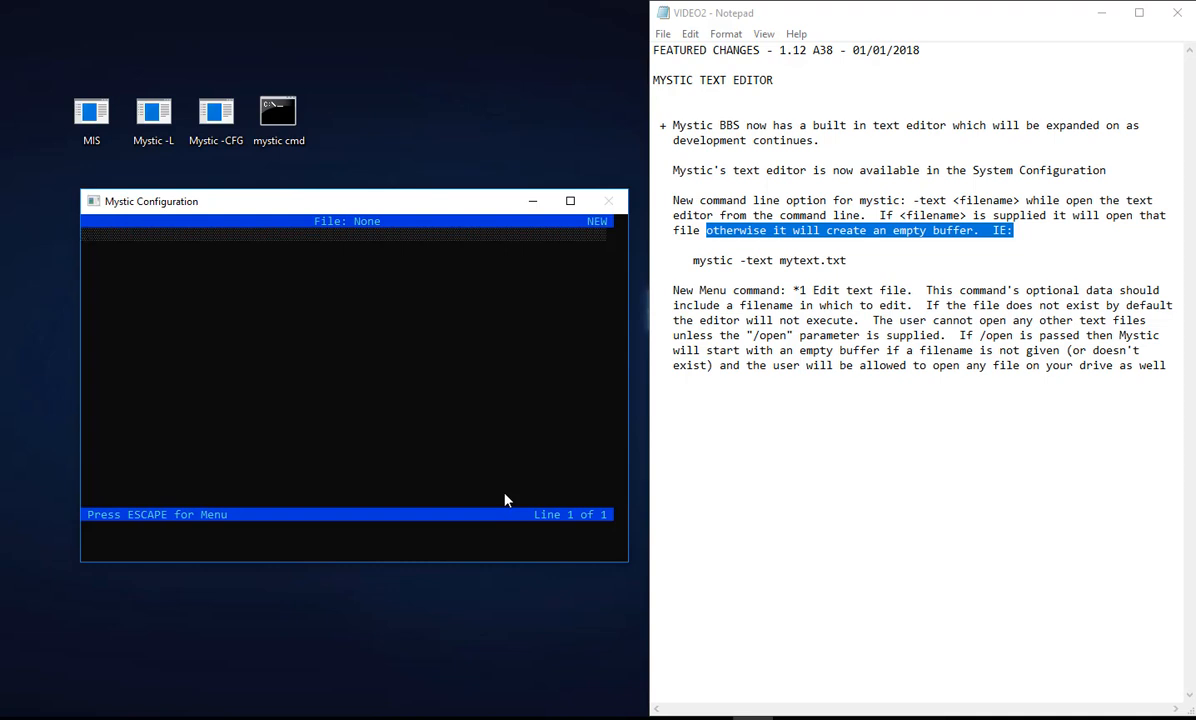
# Step: Enter the test line "this is a text editor" and bring up the editor's command menu
pyautogui.write('this is a')
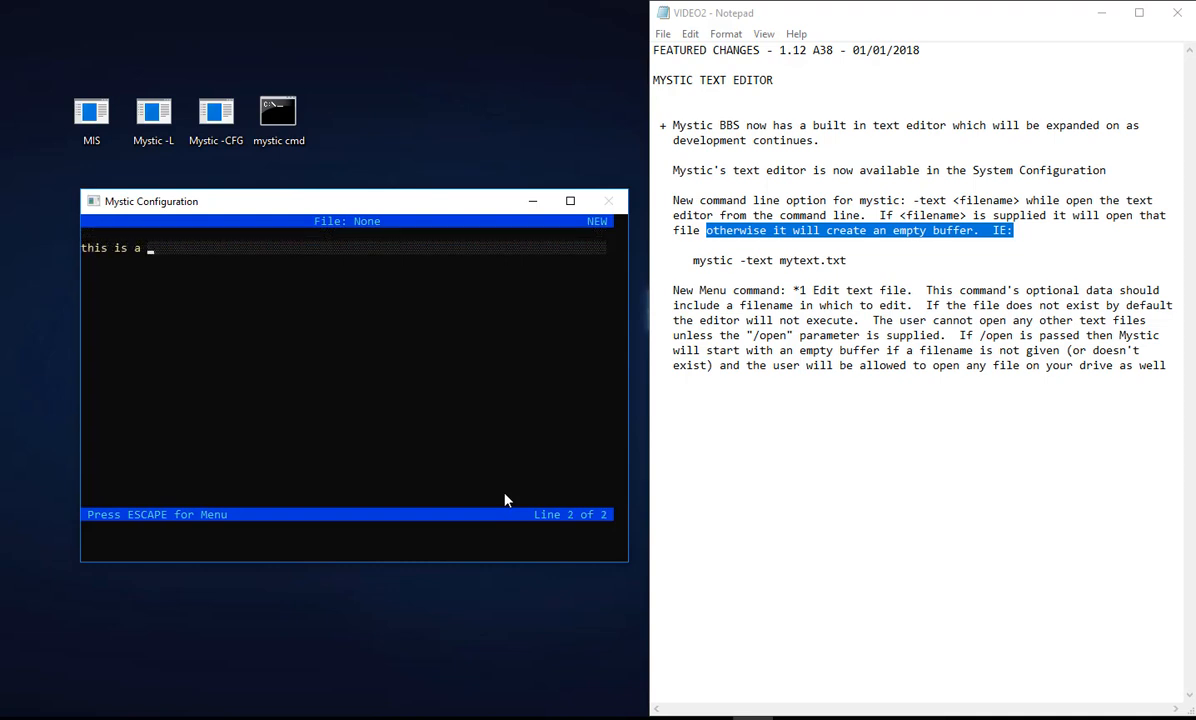
pyautogui.write('text b')
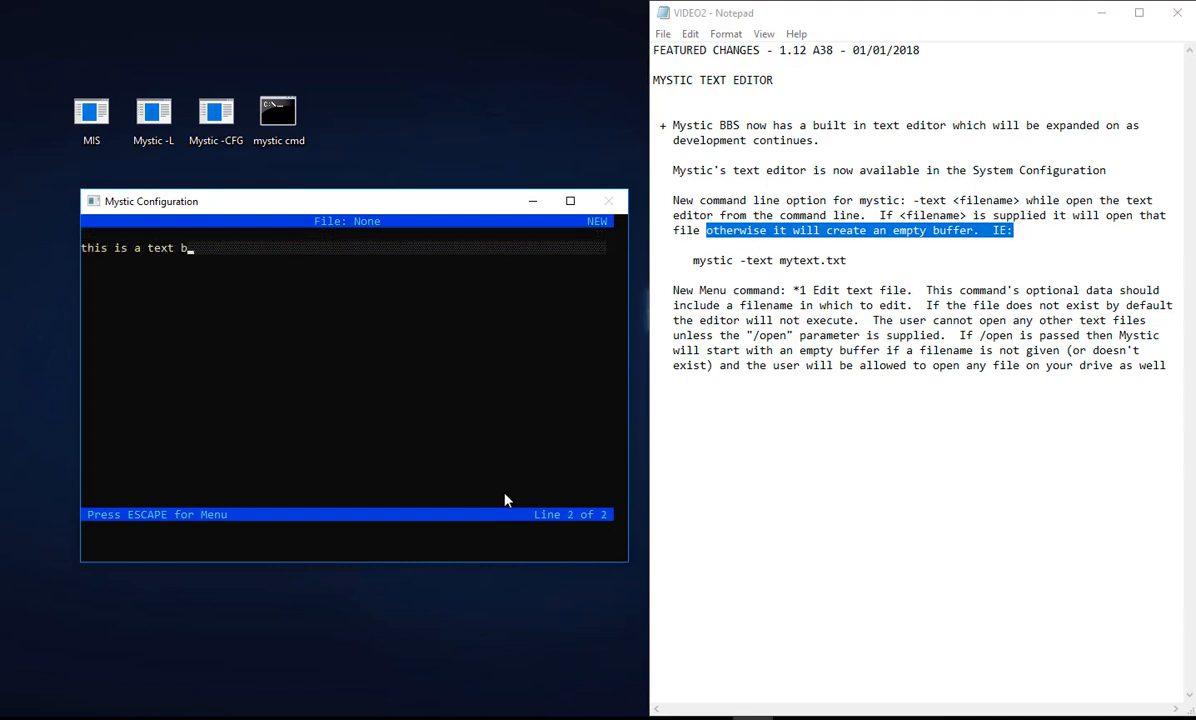
pyautogui.press('Backspace')
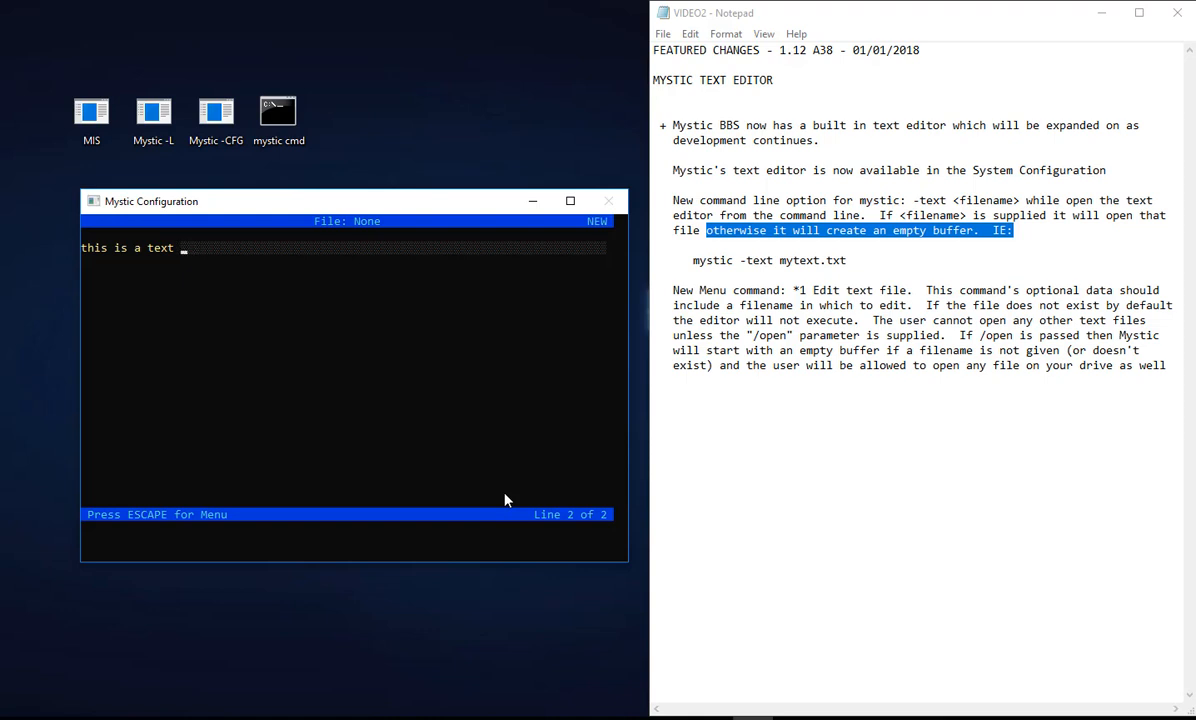
pyautogui.write('editor')
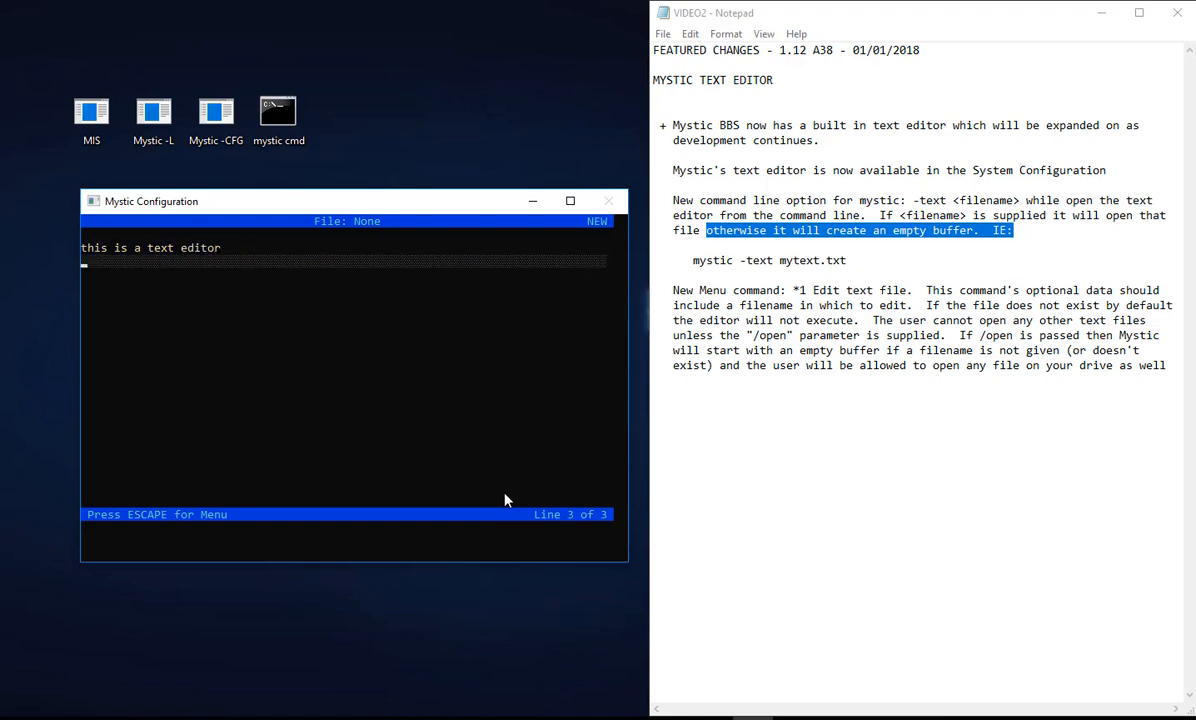
pyautogui.press('escape')
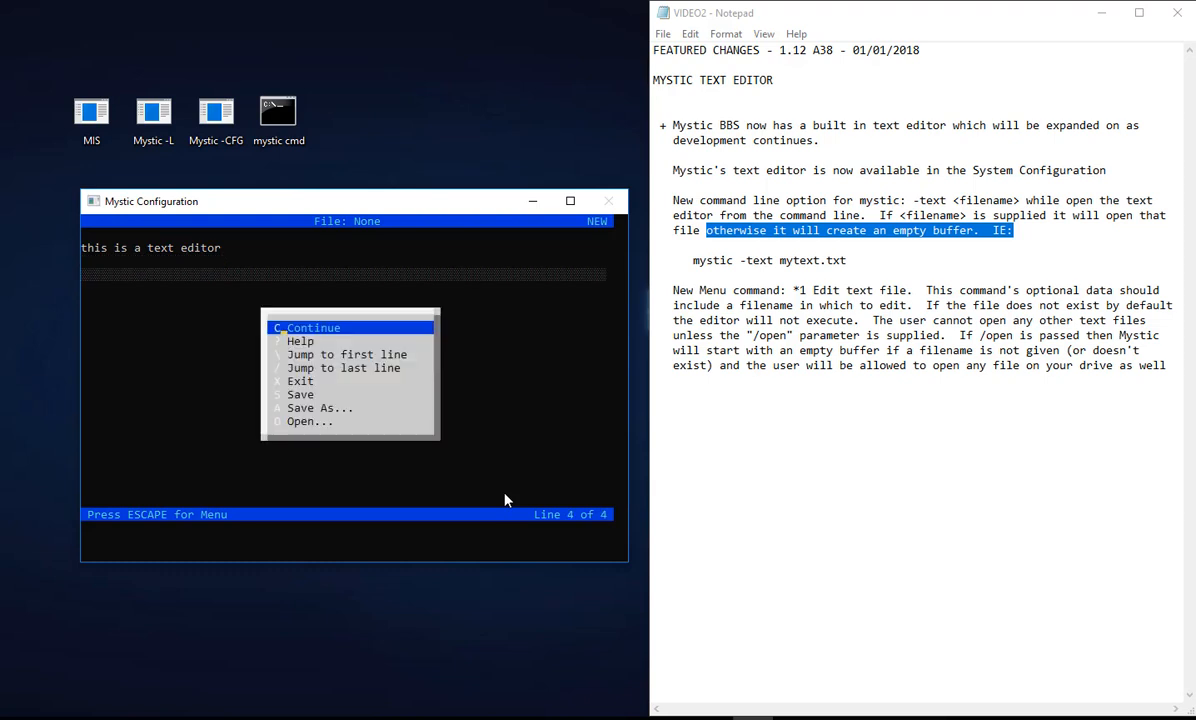
pyautogui.press('Down')
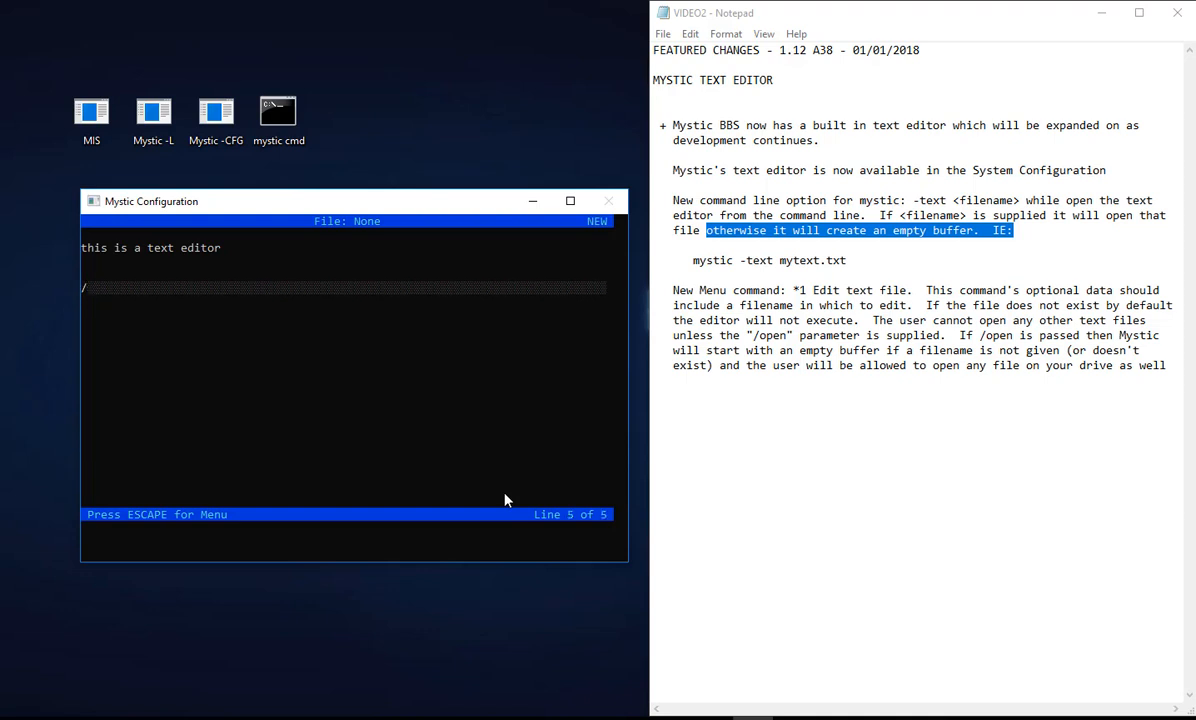
# Step: Browse the Help, Exit, Save As and Open commands, then exit the editor back to the menus
pyautogui.press('escape')
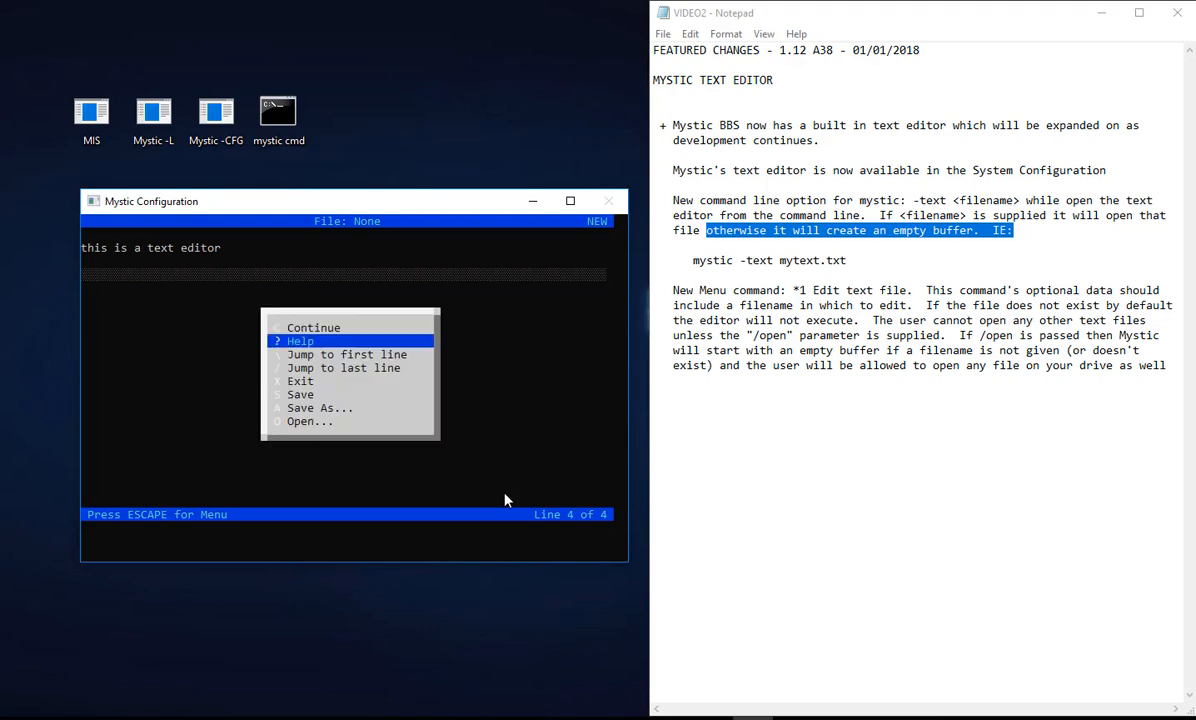
pyautogui.press('Down')
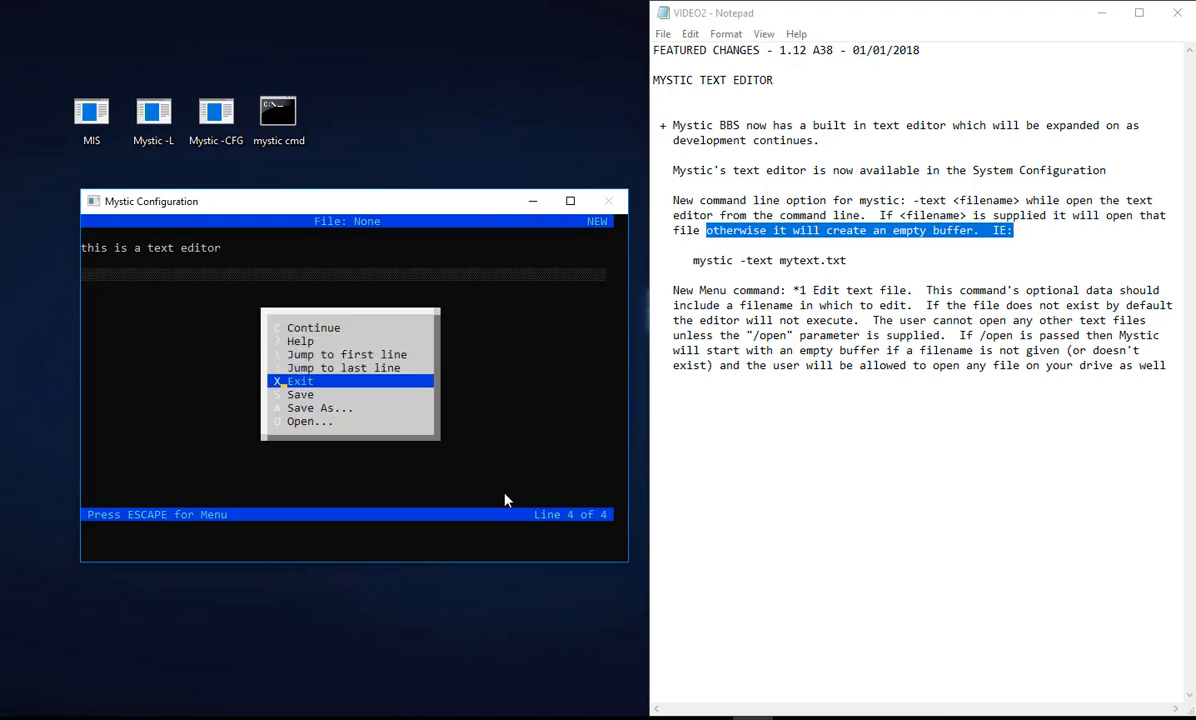
pyautogui.press('down')
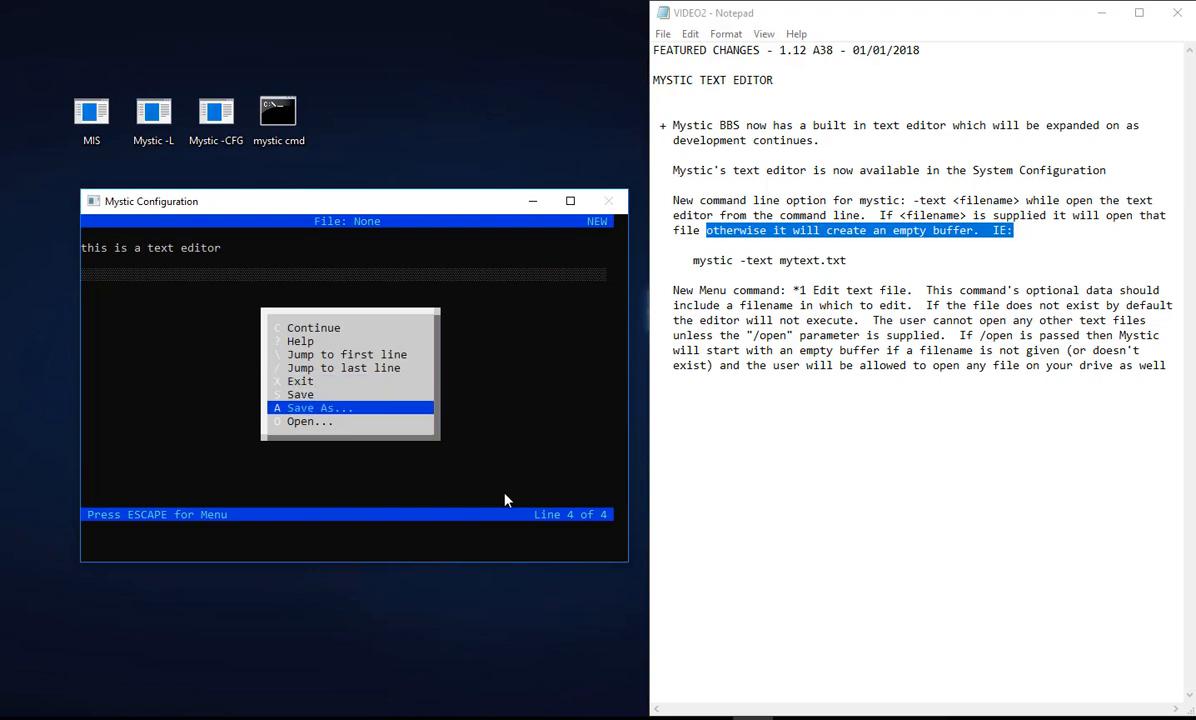
pyautogui.press('Down')
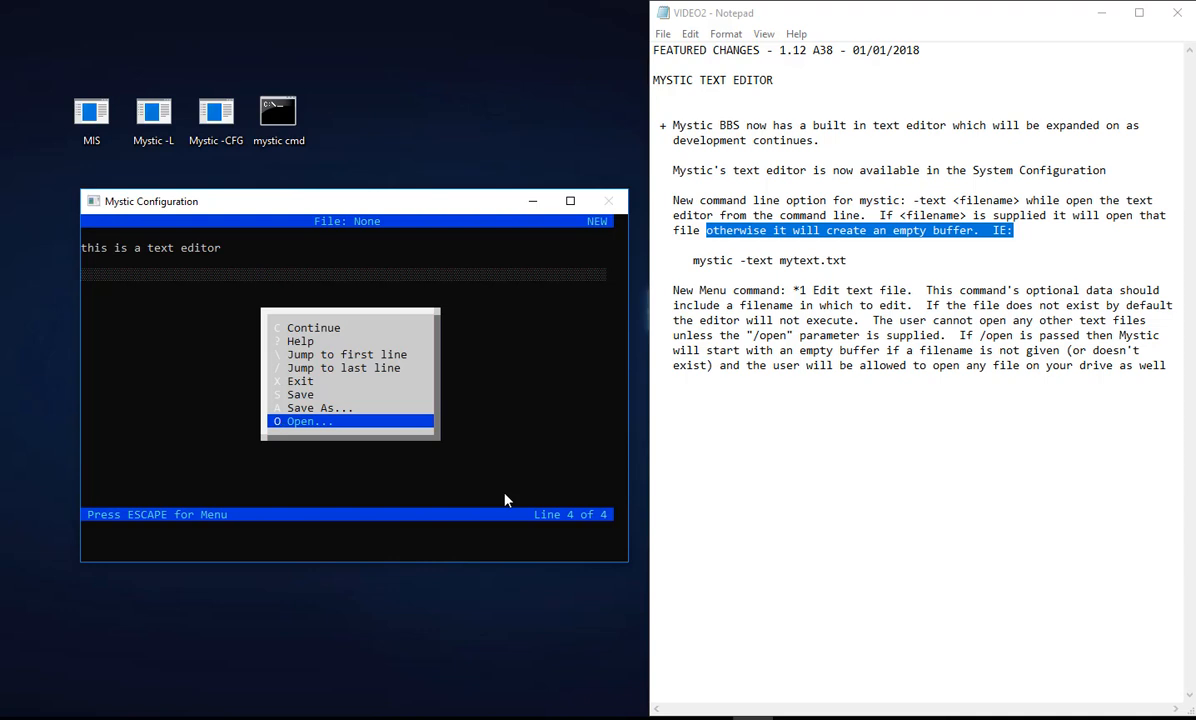
pyautogui.press('up')
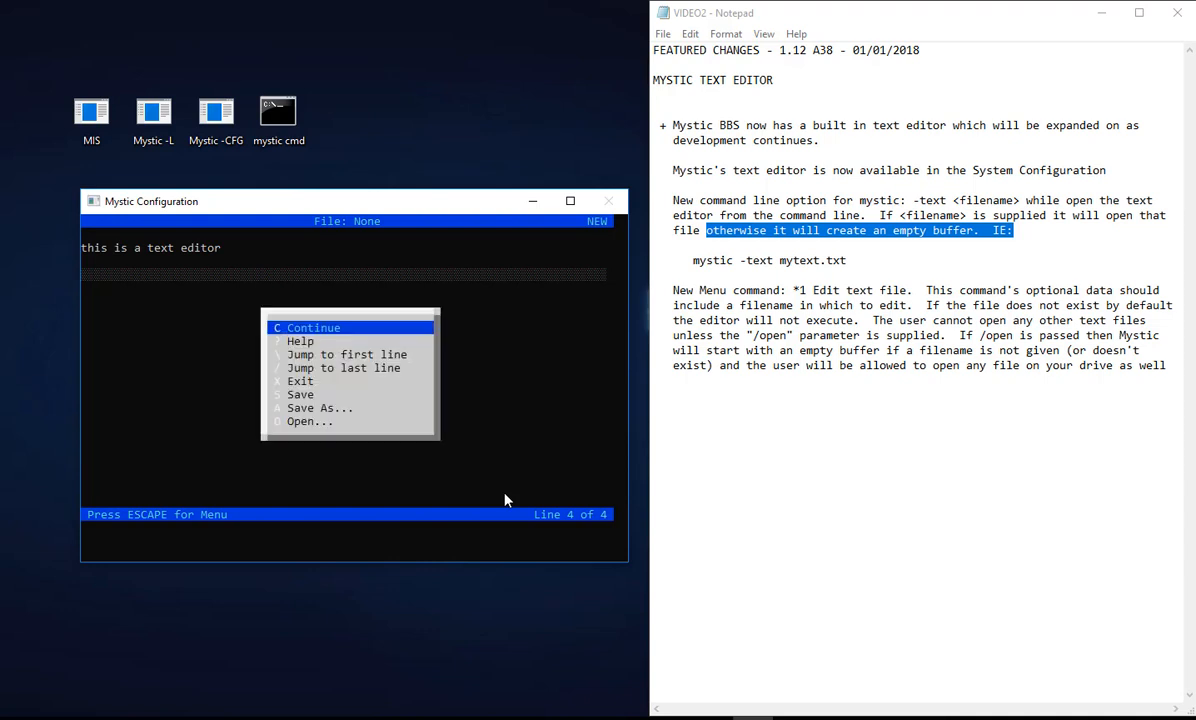
pyautogui.click(300, 380)
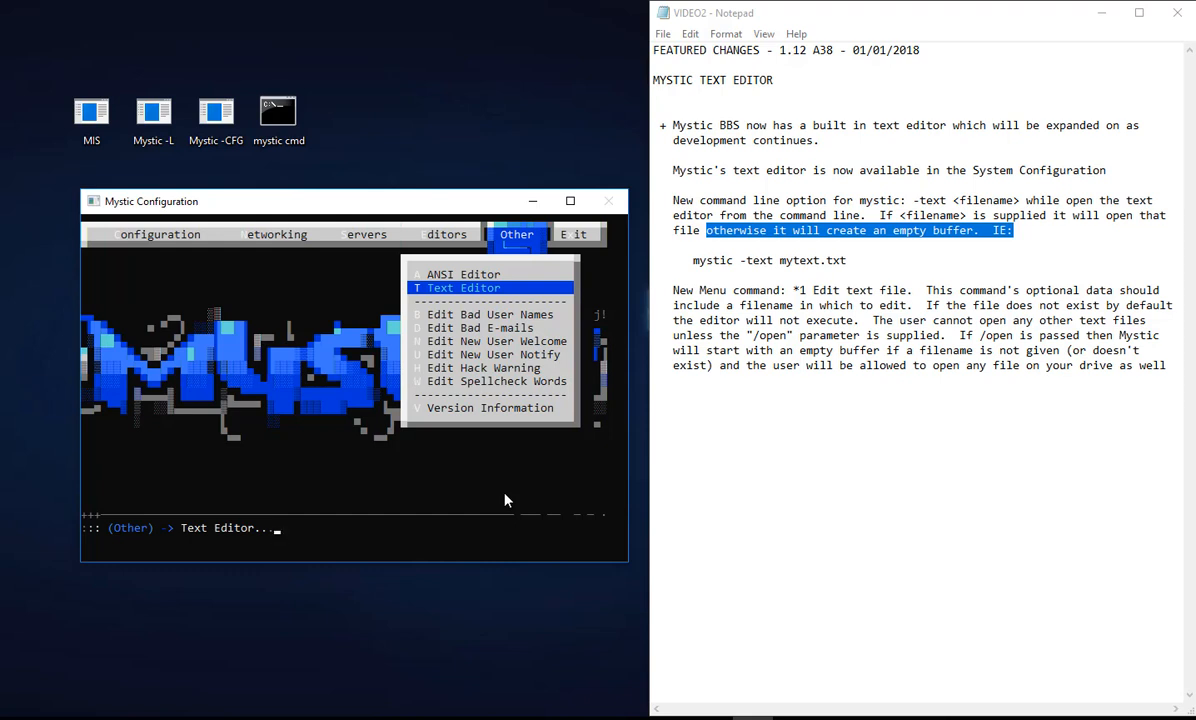
# Step: From the Servers list, review the IP address blacklist file in the editor and return to the menus
pyautogui.click(364, 234)
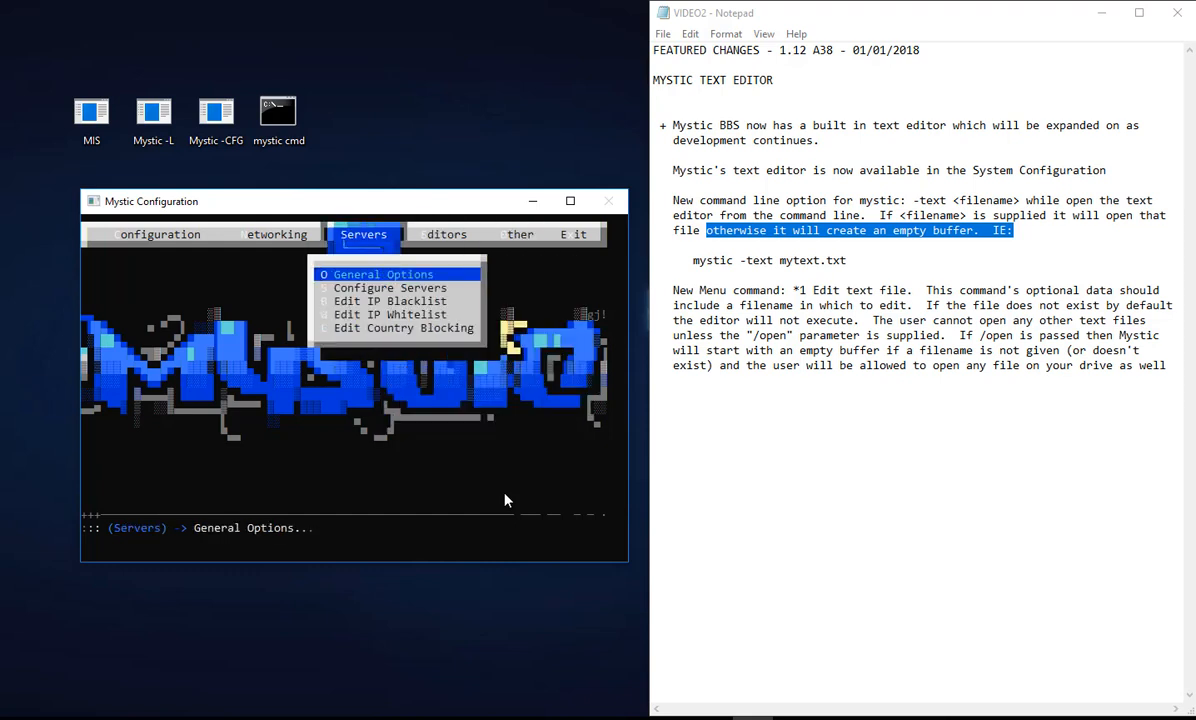
pyautogui.press('Down')
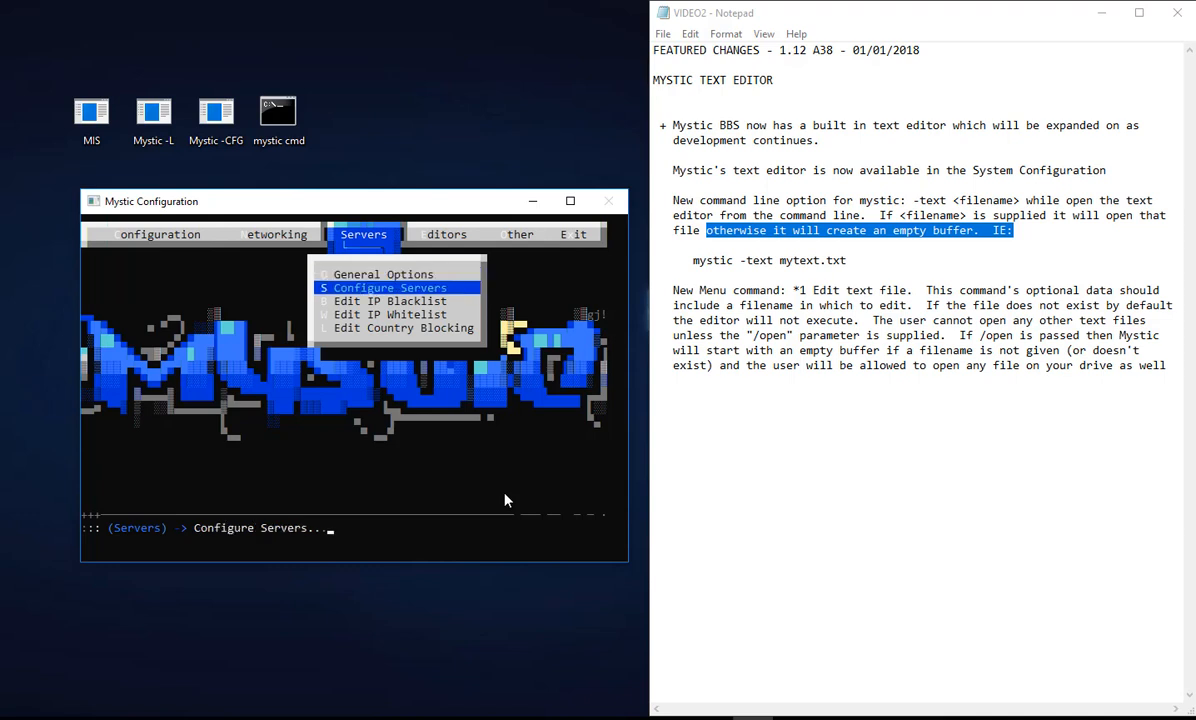
pyautogui.press('Down')
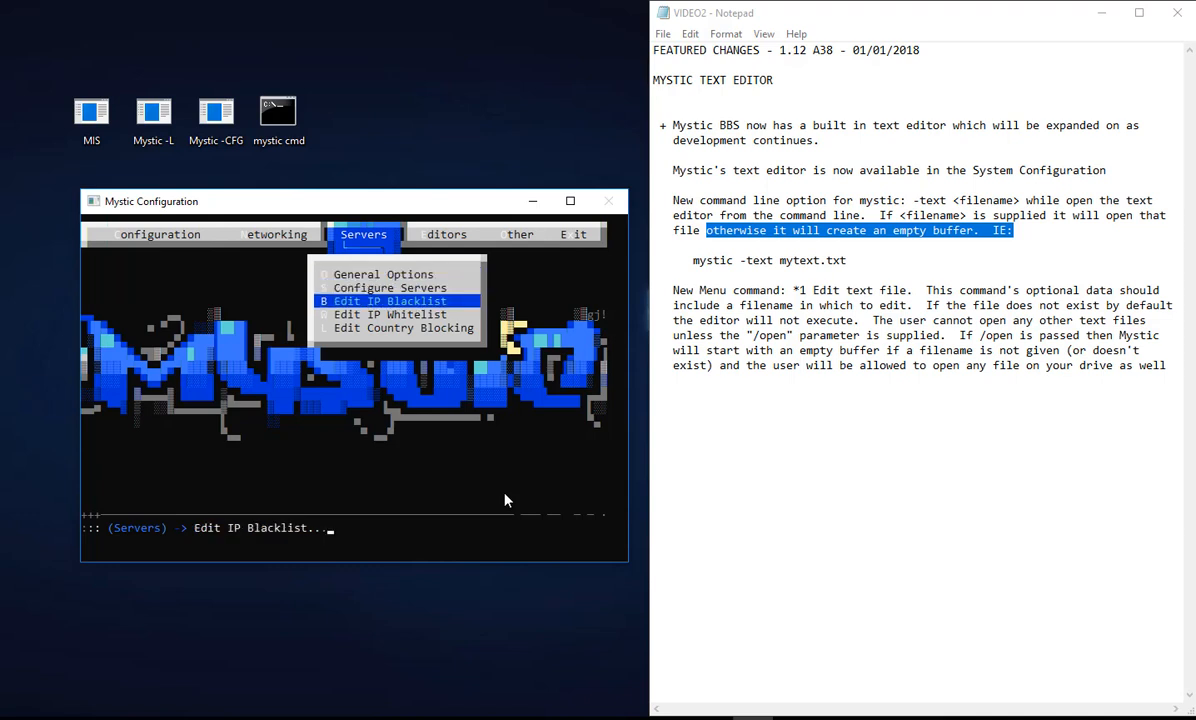
pyautogui.click(390, 300)
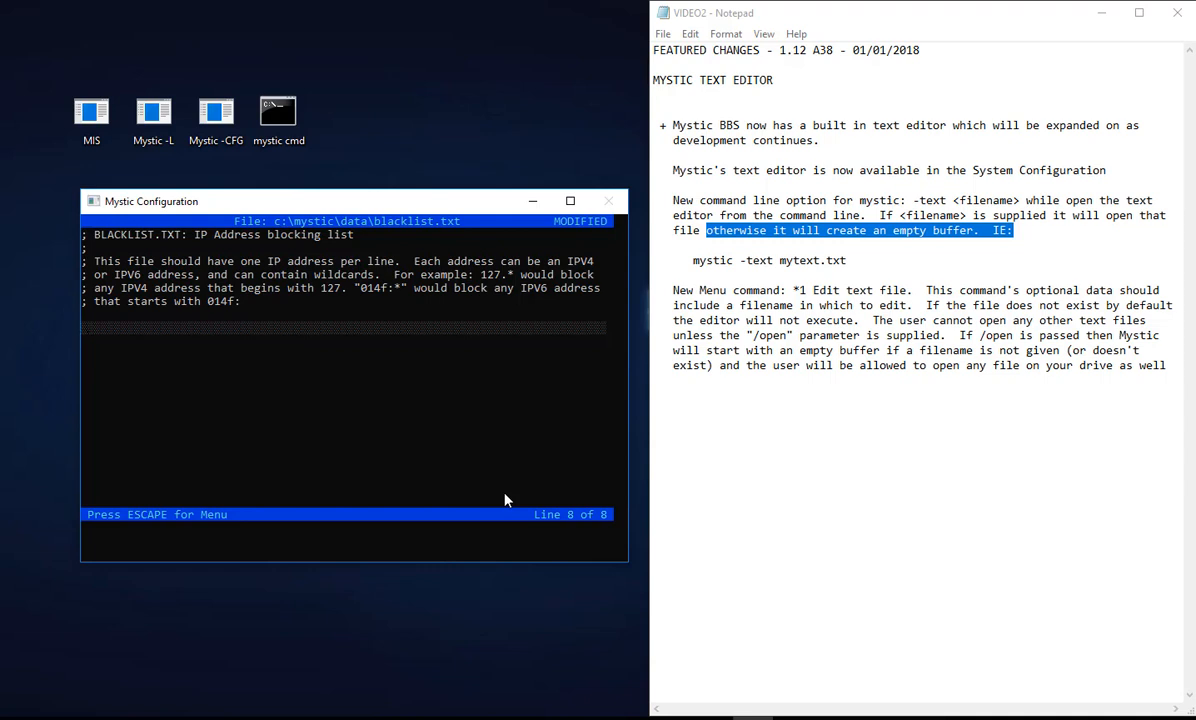
pyautogui.press('Escape')
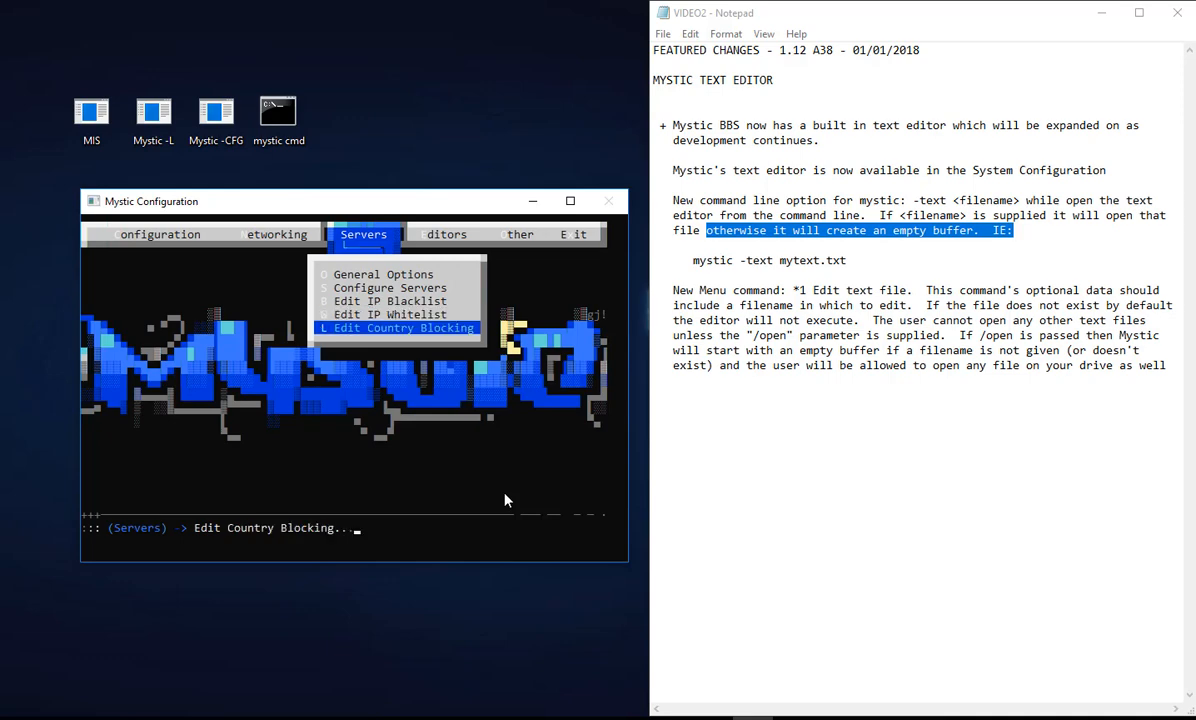
# Step: Review the country blocking list, exit the editor, and move to the Other tools list
pyautogui.click(396, 328)
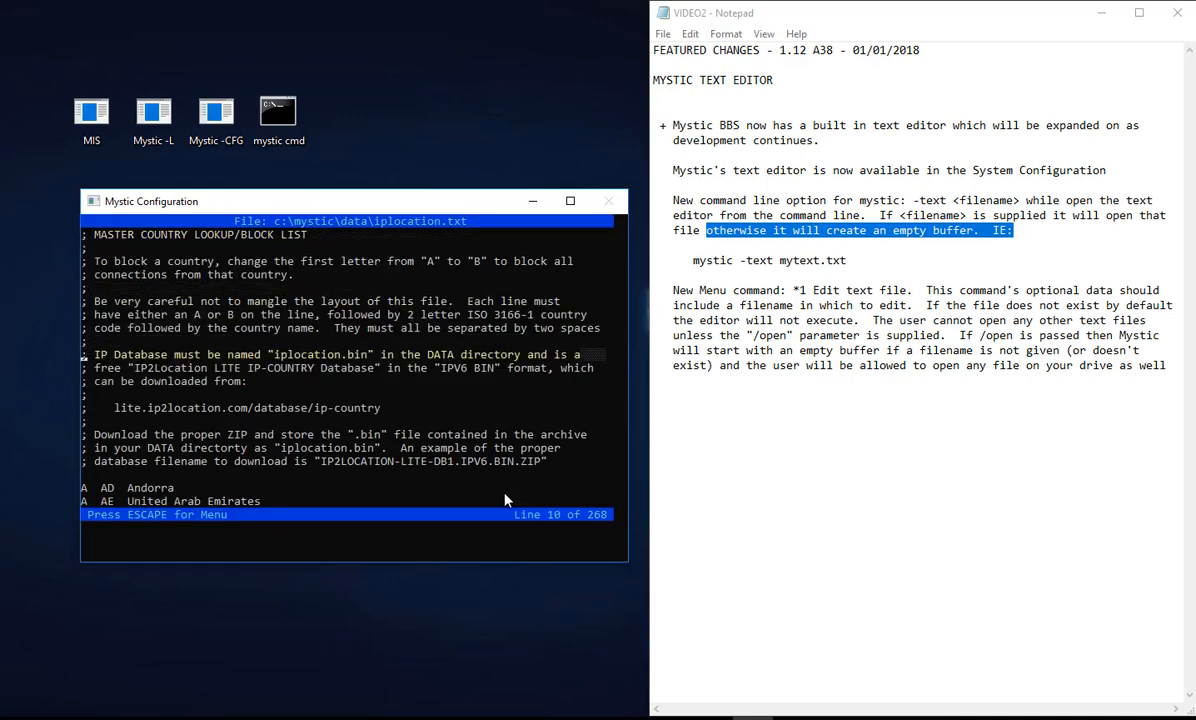
pyautogui.scroll(-3)
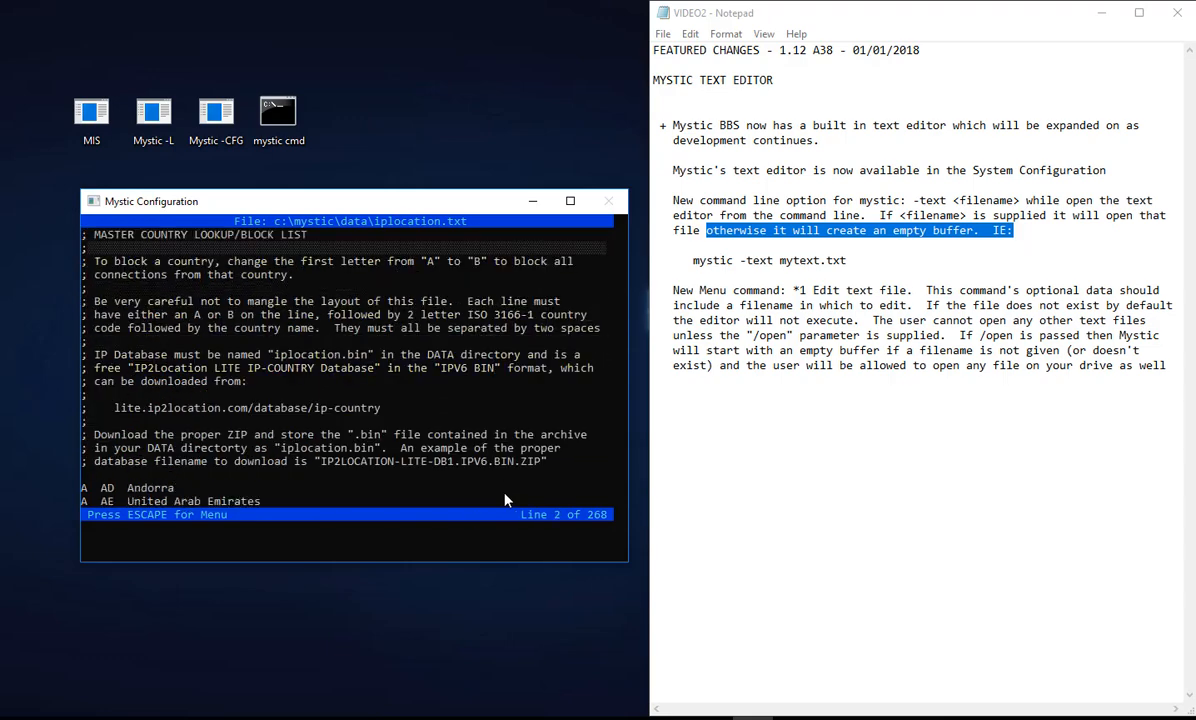
pyautogui.press('escape')
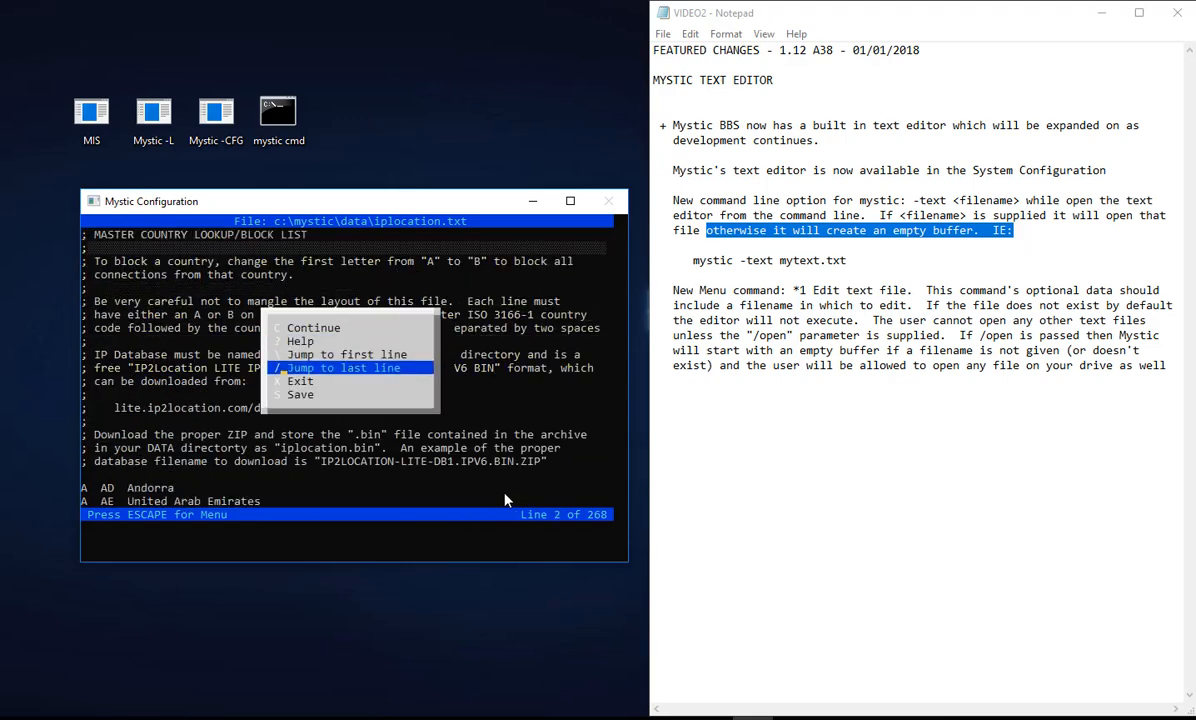
pyautogui.press('down')
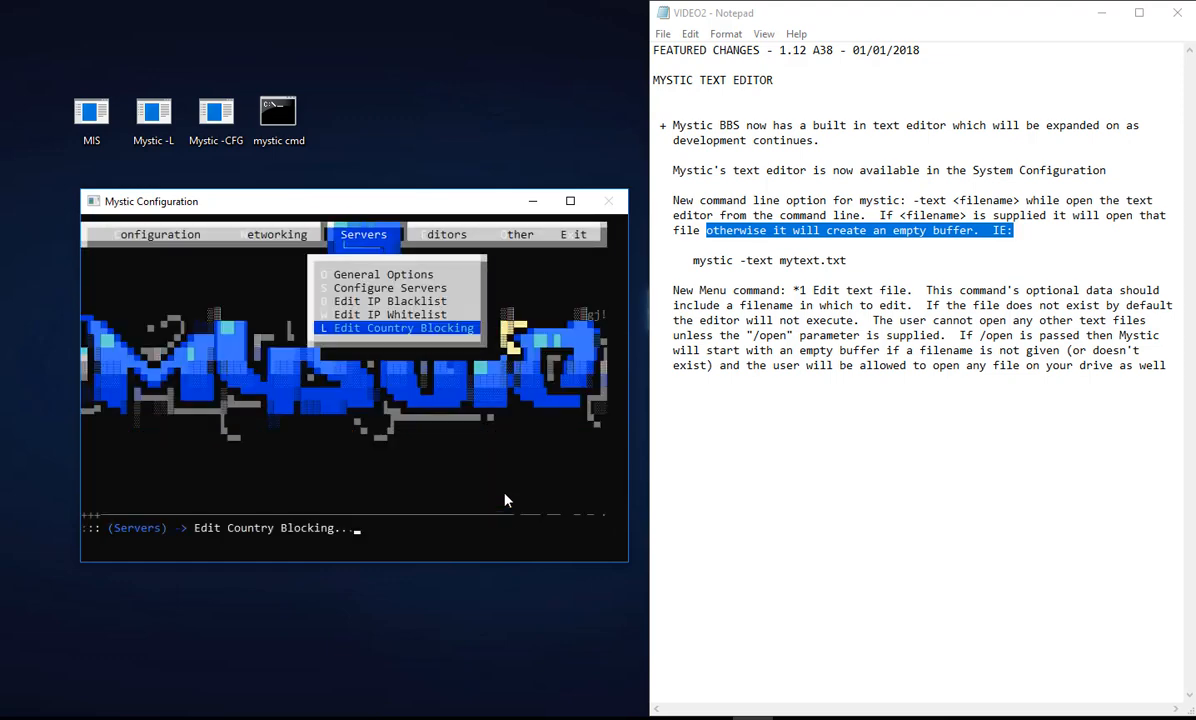
pyautogui.click(516, 234)
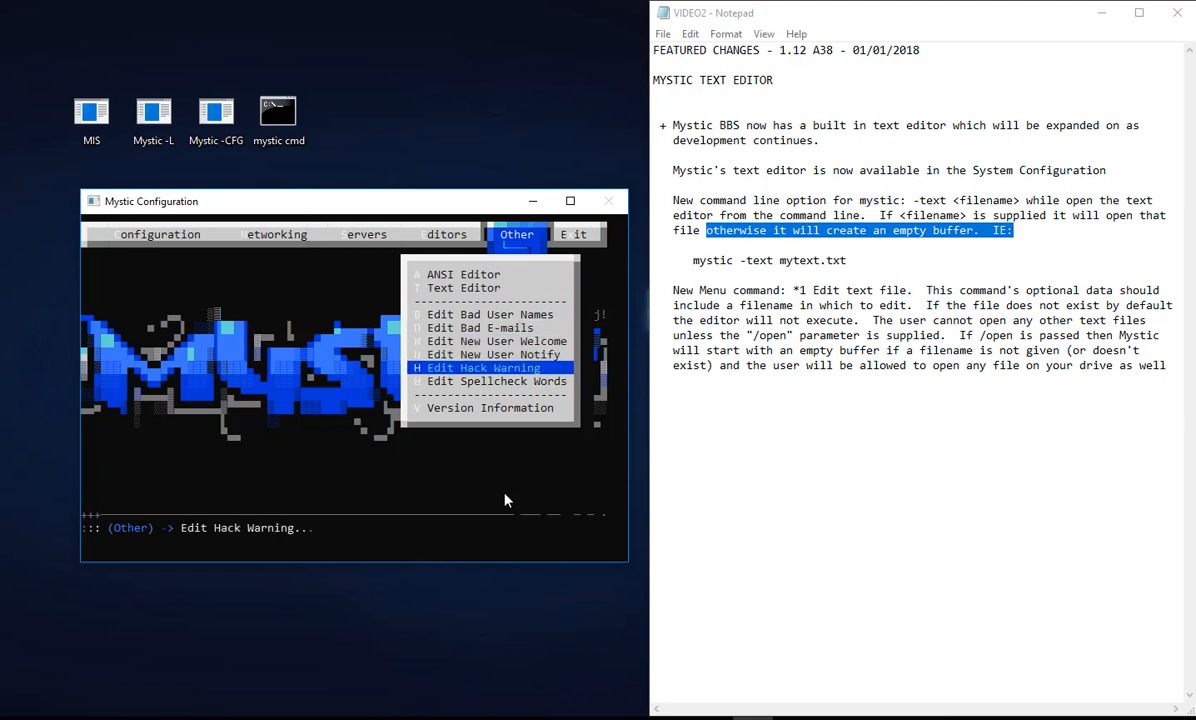
# Step: View the New User Welcome letter in the built-in editor, then leave configuration for the command prompt
pyautogui.press('up')
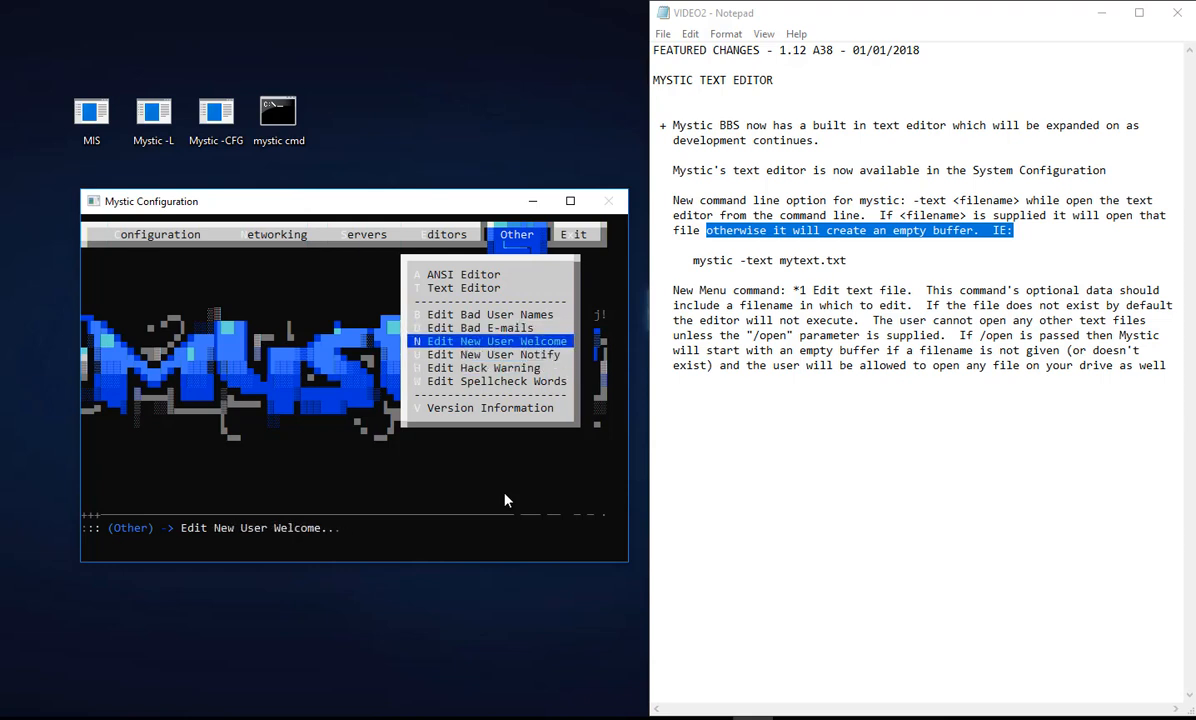
pyautogui.click(492, 340)
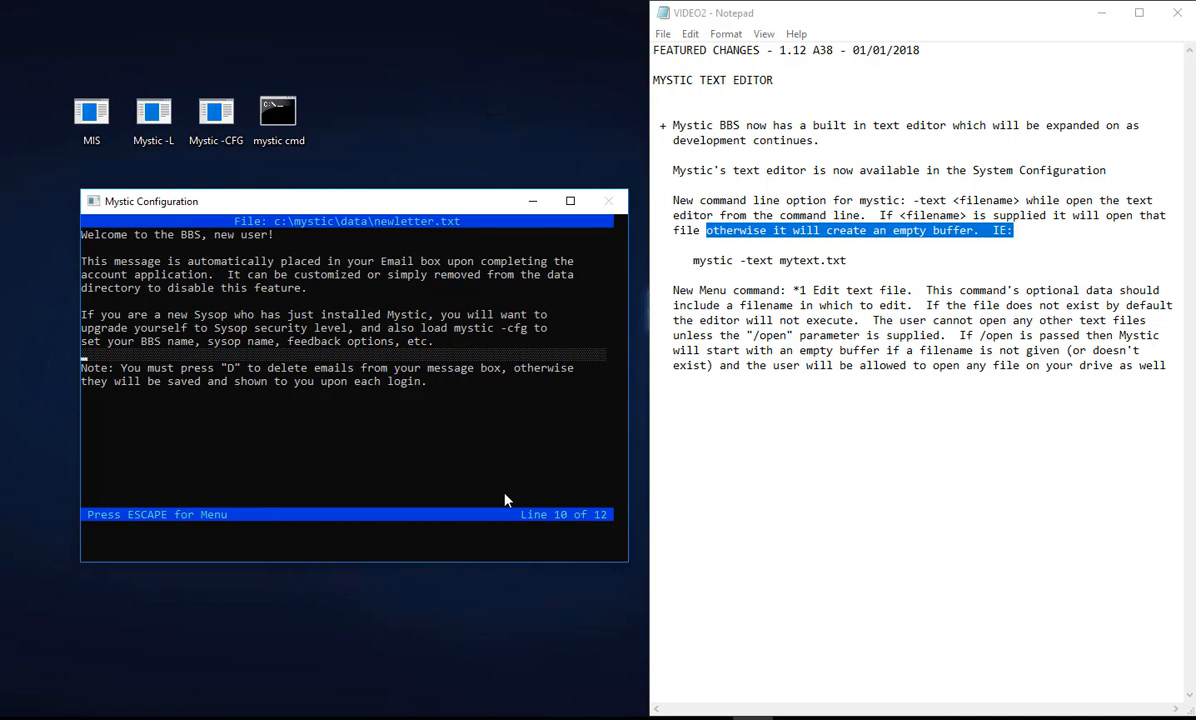
pyautogui.click(516, 234)
pyautogui.write('mystic -')
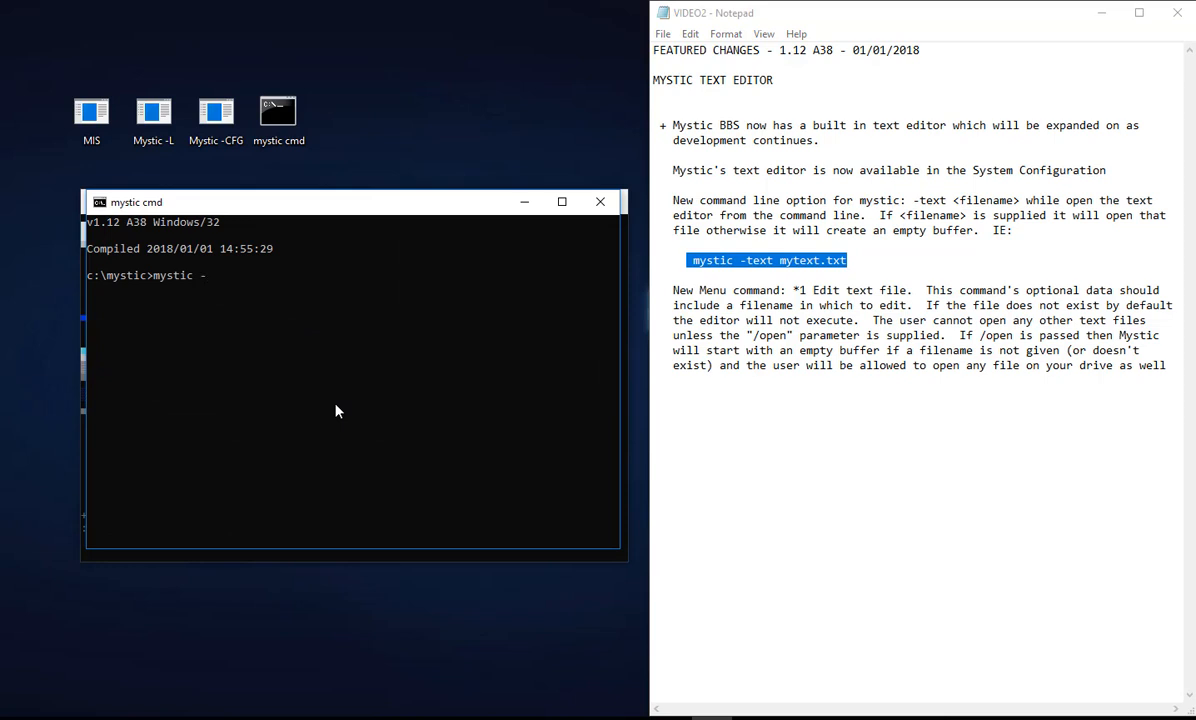
# Step: Run mystic -text c:\data\whitelist.txt, which opens an empty file, and close it
pyautogui.write('text')
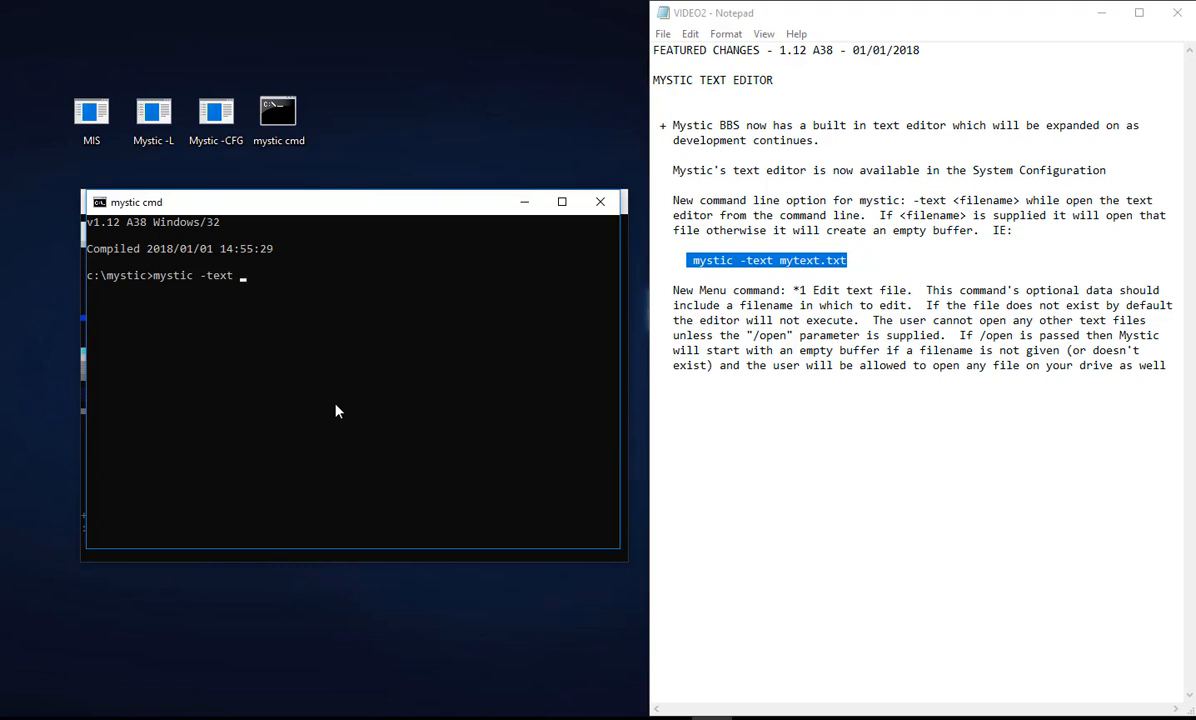
pyautogui.write('c:\\')
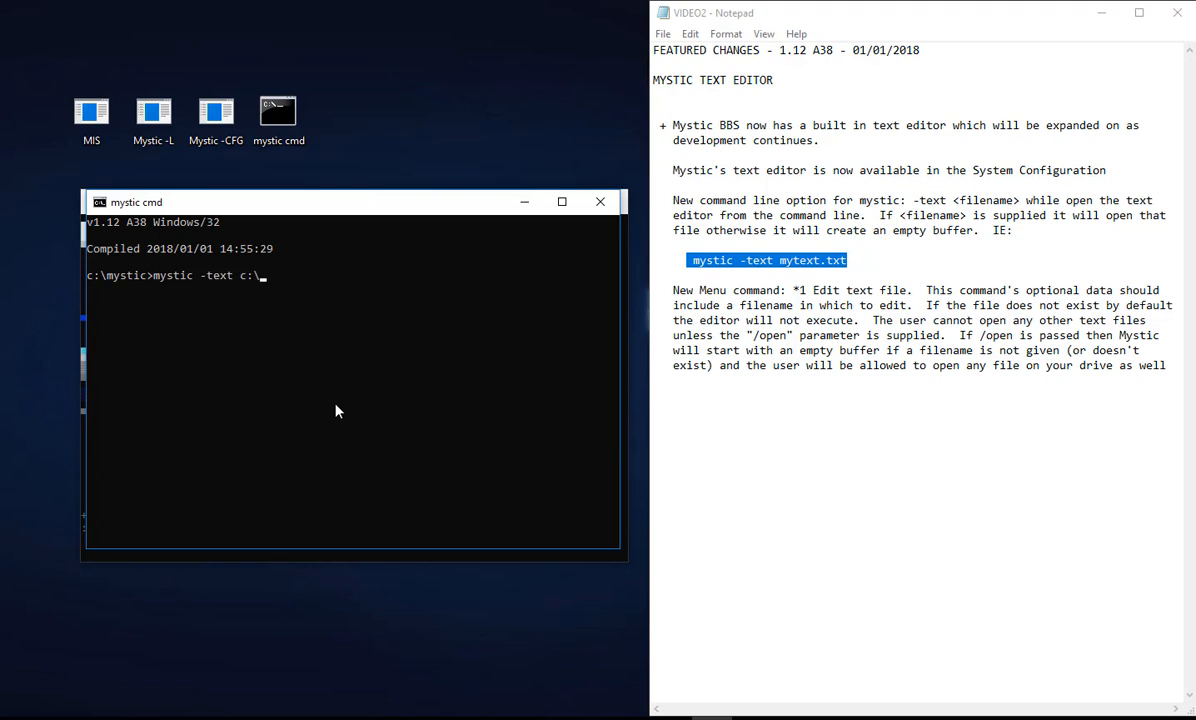
pyautogui.write('data')
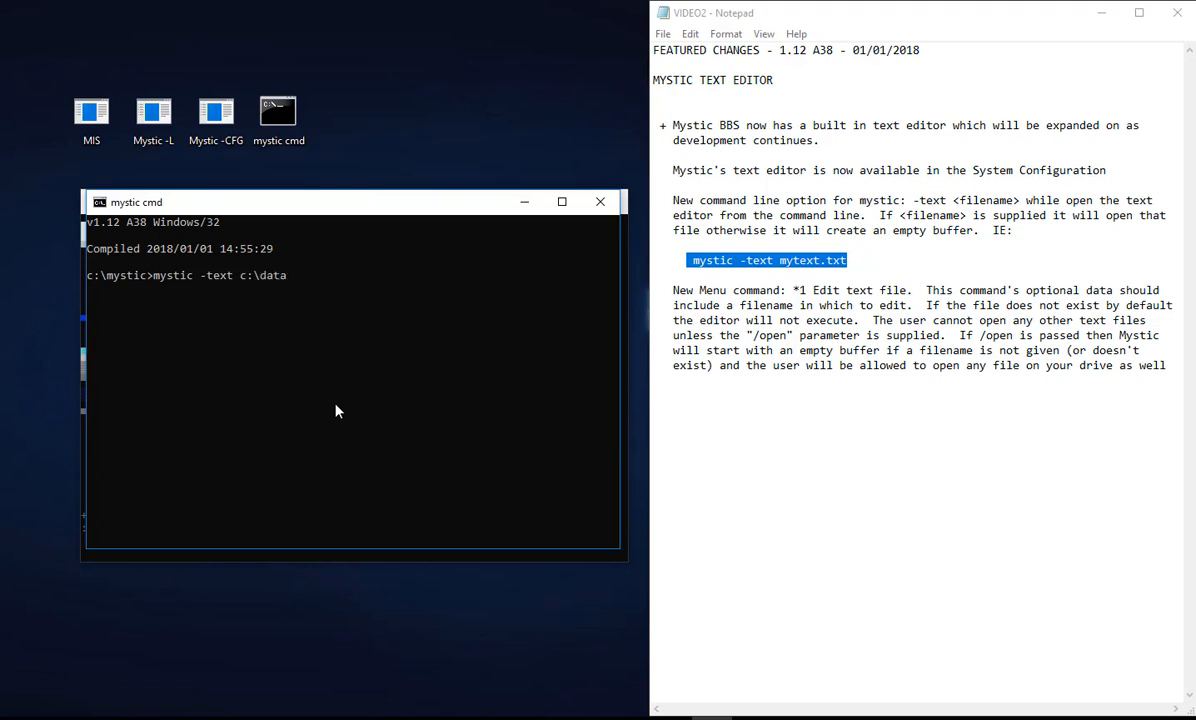
pyautogui.write('\\whitel')
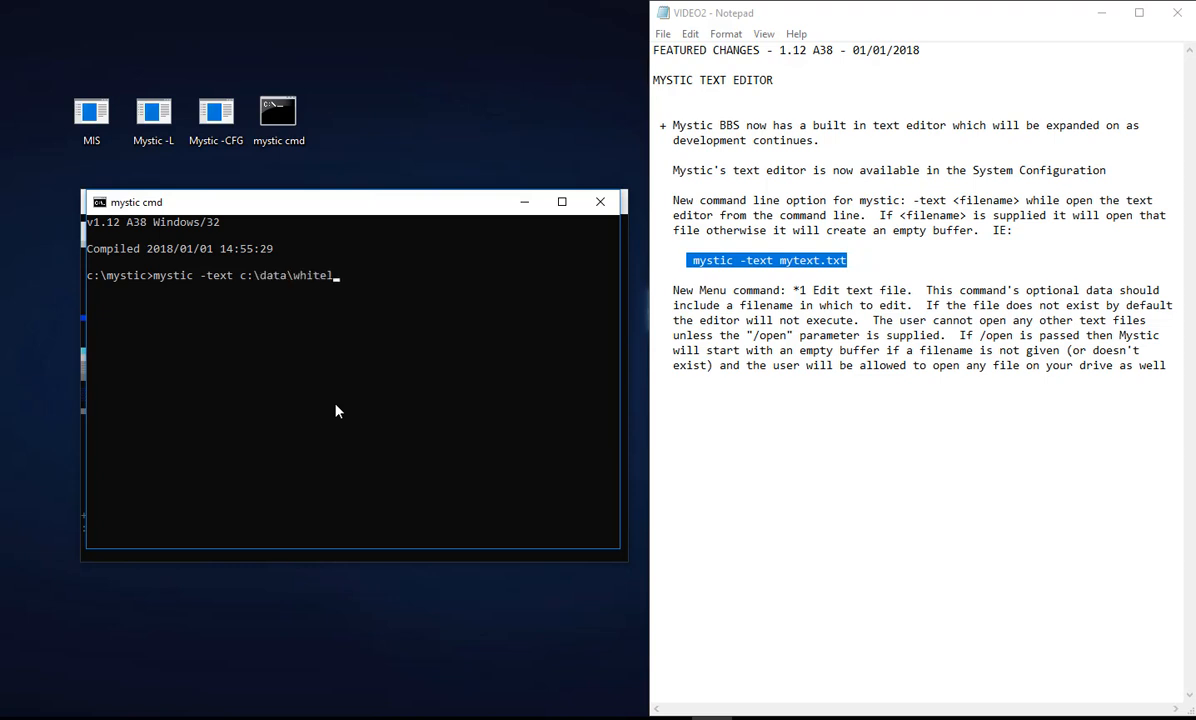
pyautogui.write('ist.txt')
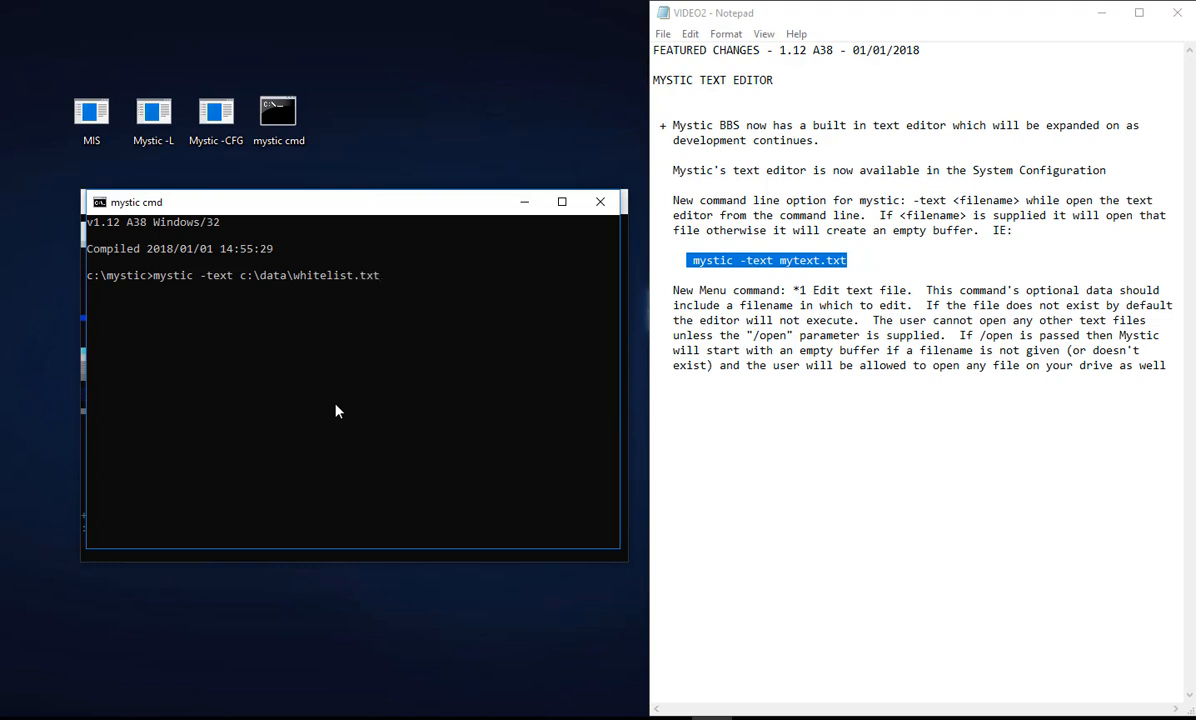
pyautogui.press('enter')
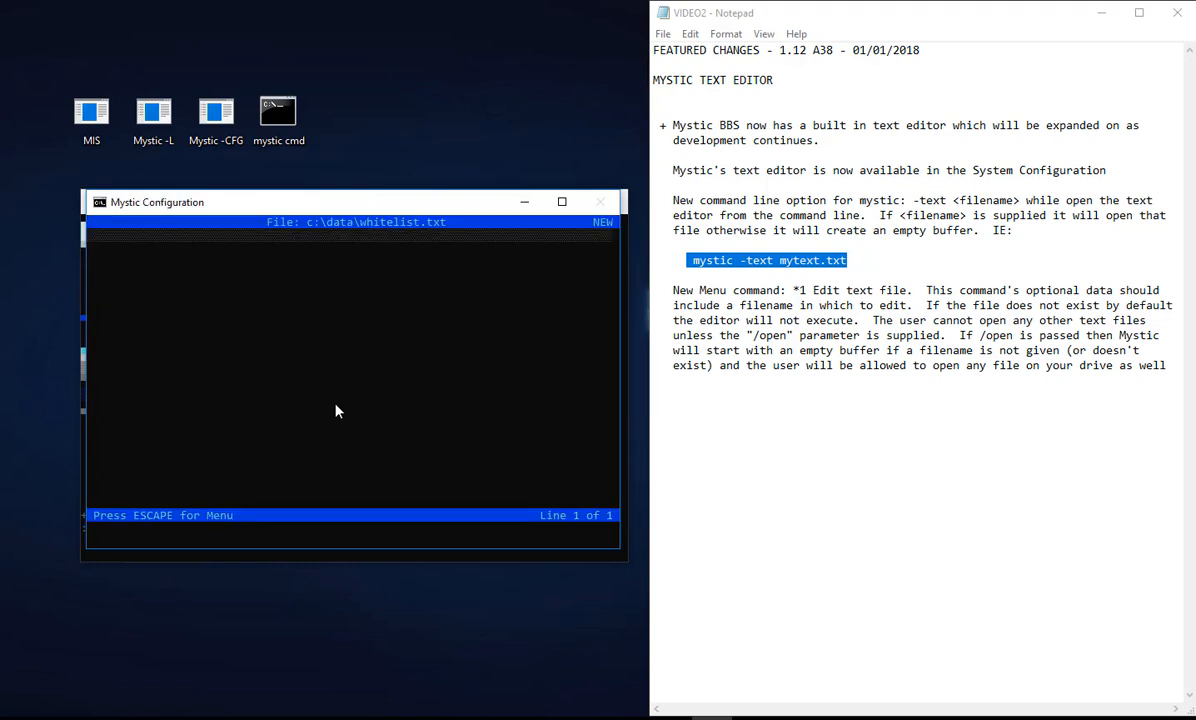
pyautogui.press('escape')
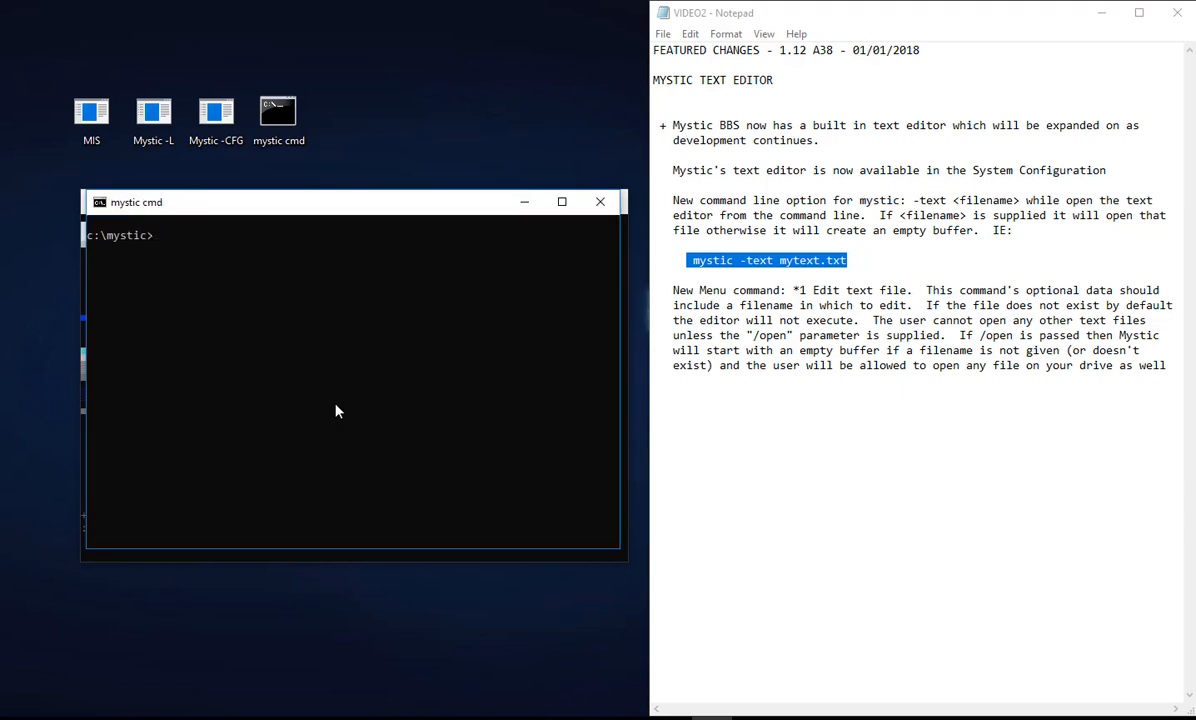
# Step: Rerun with the corrected path c:\mystic\data\whitelist.txt, read the IP immunity list, and exit
pyautogui.write('mystic -text c:\\data\\whitelist.txt')
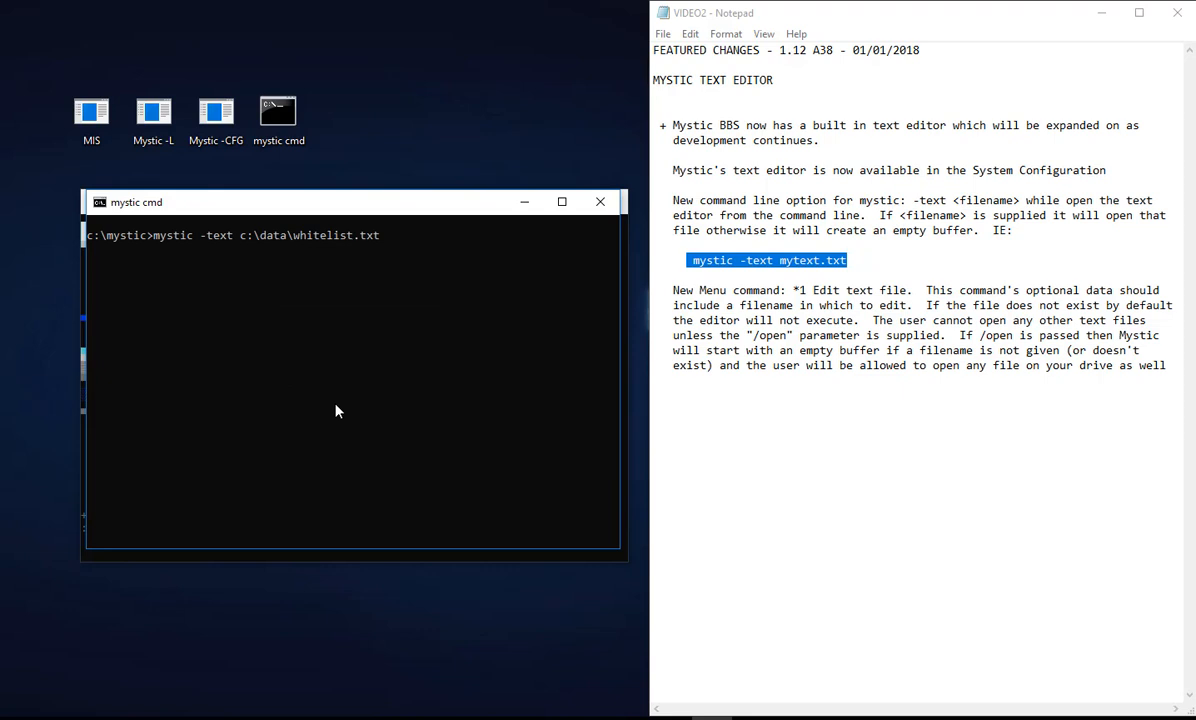
pyautogui.write('mystic\\')
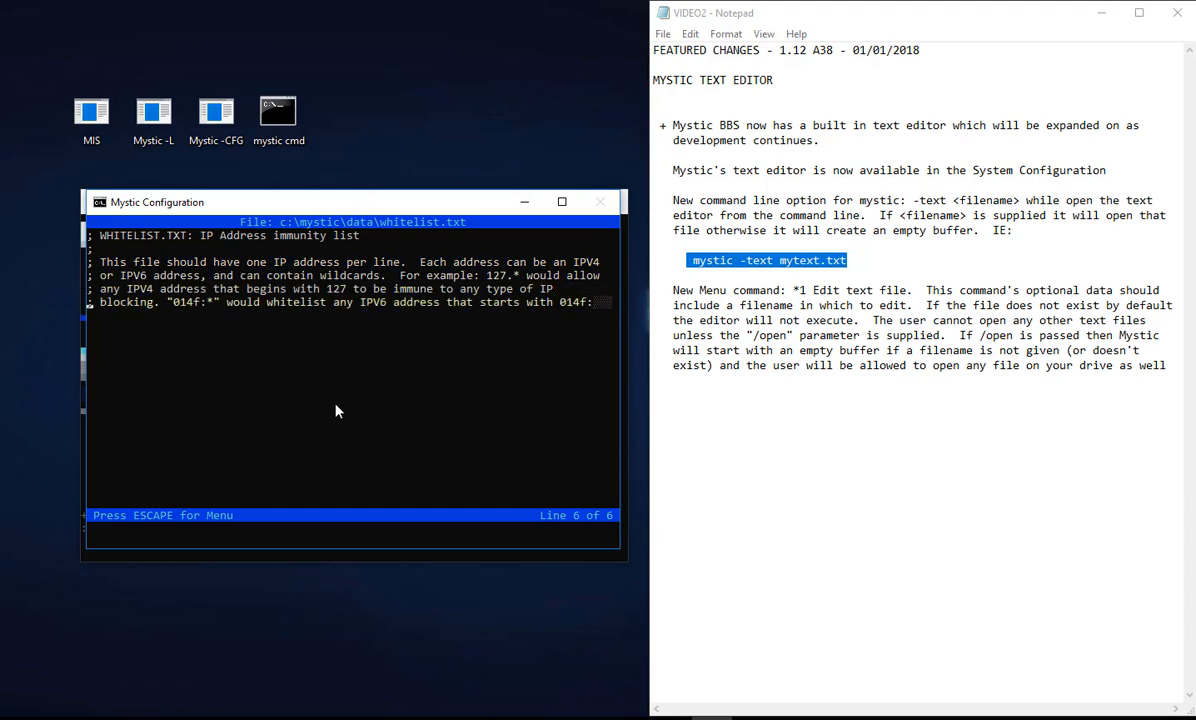
pyautogui.press('escape')
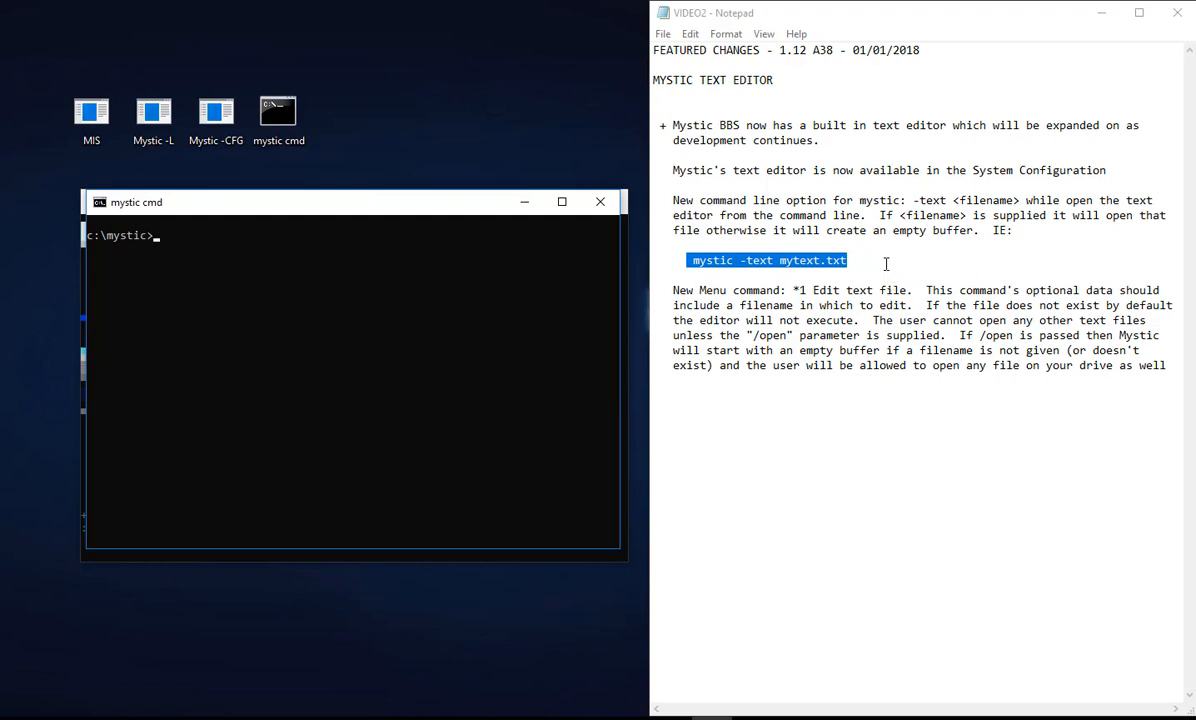
# Step: Create paul.txt in c:\mystic\data via mystic -text with the line 'this is my text file' and exit
pyautogui.write('mystic -text c:\\mystic\\data\\whitelist.txt')
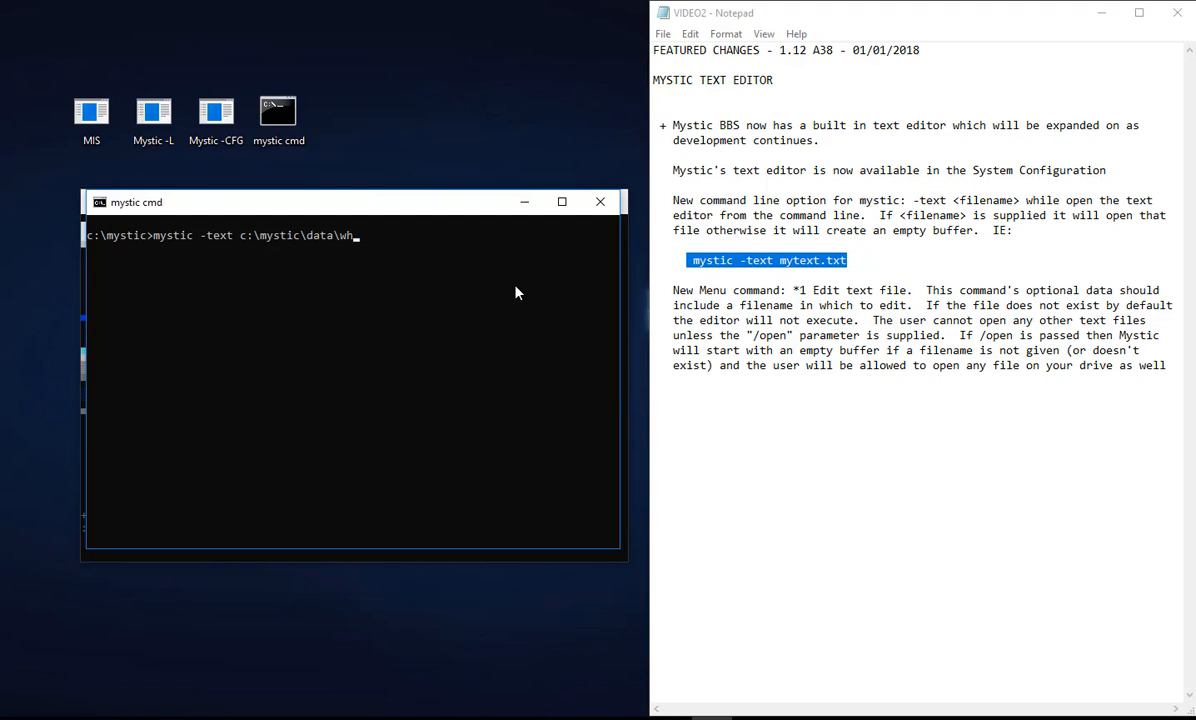
pyautogui.write('aul.')
pyautogui.write('this is my')
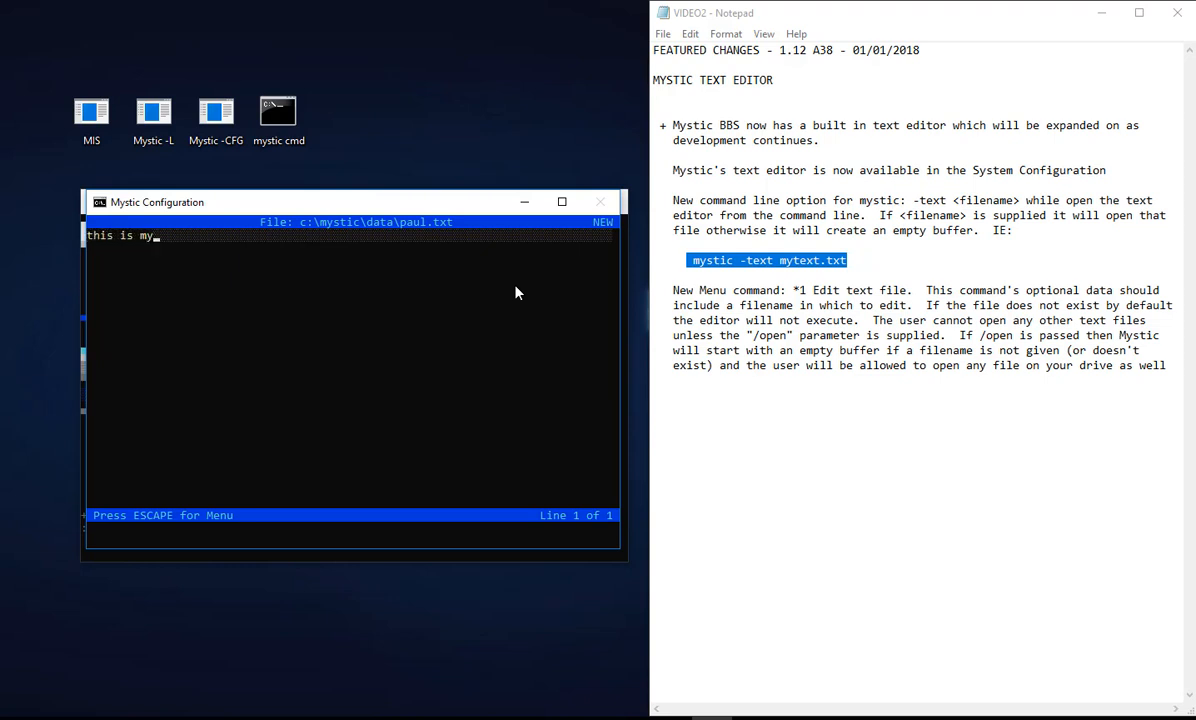
pyautogui.write('t')
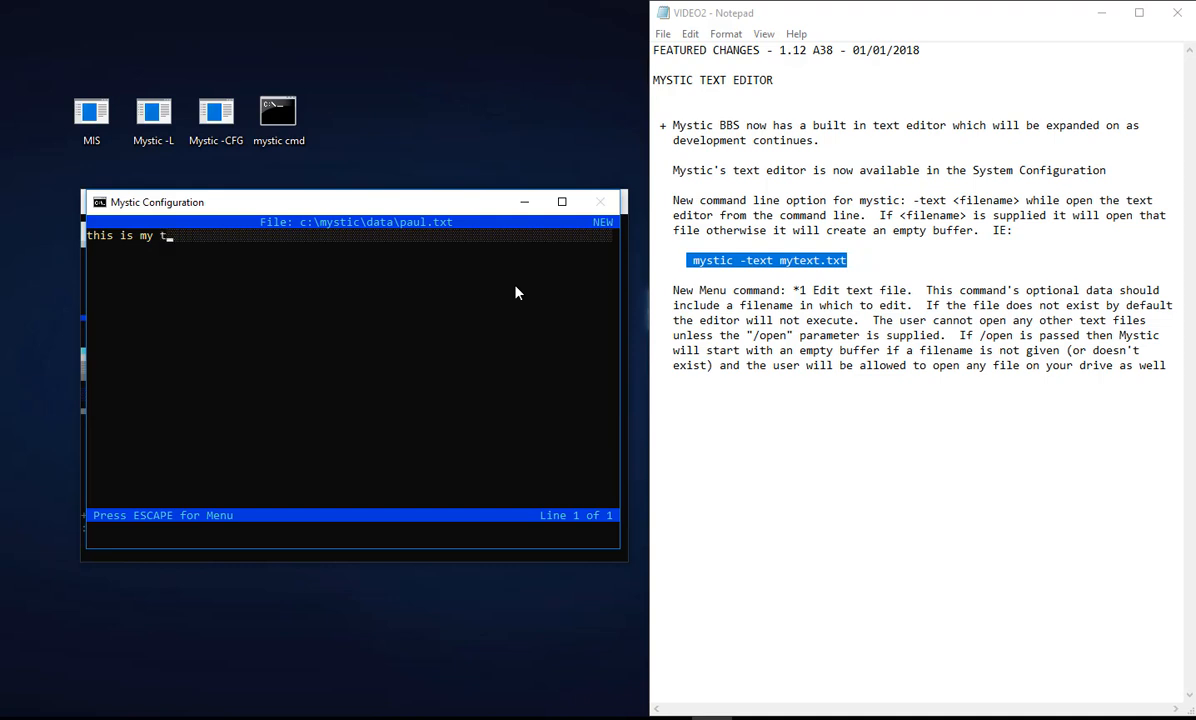
pyautogui.write('ext file')
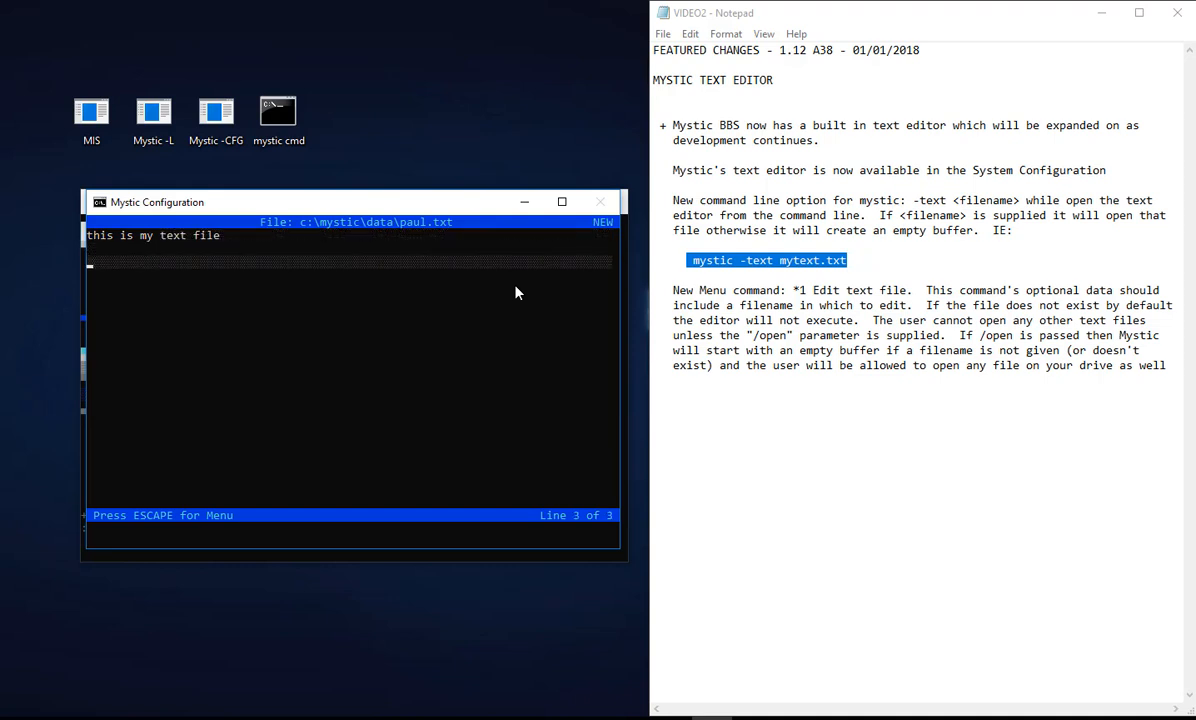
pyautogui.press('escape')
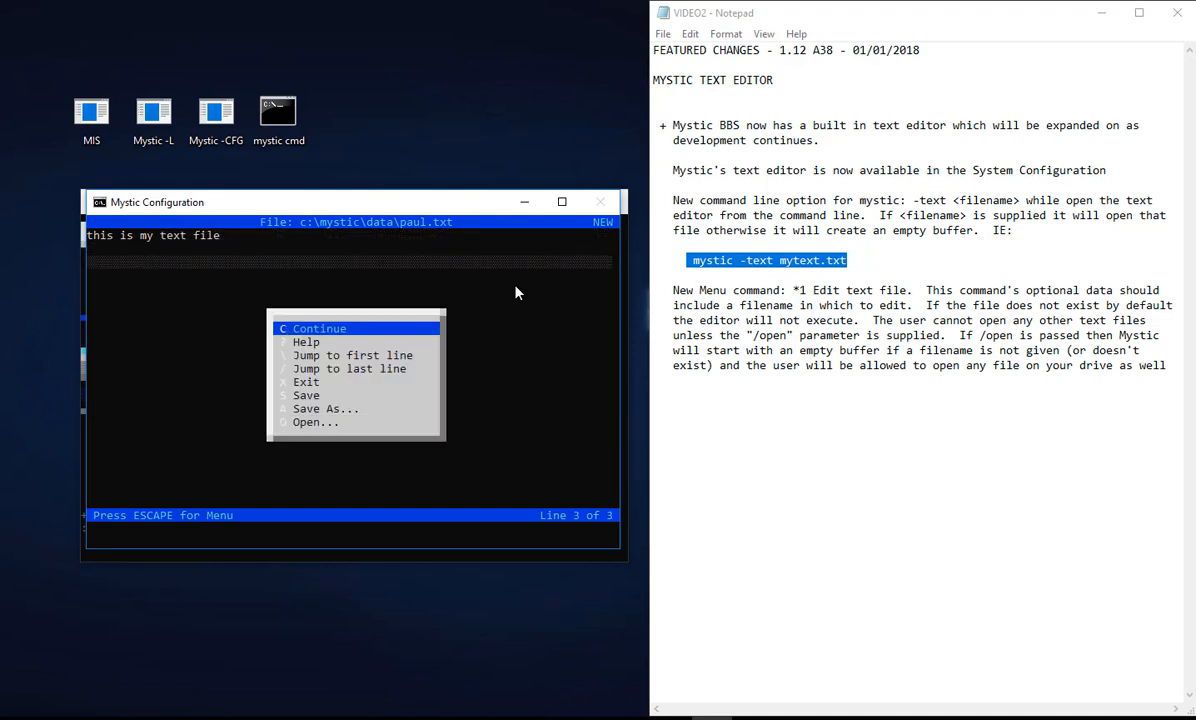
pyautogui.click(316, 328)
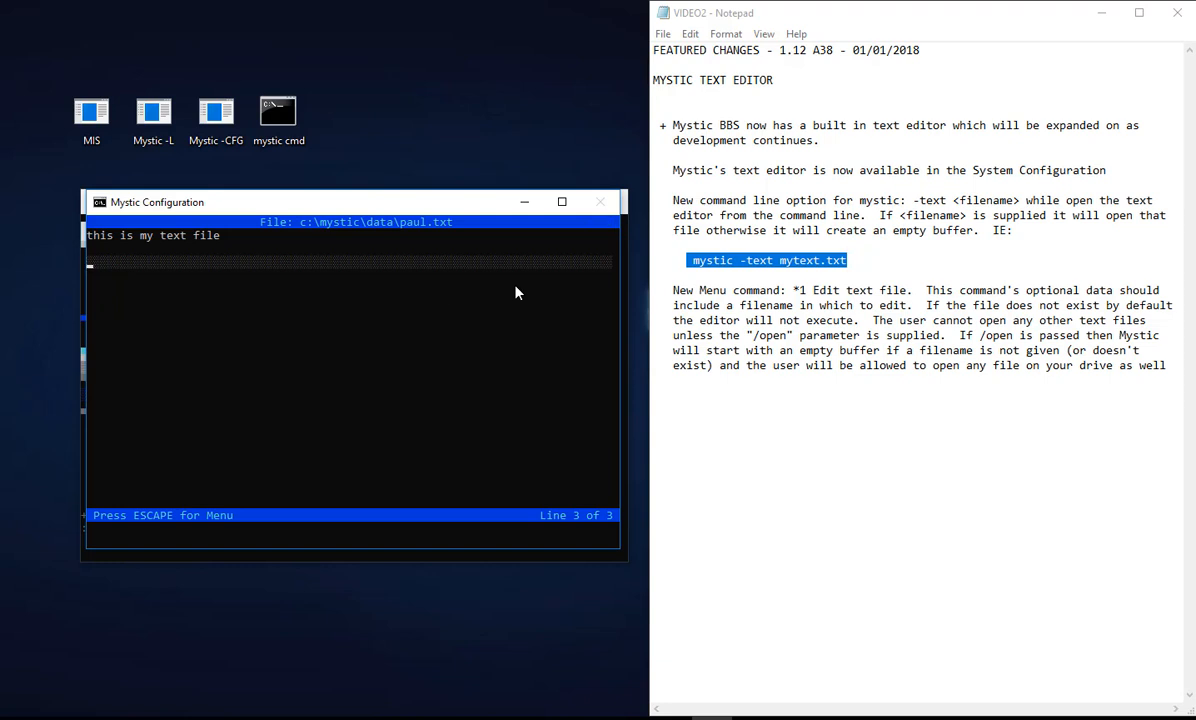
pyautogui.press('escape')
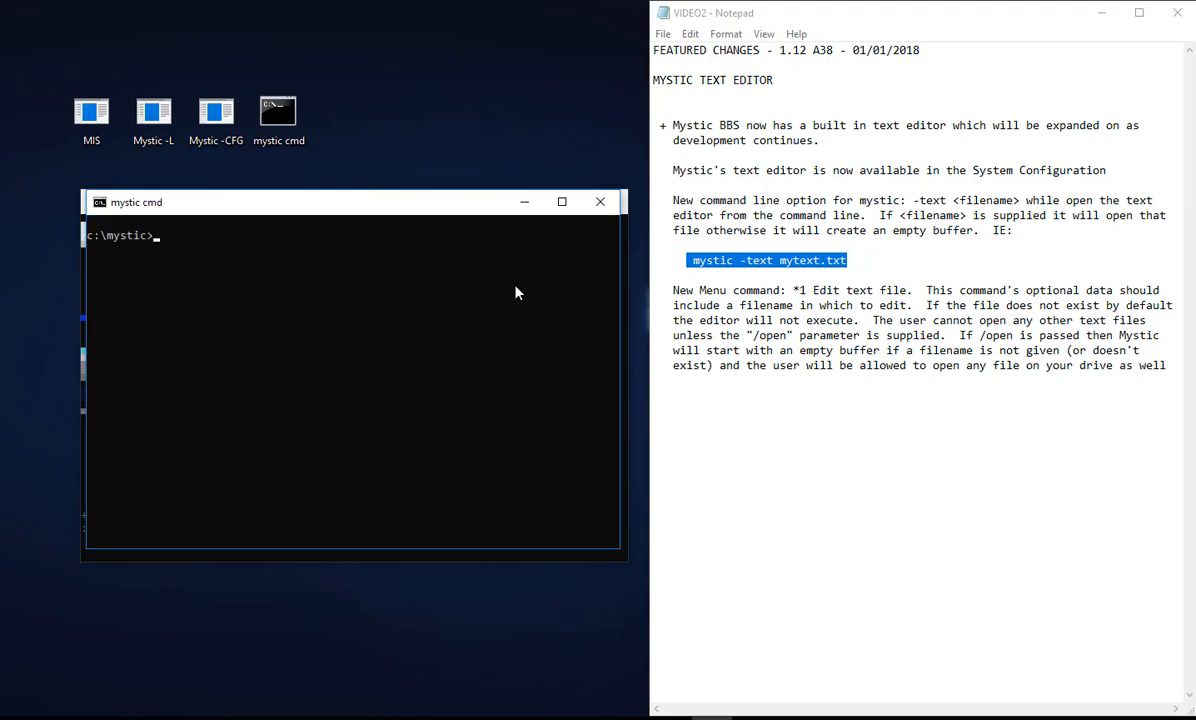
# Step: List the data folder with cd data and dir *, return to c:\mystic, and start the mystic command
pyautogui.write('cd')
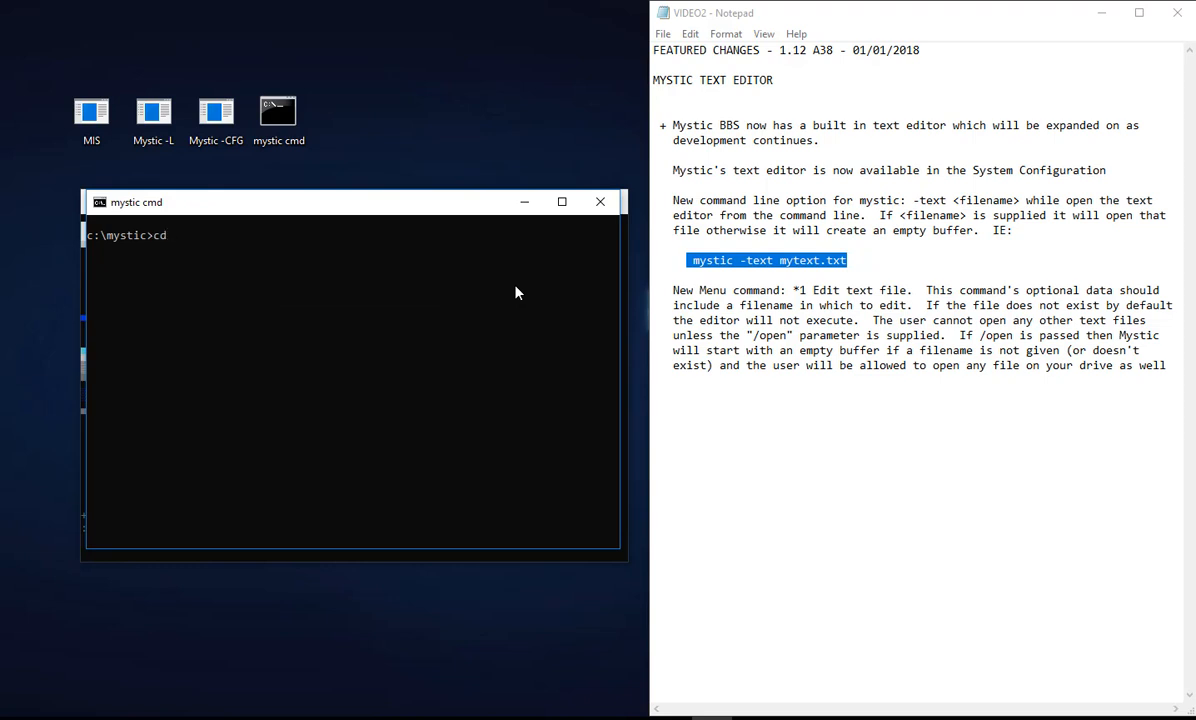
pyautogui.write('data')
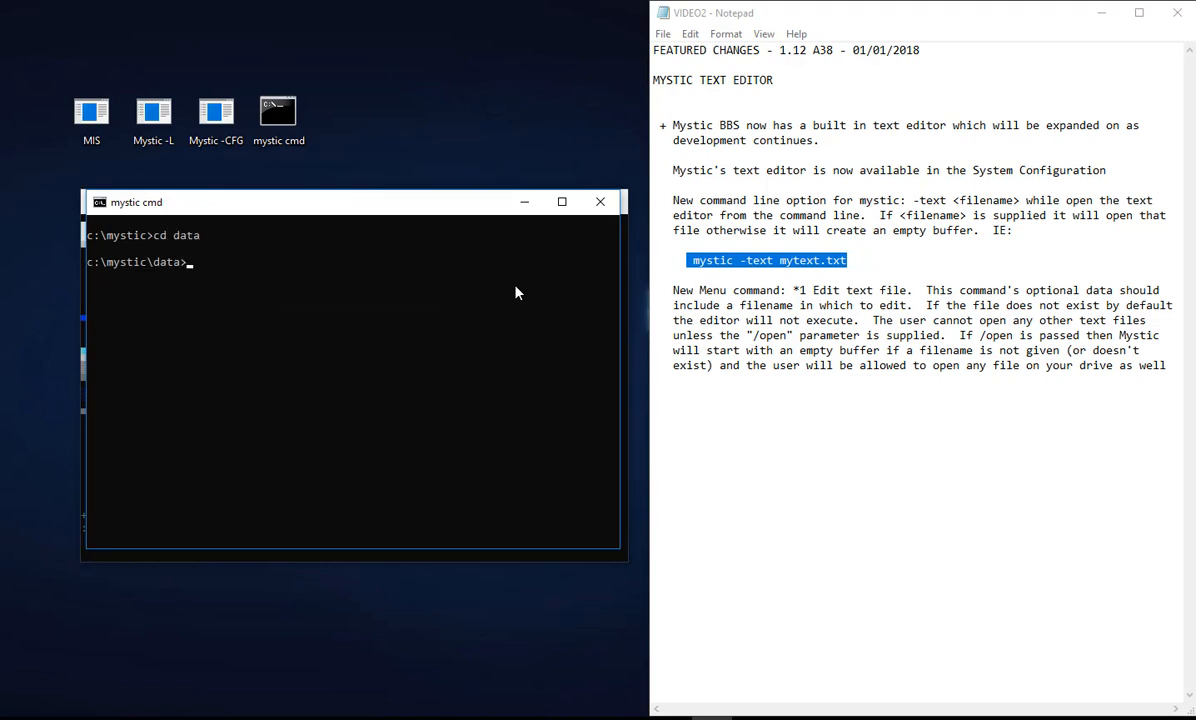
pyautogui.write('dir *')
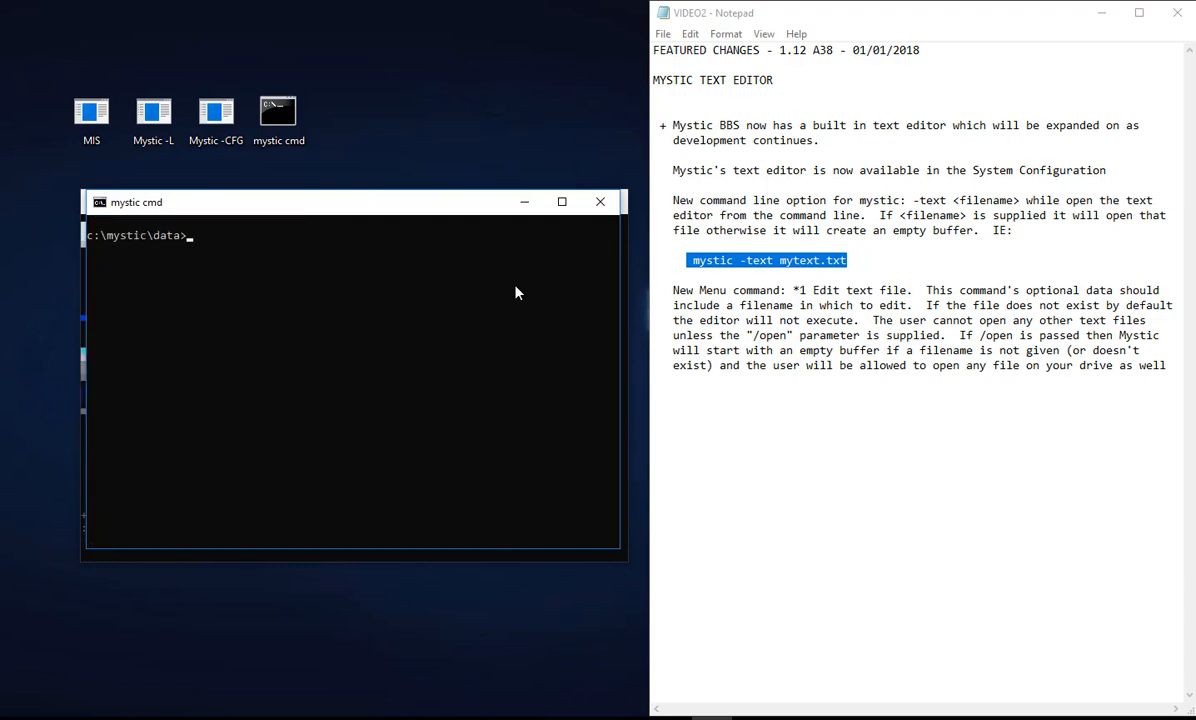
pyautogui.write('cd..')
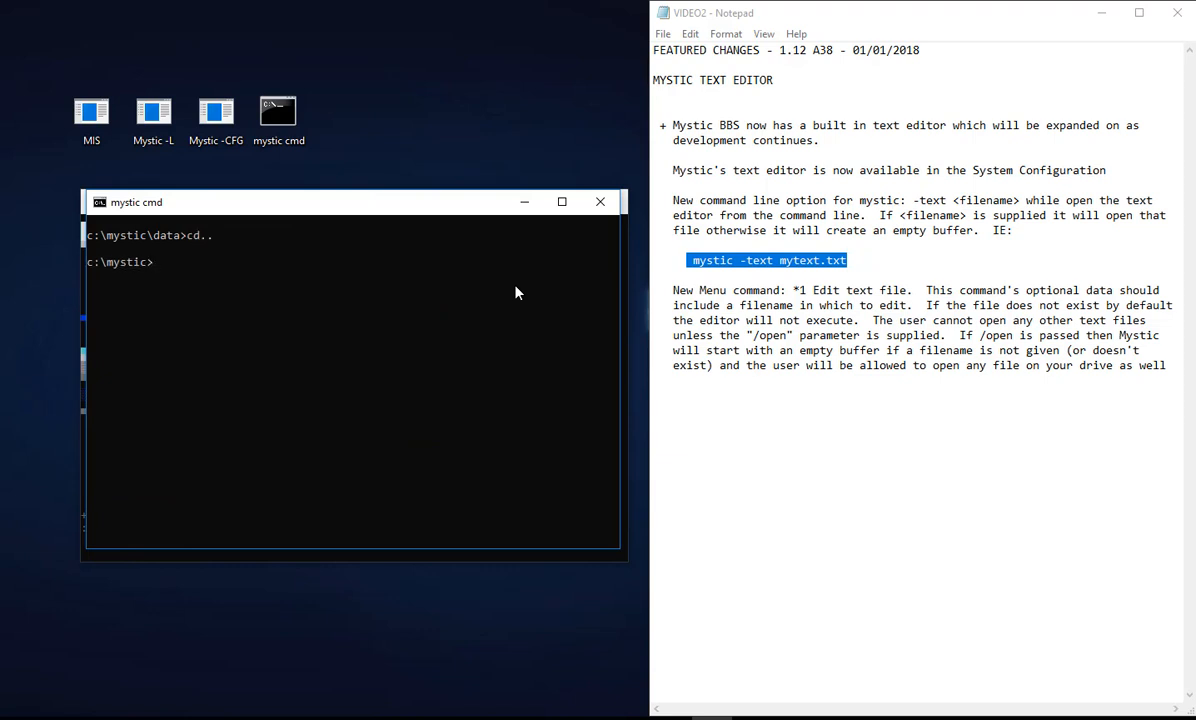
pyautogui.write('m')
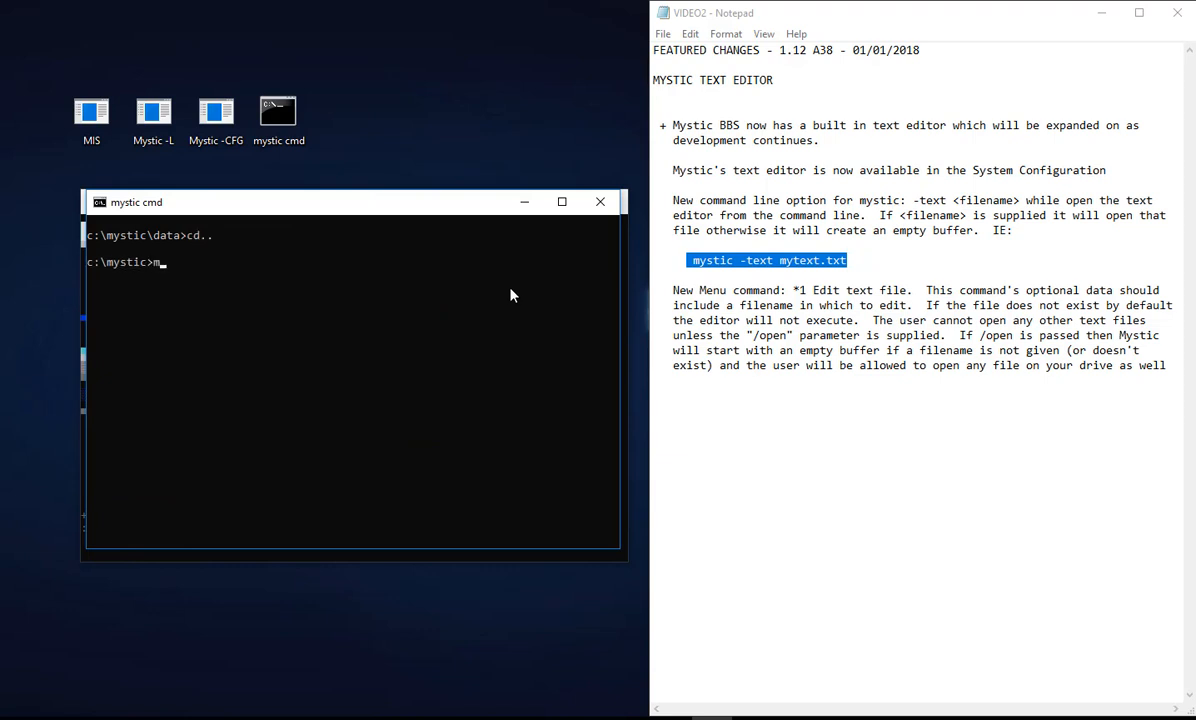
pyautogui.moveTo(540, 202)
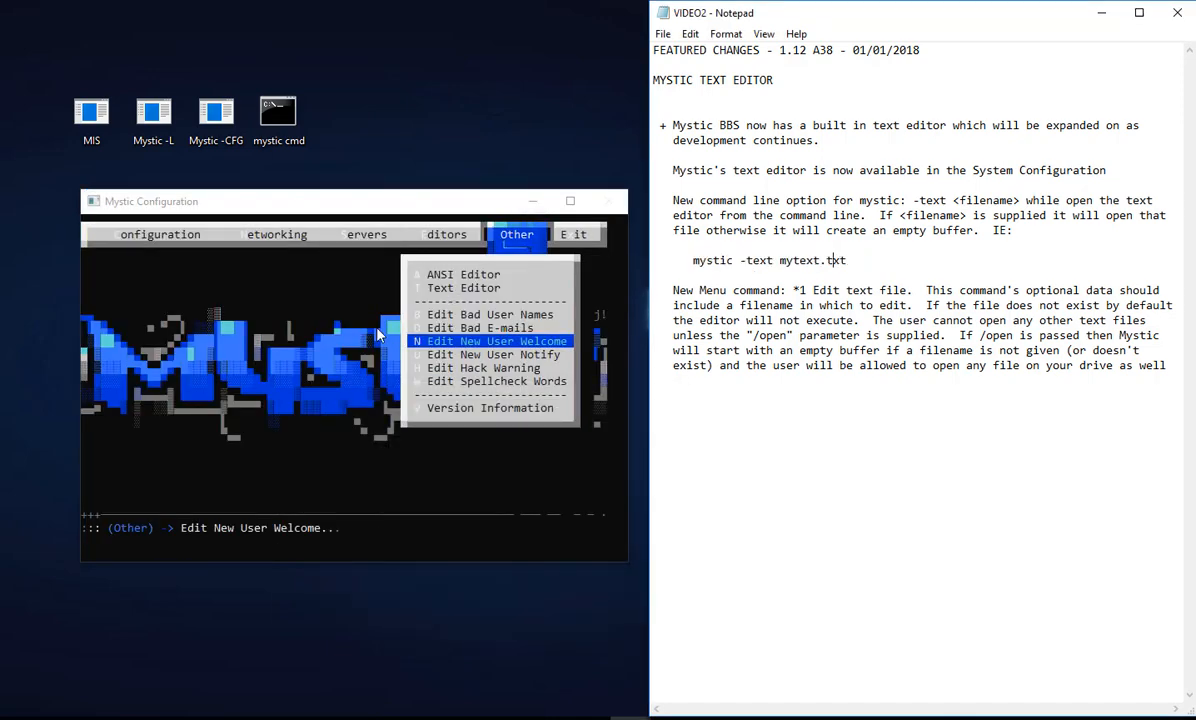
# Step: In the main menu editor, add command #31 with display text '(B) Edit text file' and move to its next fields
pyautogui.click(492, 340)
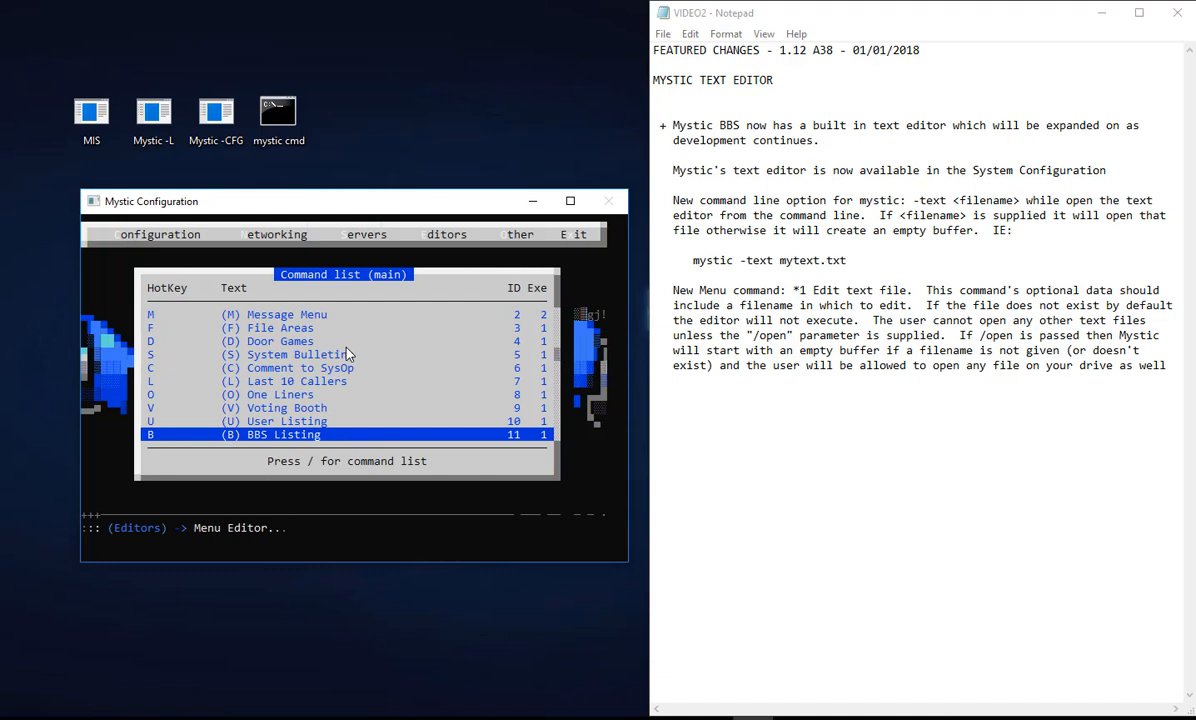
pyautogui.scroll(-3)
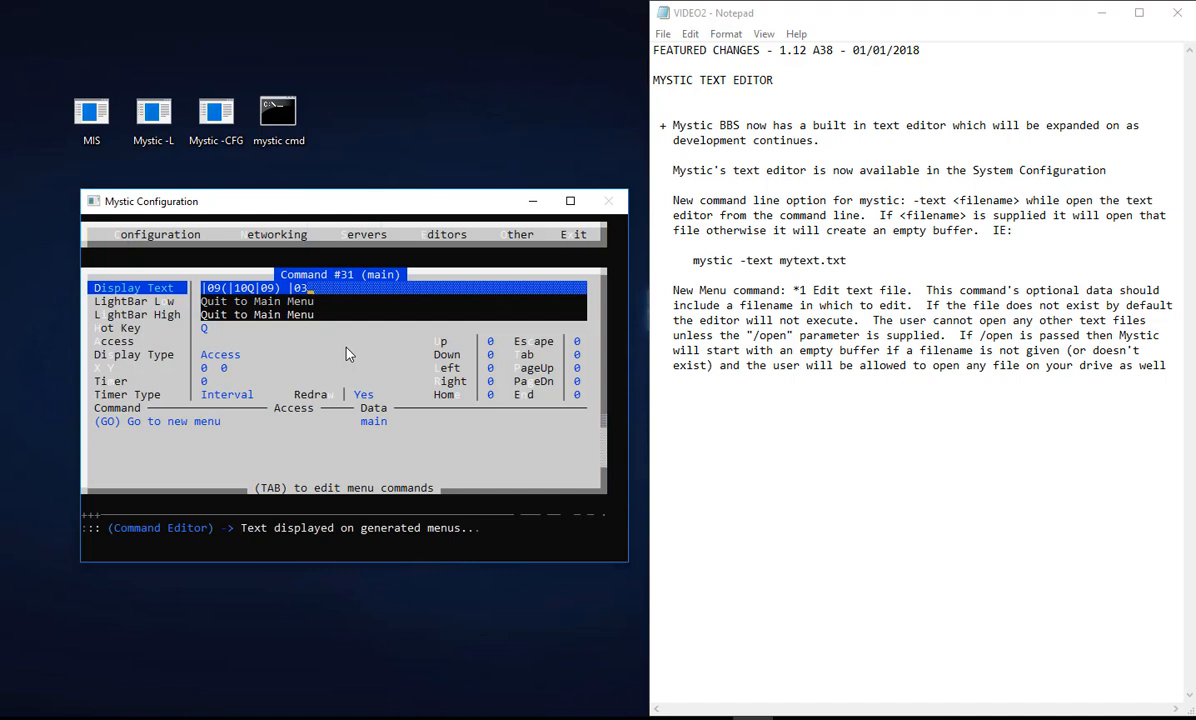
pyautogui.write('Edit text')
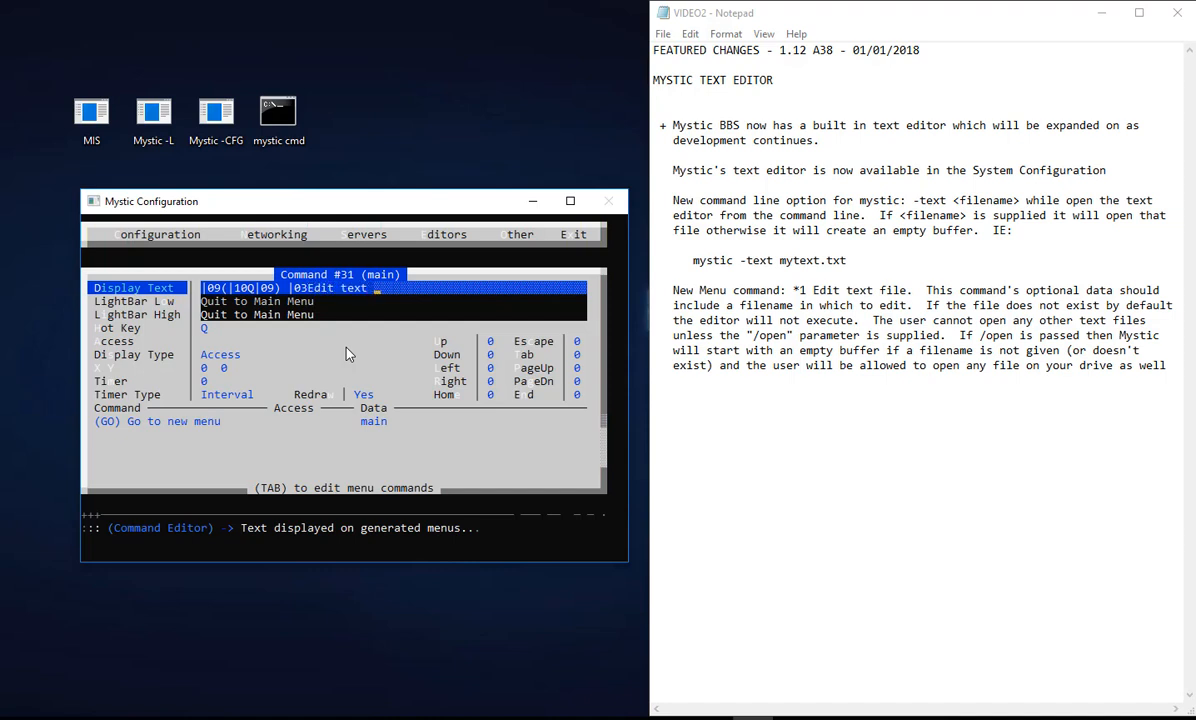
pyautogui.write('_file')
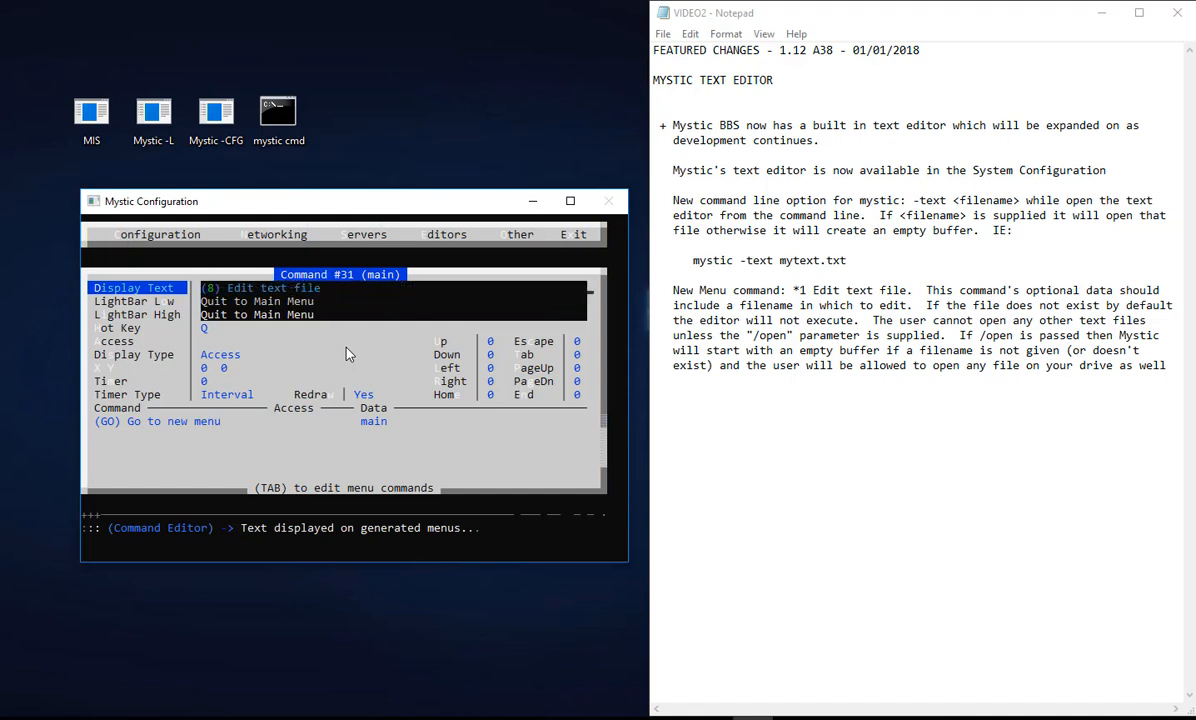
pyautogui.press('down')
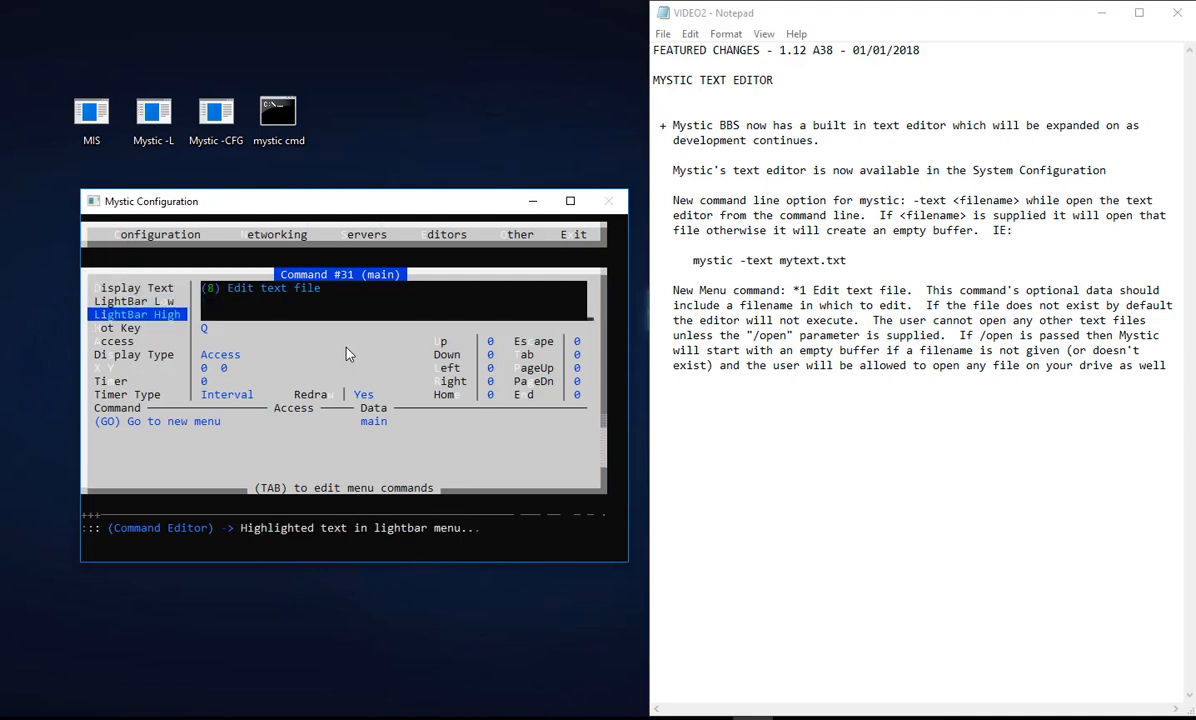
pyautogui.press('Down')
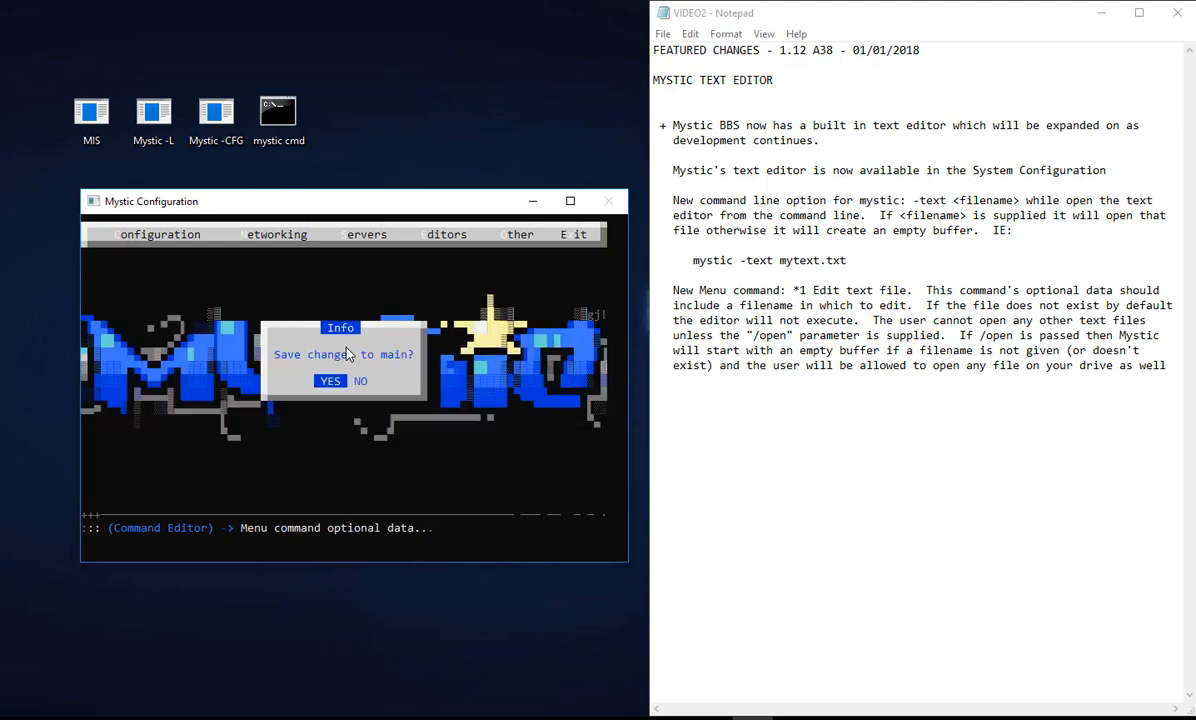
# Step: Save the main menu changes and launch the built-in ANSI editor from the Other menu
pyautogui.click(330, 380)
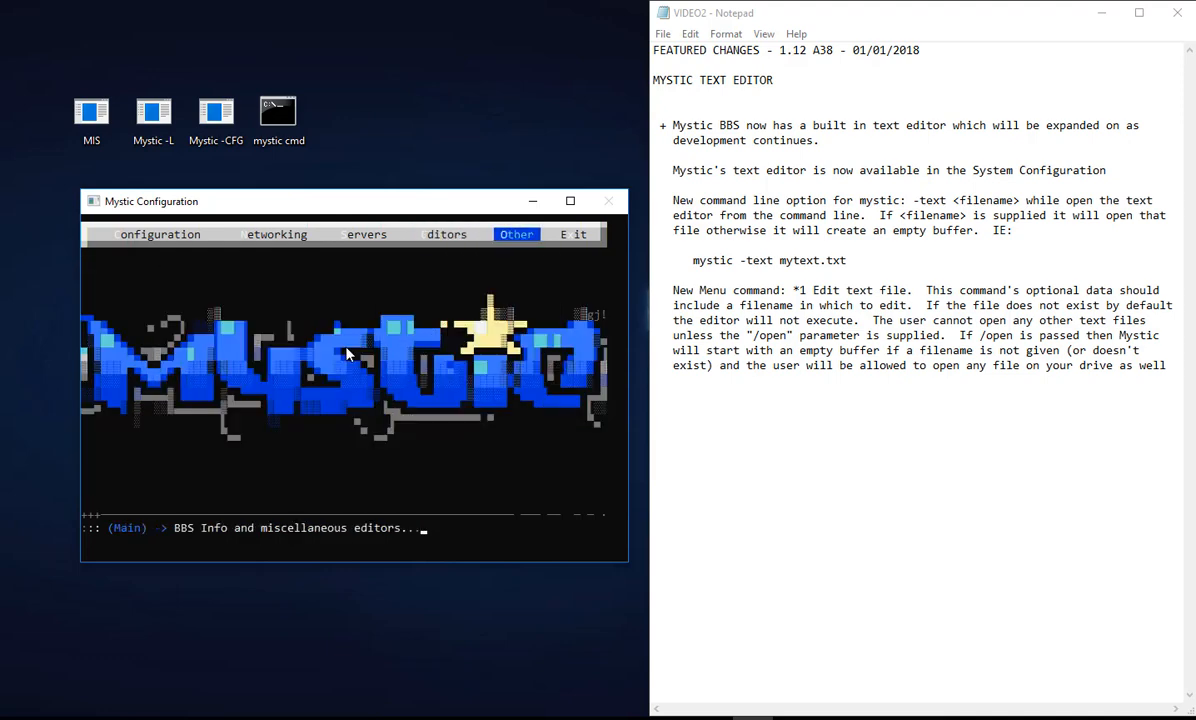
pyautogui.click(516, 234)
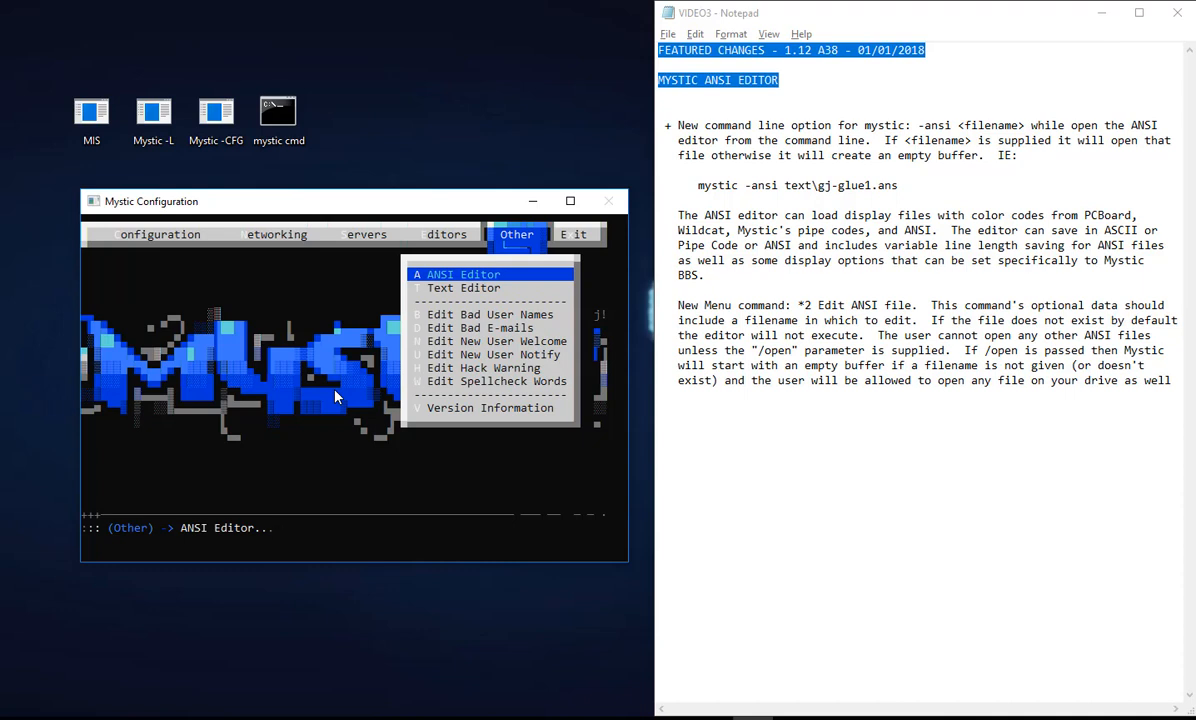
pyautogui.click(446, 274)
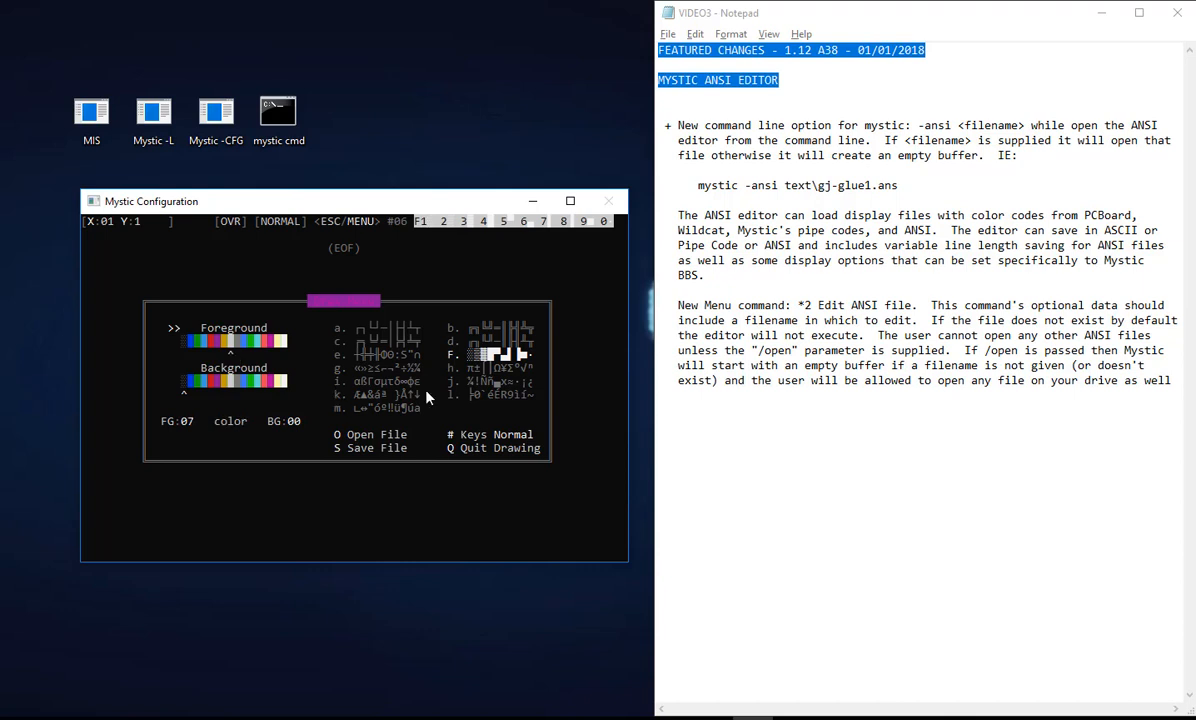
pyautogui.moveTo(486, 424)
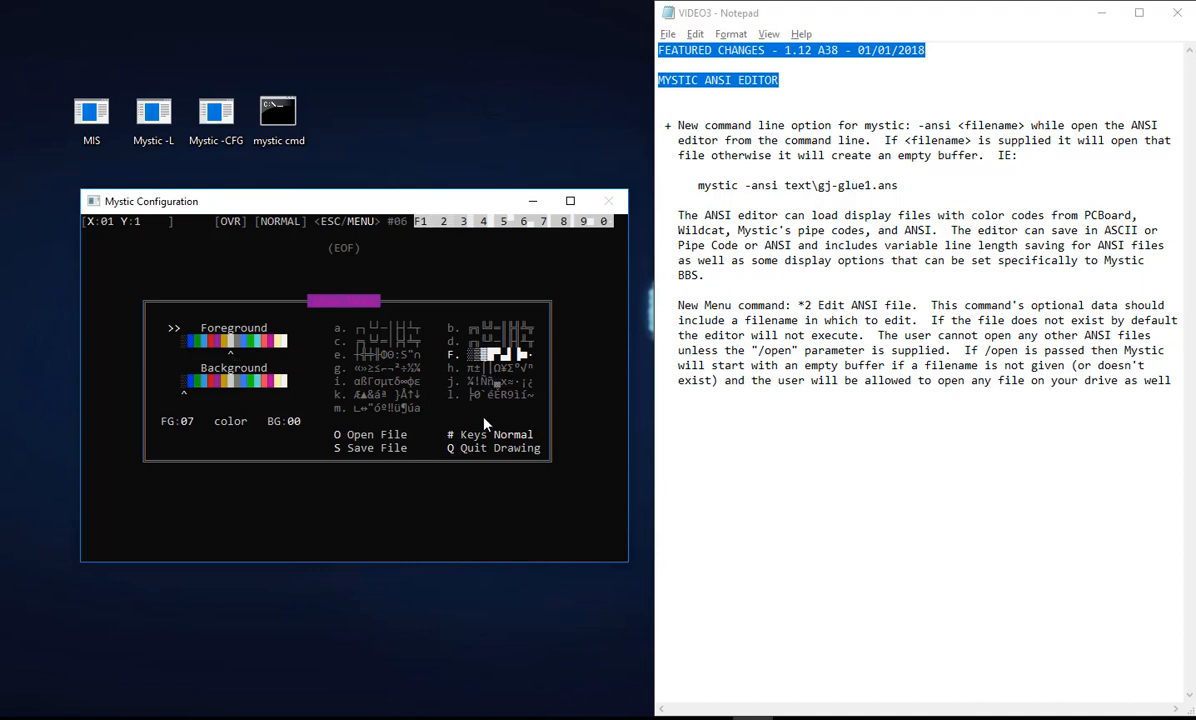
pyautogui.moveTo(388, 452)
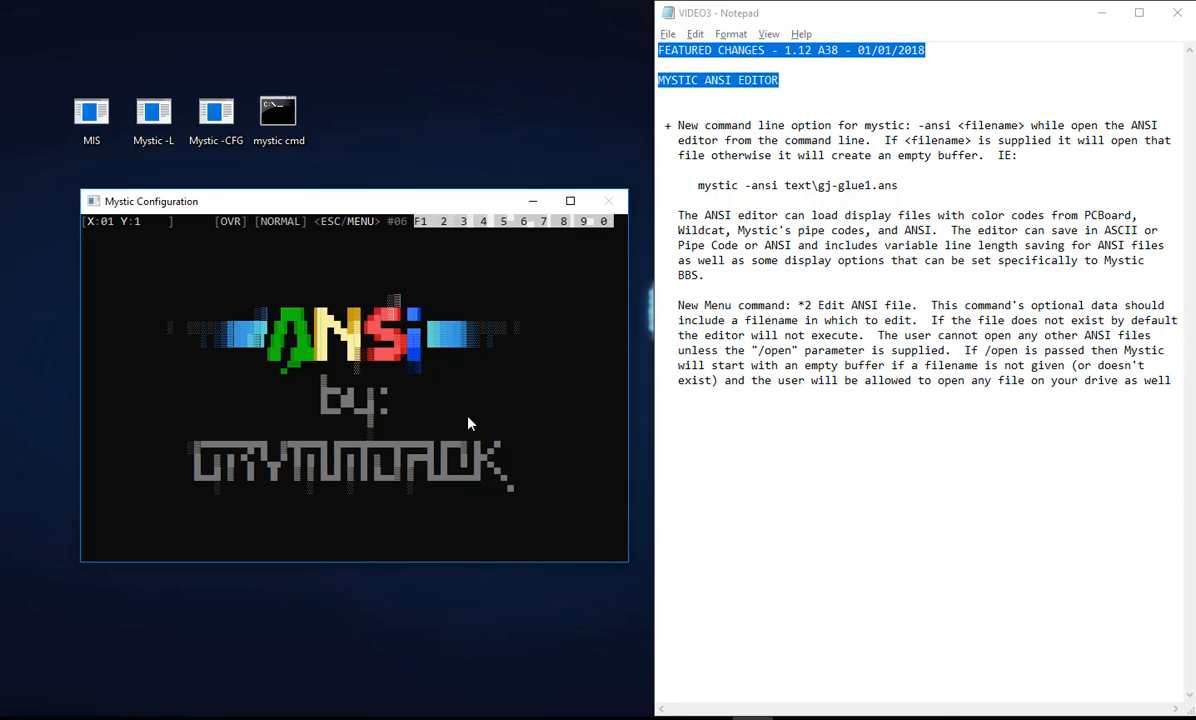
pyautogui.moveTo(1048, 76)
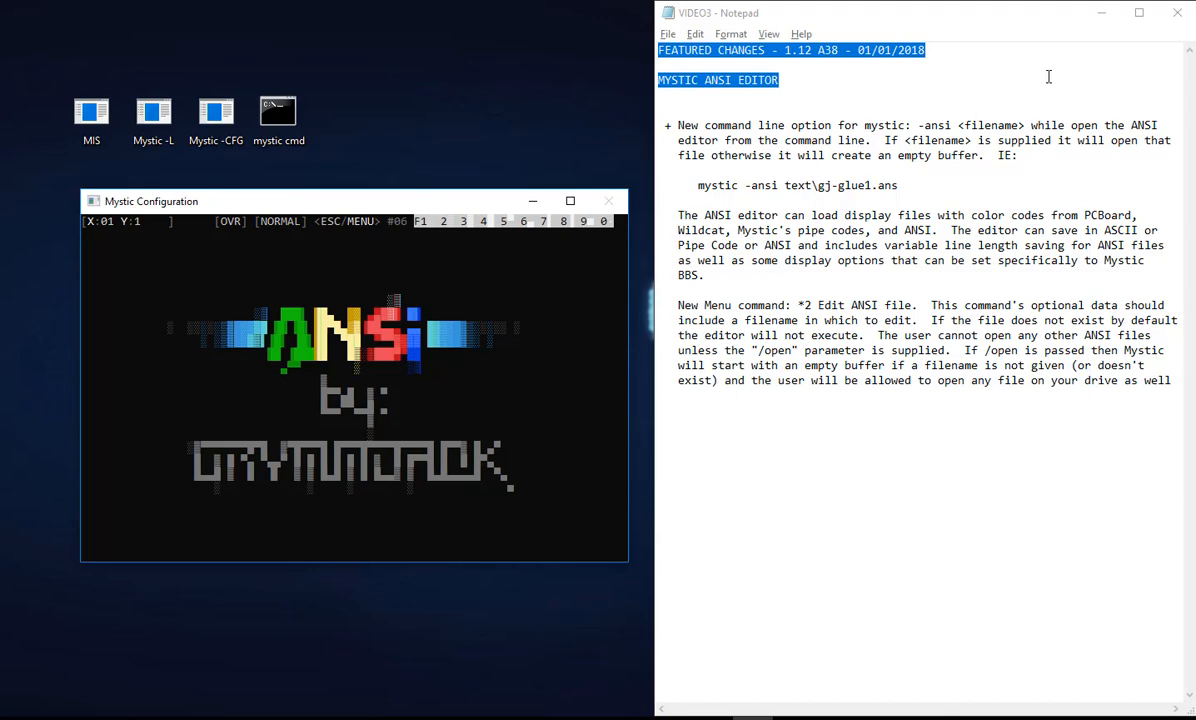
# Step: Quit the ANSI editor, check Version Information, and bring up the Editors list
pyautogui.click(1176, 12)
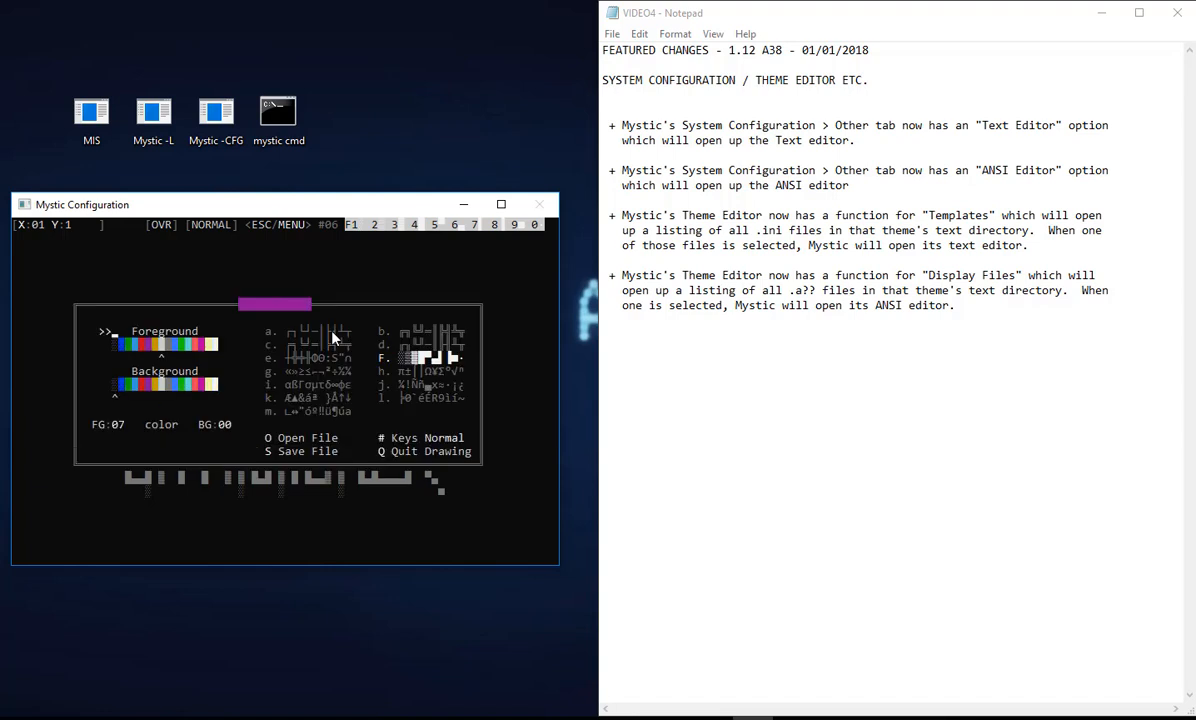
pyautogui.click(446, 236)
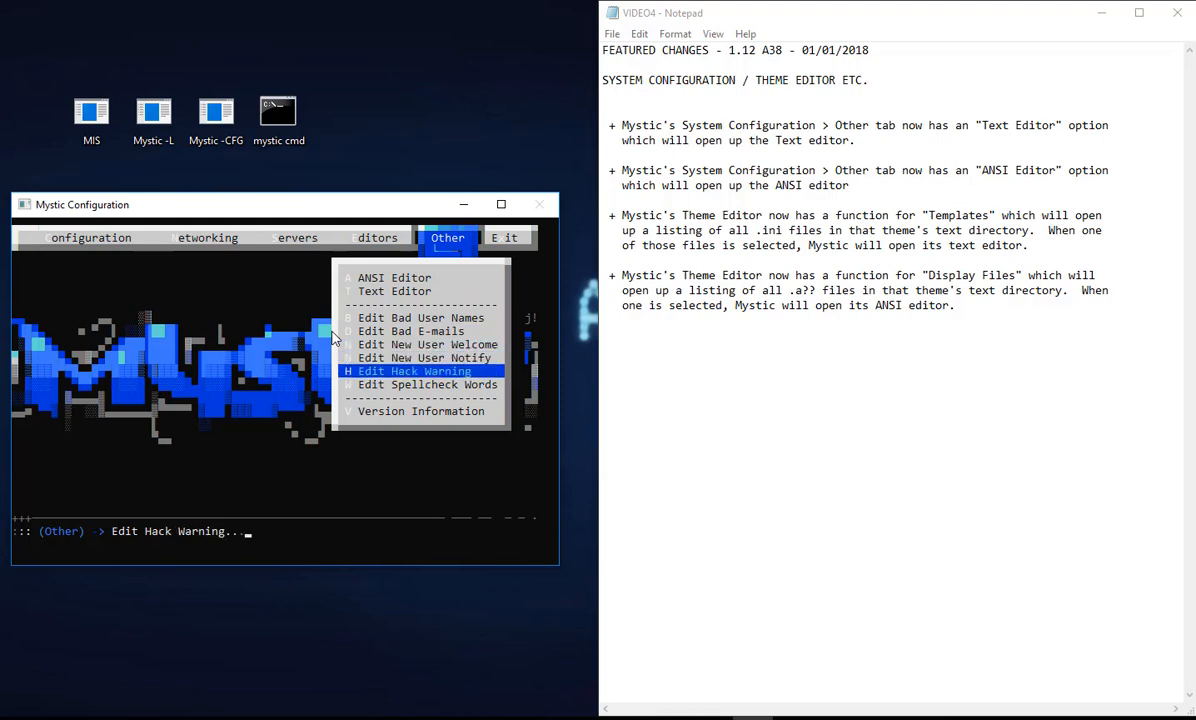
pyautogui.click(420, 412)
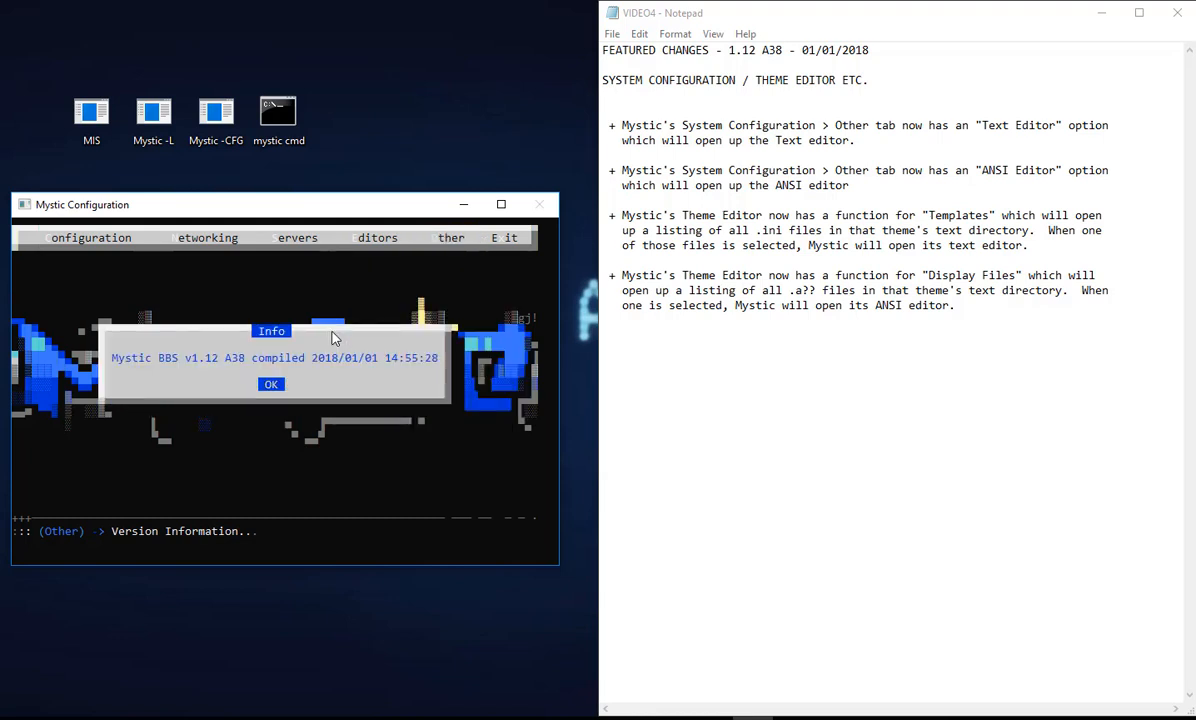
pyautogui.click(272, 384)
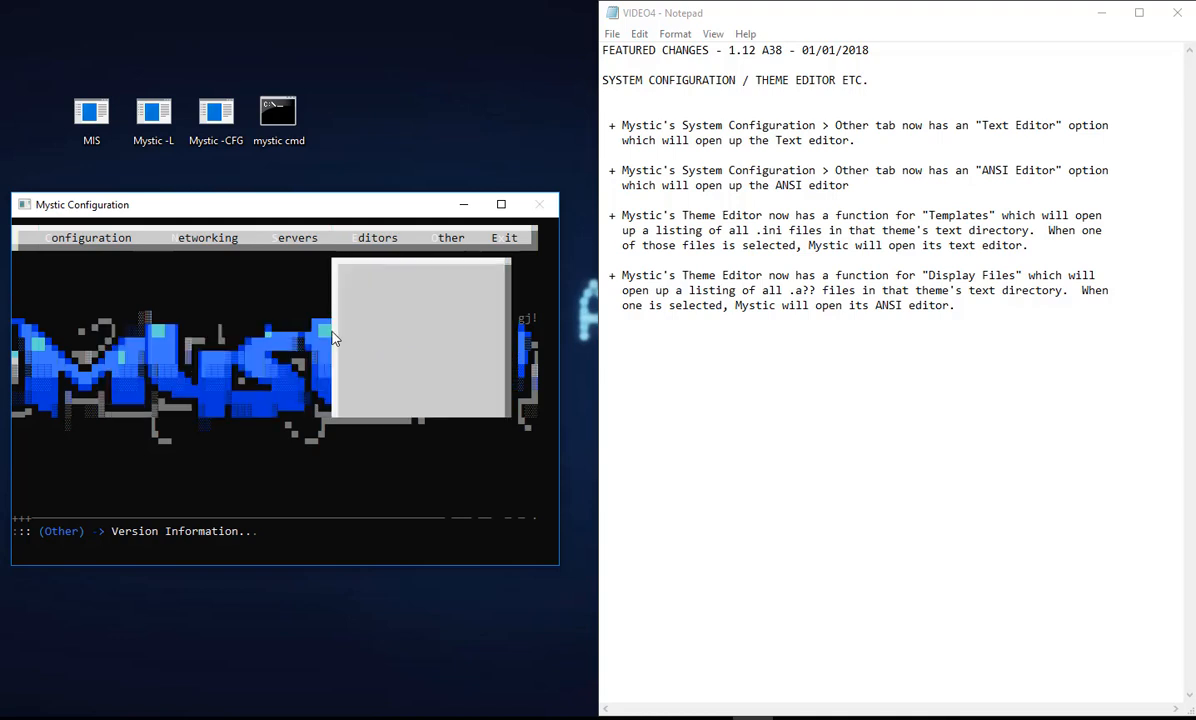
pyautogui.click(376, 236)
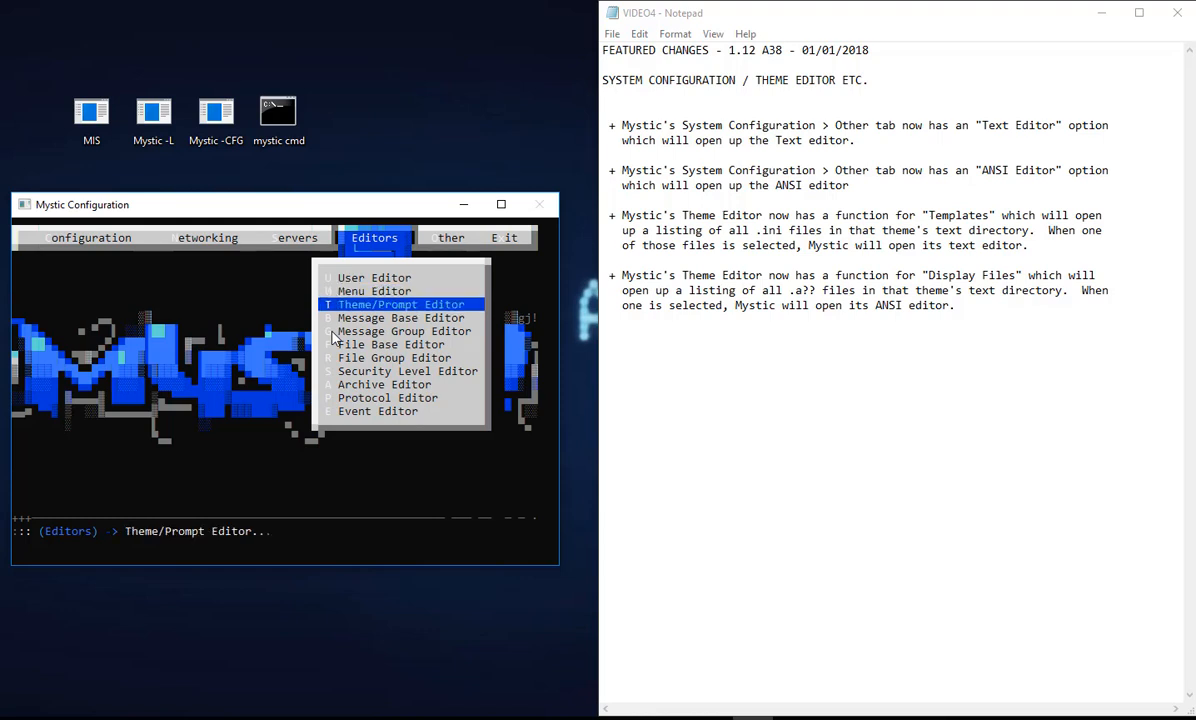
# Step: In the Theme/Prompt Editor, view the default theme's ansimidx.ini template, then its Display Files
pyautogui.click(398, 304)
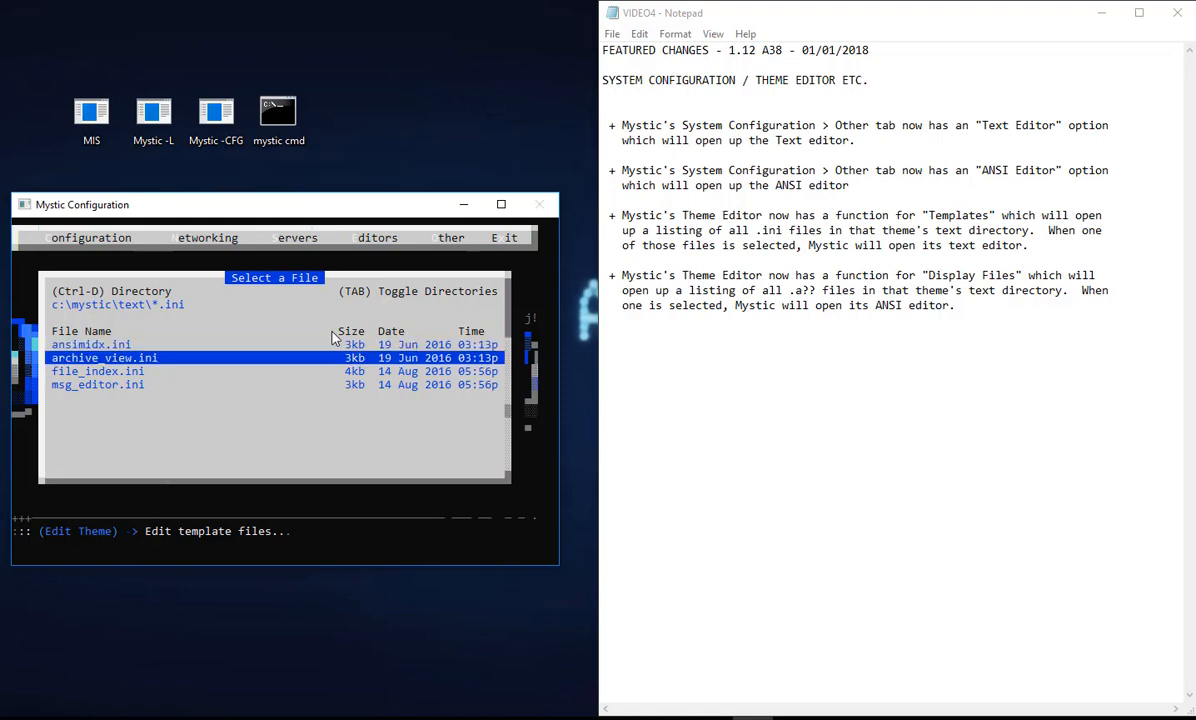
pyautogui.press('Up')
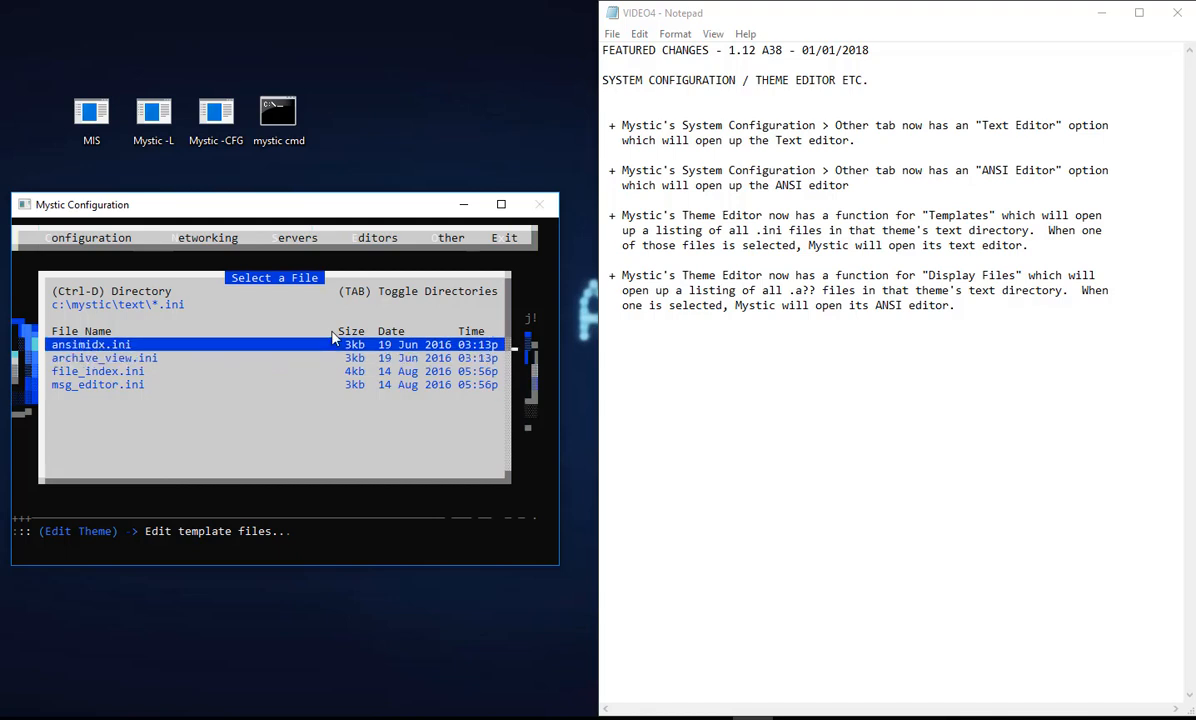
pyautogui.doubleClick(90, 344)
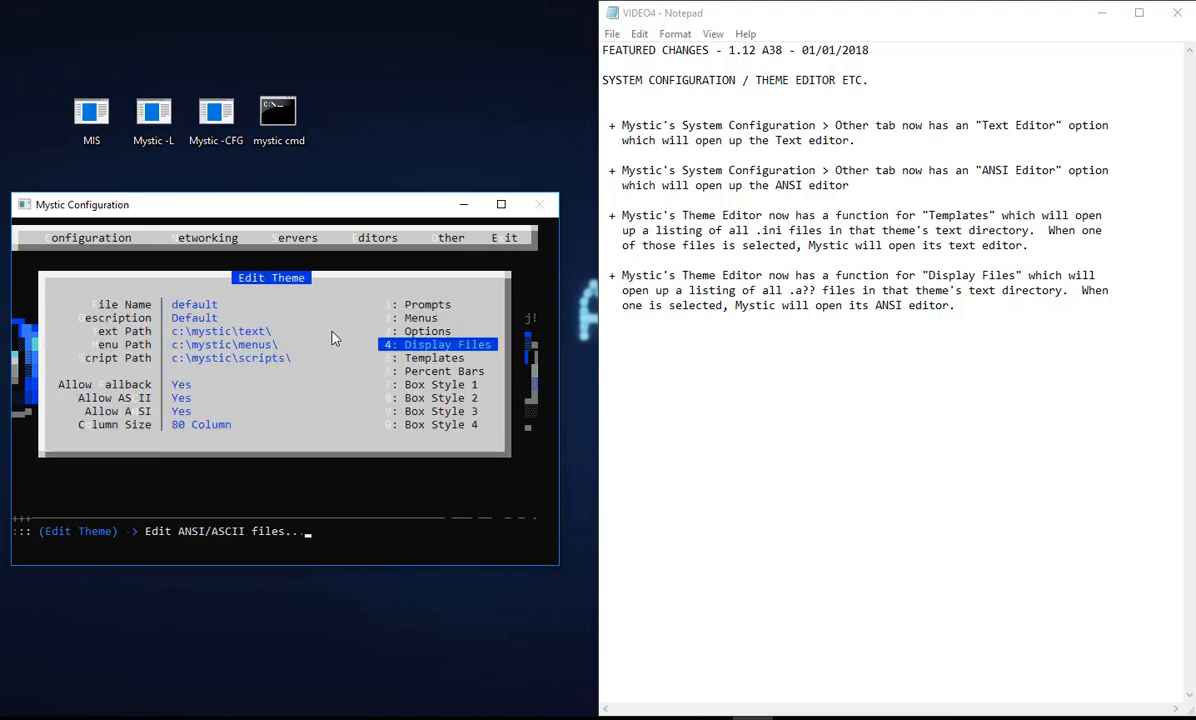
pyautogui.click(444, 344)
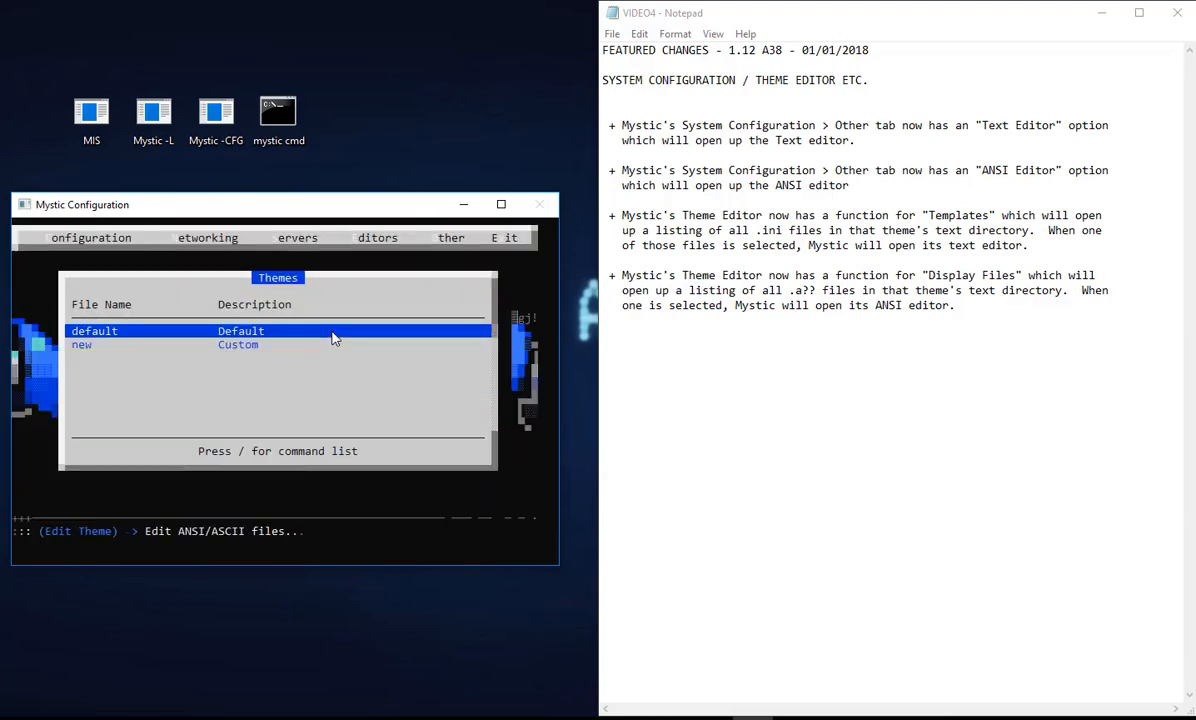
# Step: Leave the themes list and return to the Editors menu
pyautogui.click(376, 236)
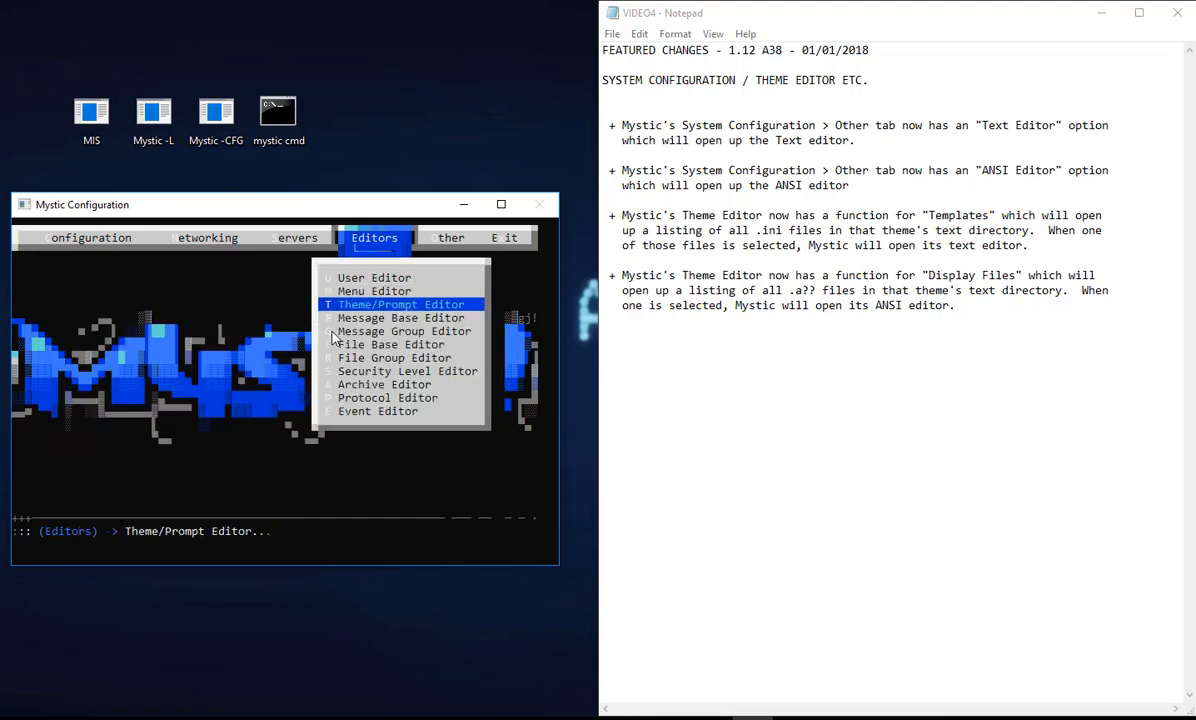
# Step: Show Version Information via Configuration > Other, confirming Mystic BBS v1.12 A38 compiled 2018/01/01
pyautogui.click(90, 236)
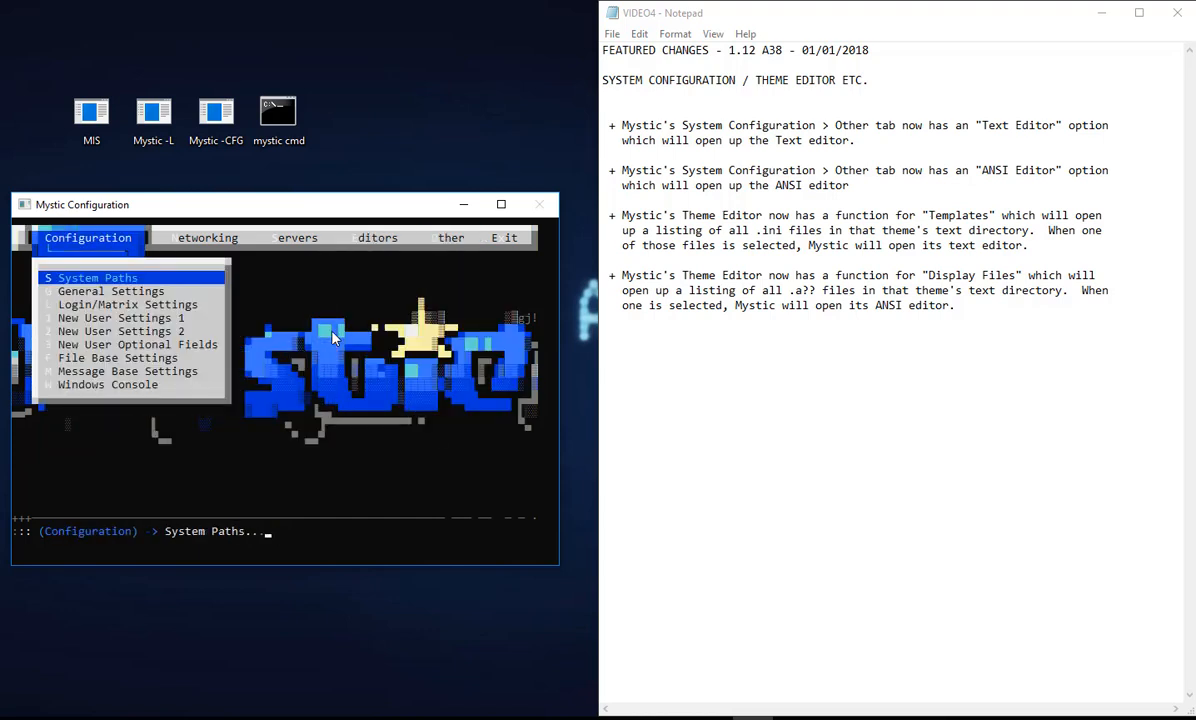
pyautogui.click(446, 236)
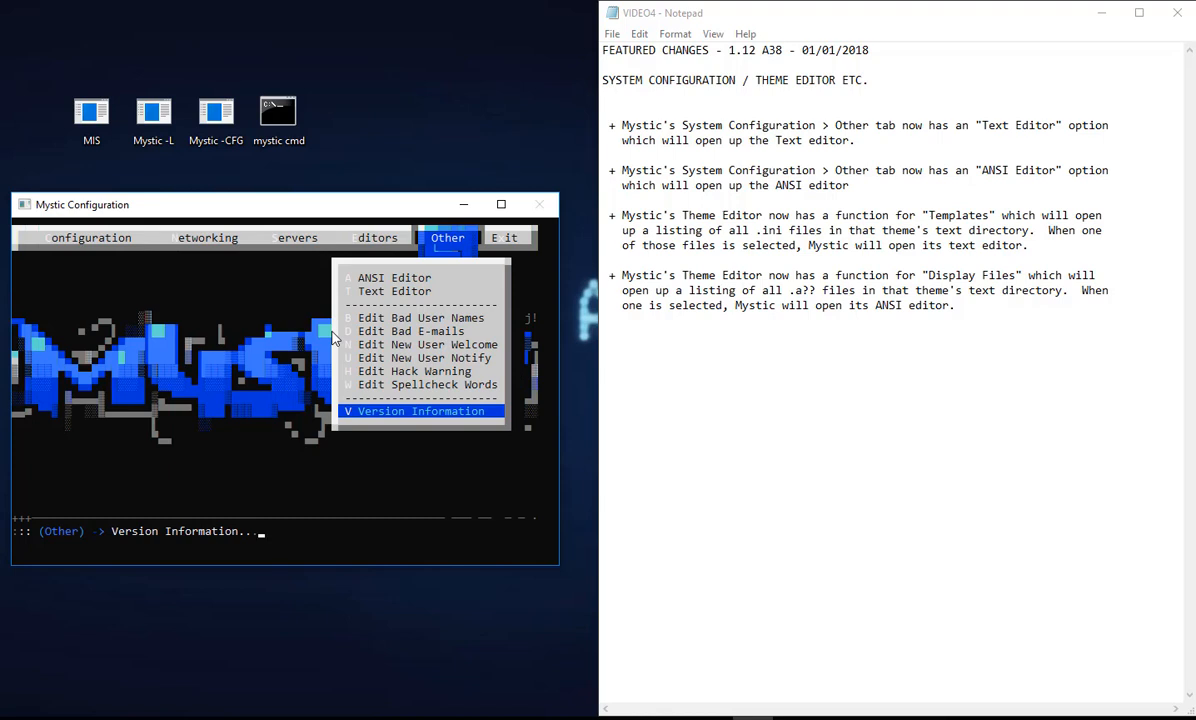
pyautogui.click(418, 412)
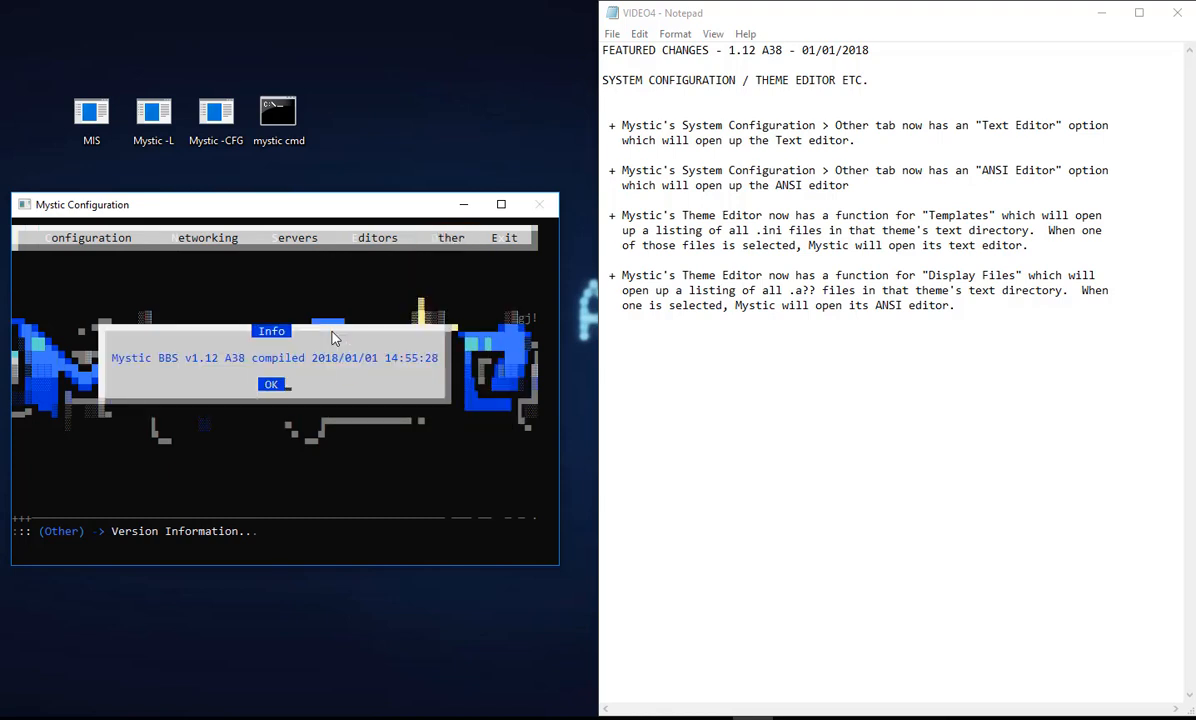